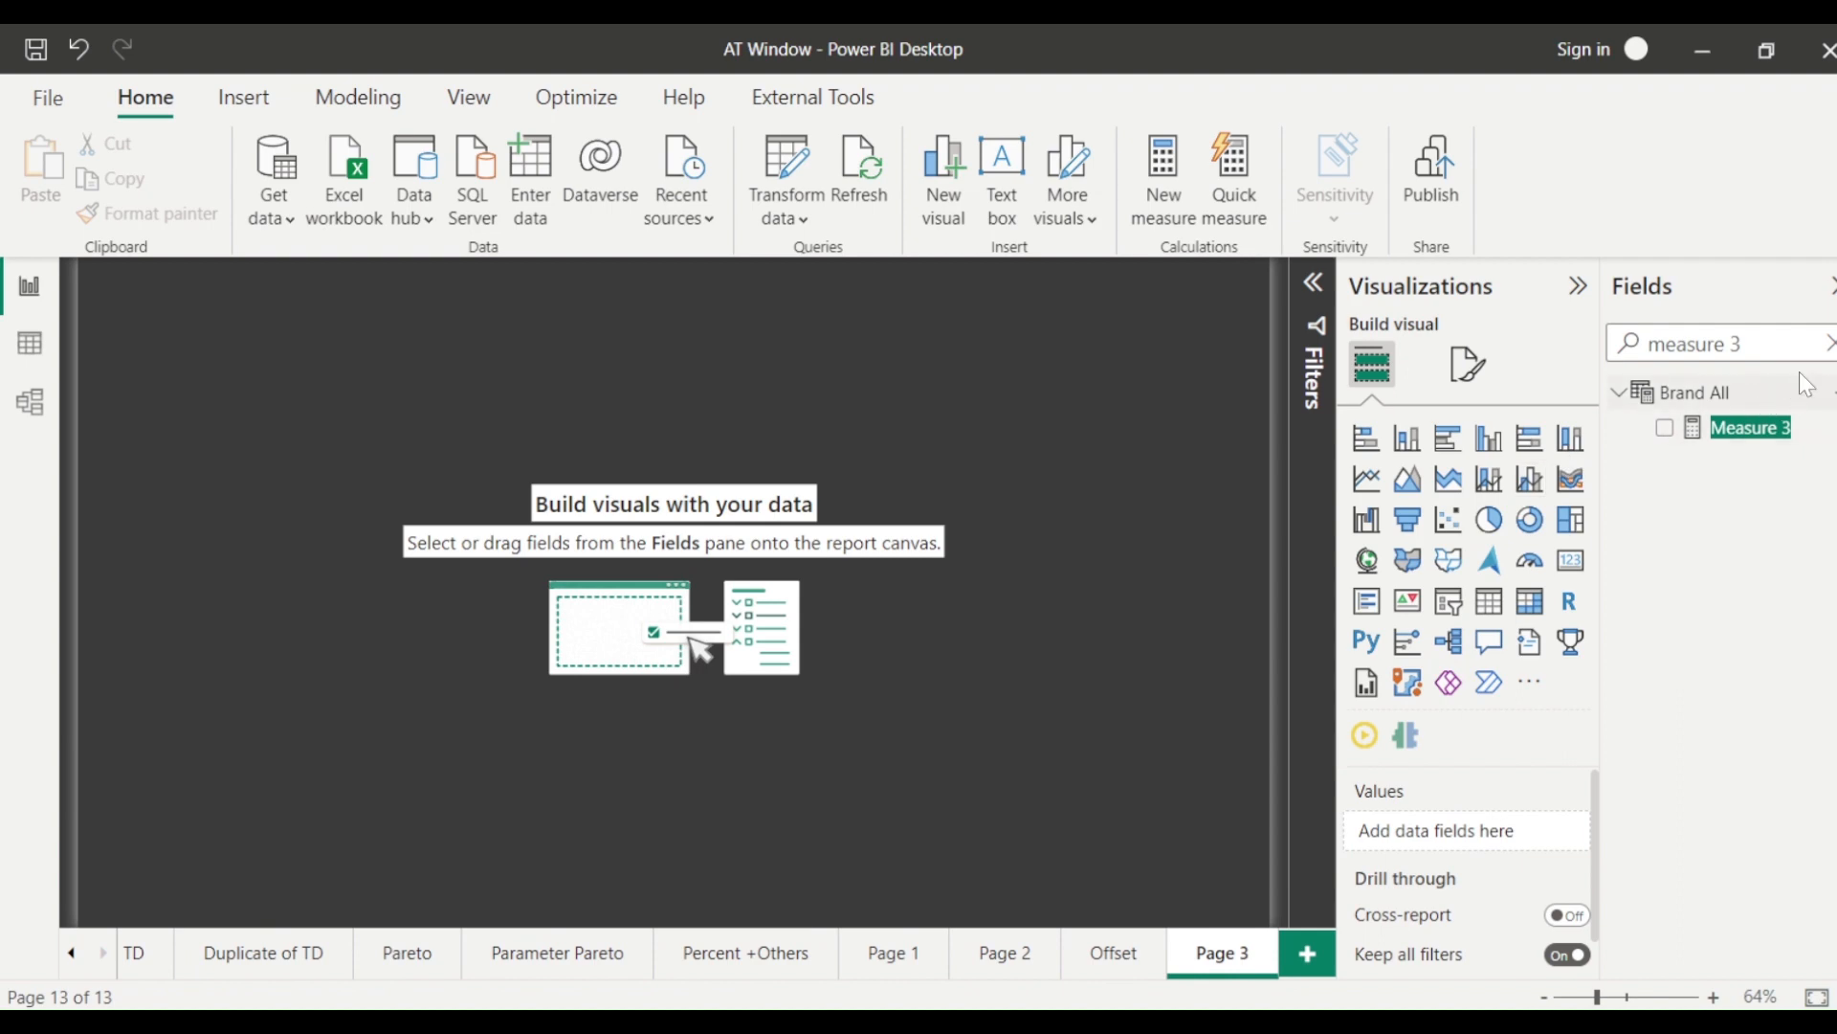
- Place Item's Brand field on Page 3 as a table and enlarge it to show more rows
click(1719, 343)
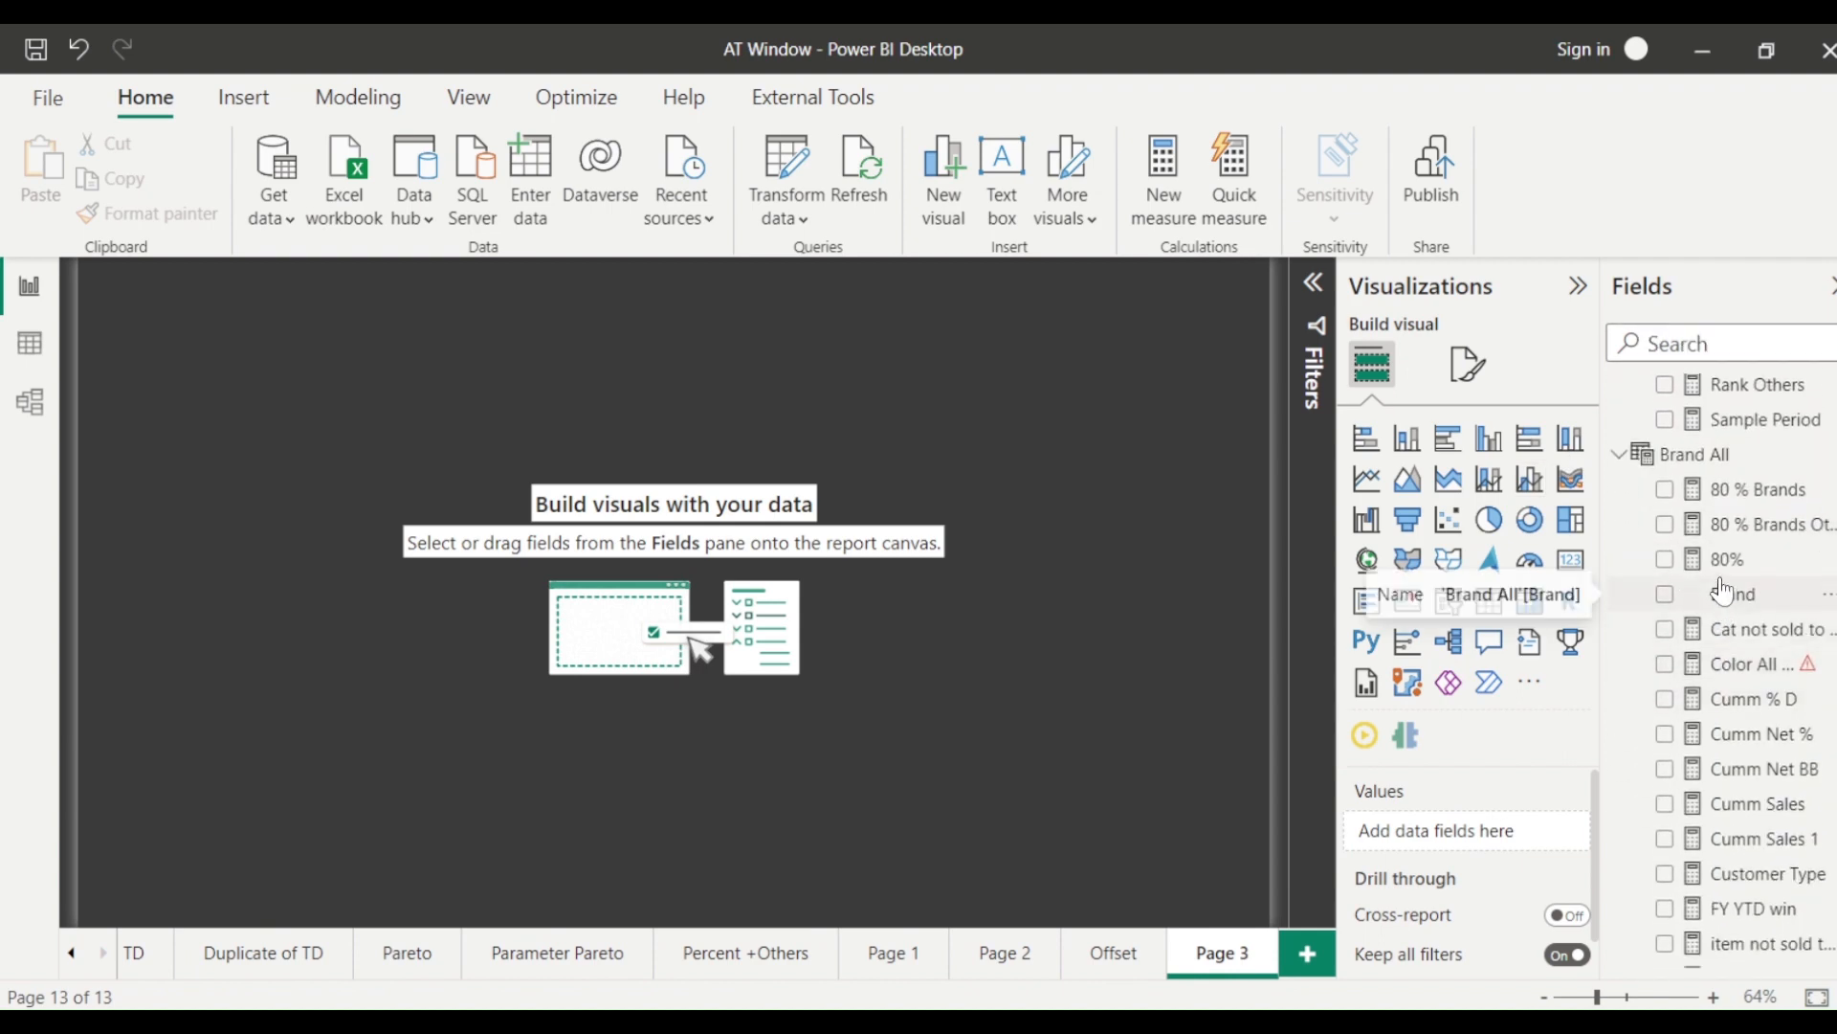
scroll(down, 3)
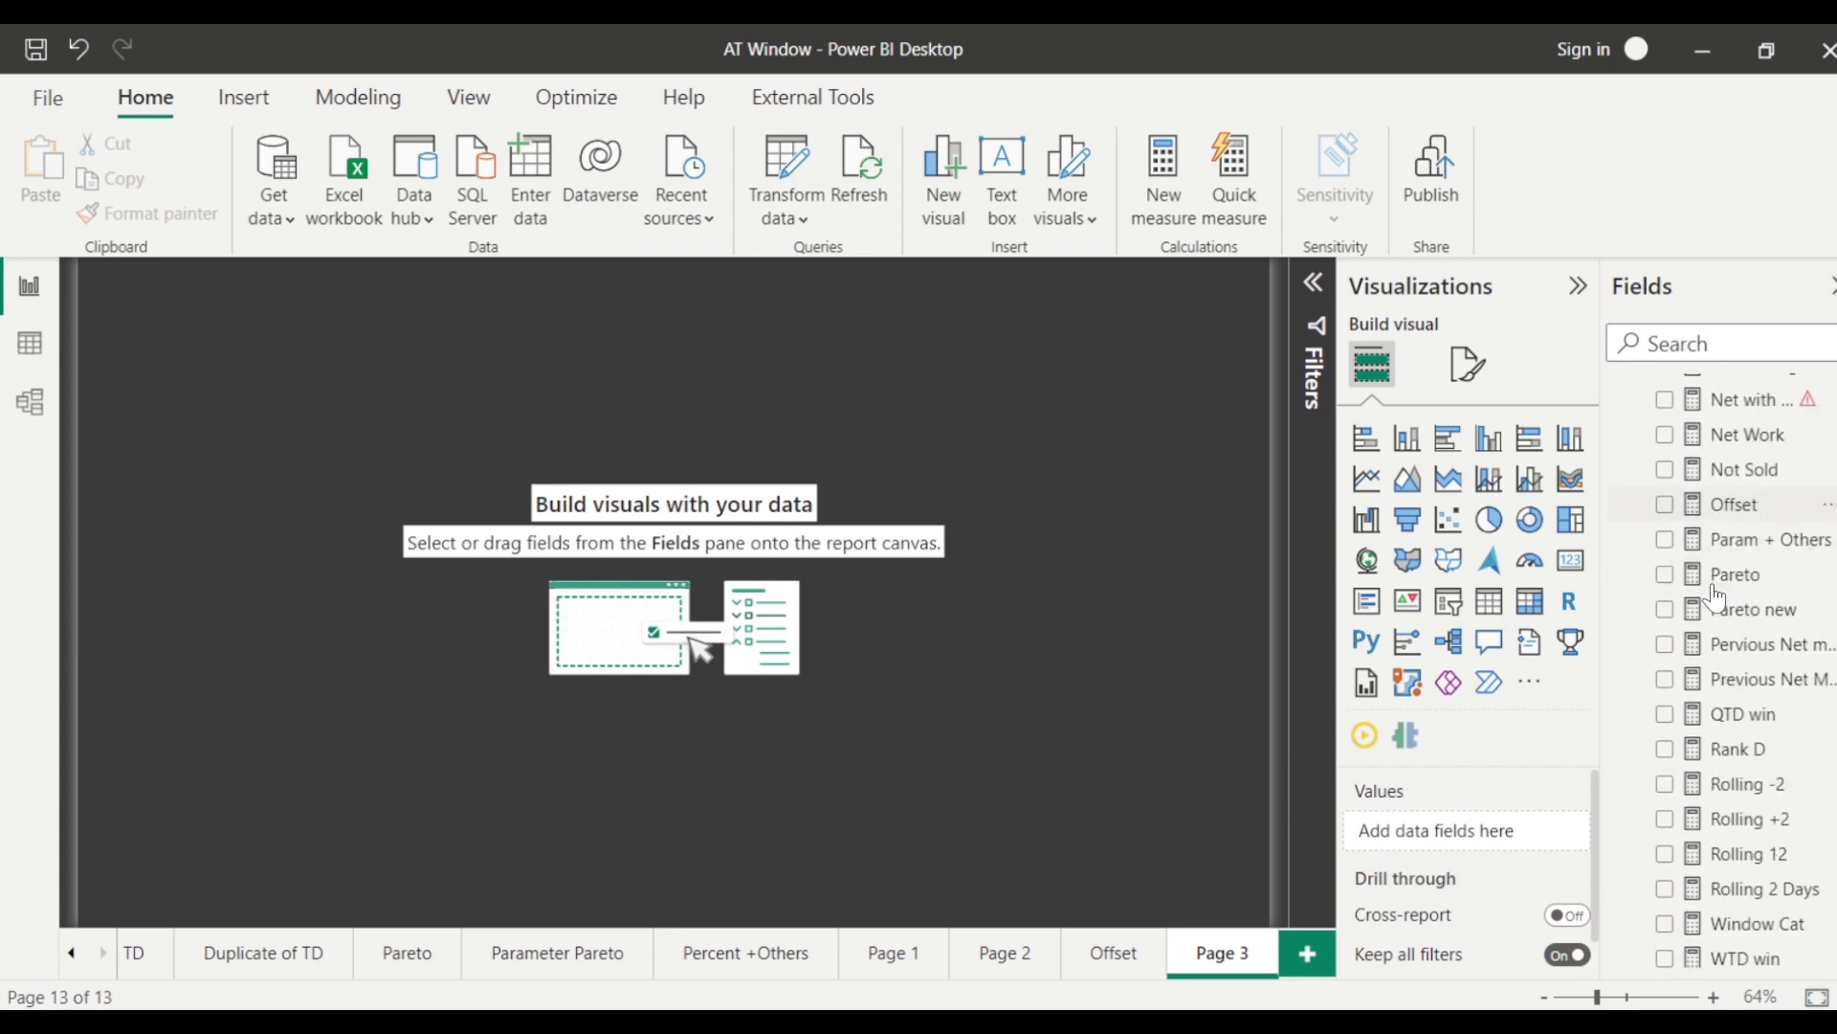
scroll(down, 3)
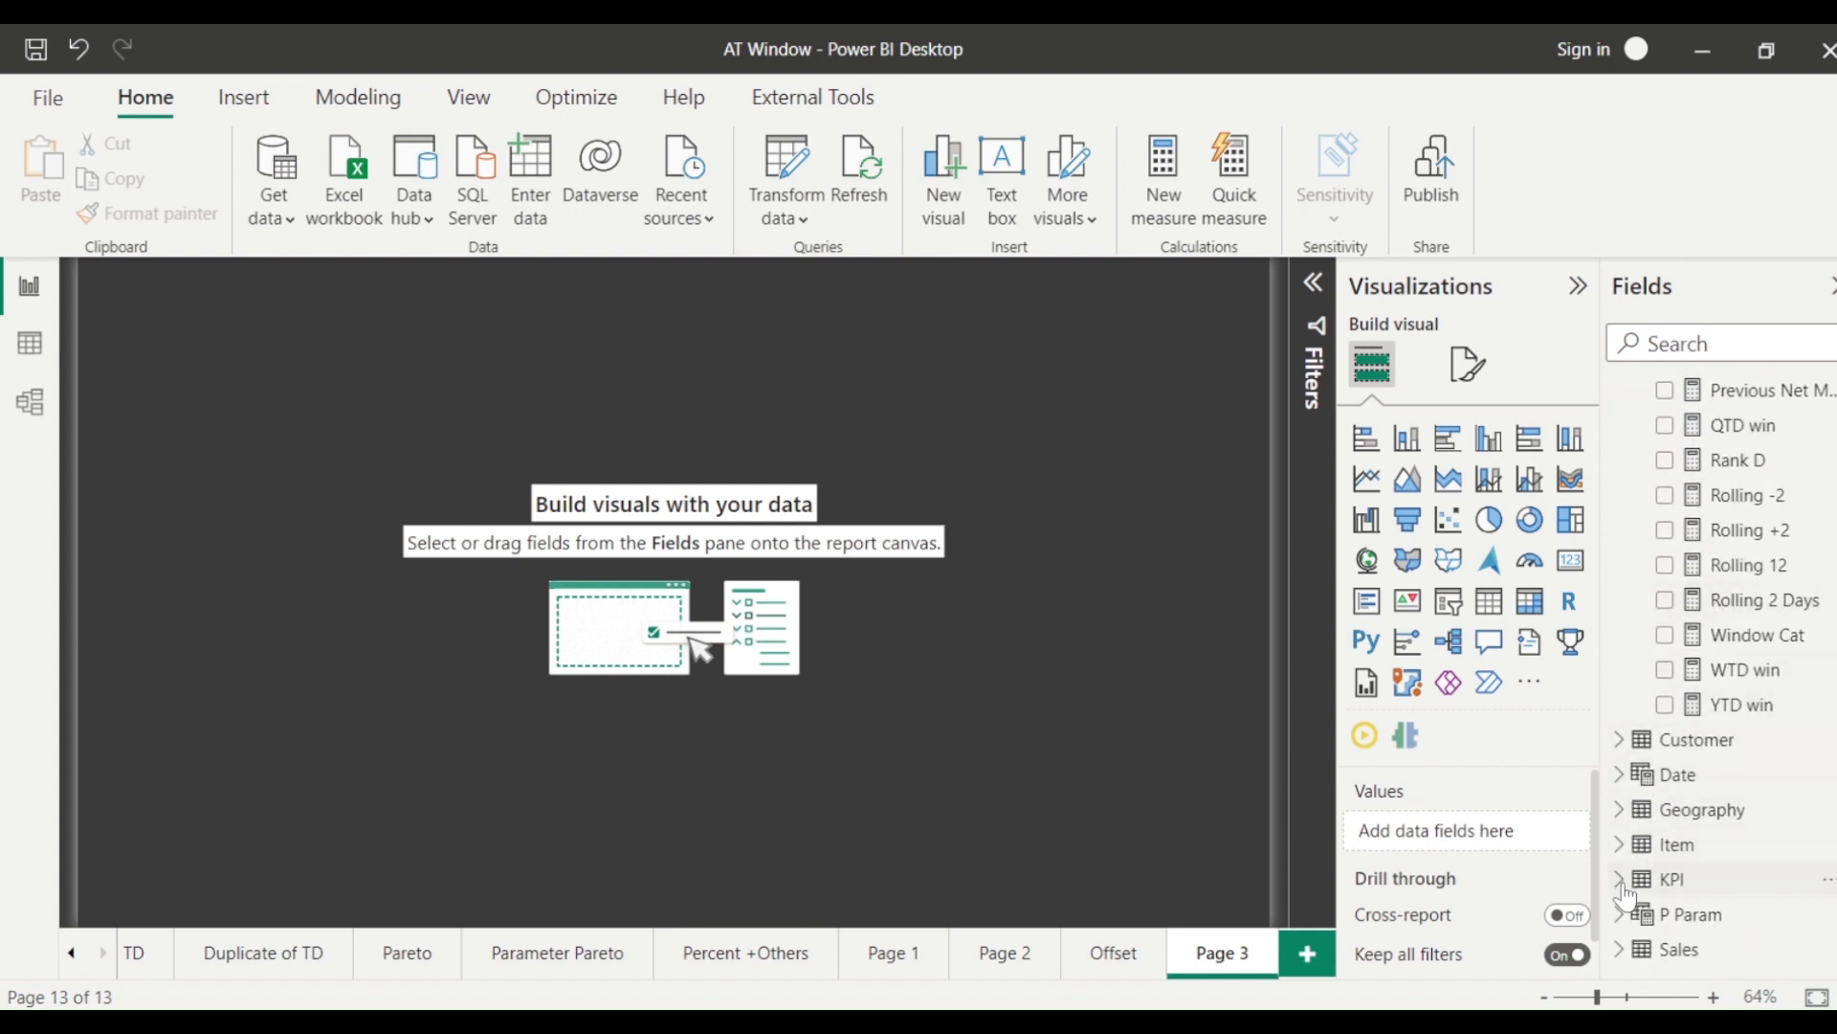
click(1675, 844)
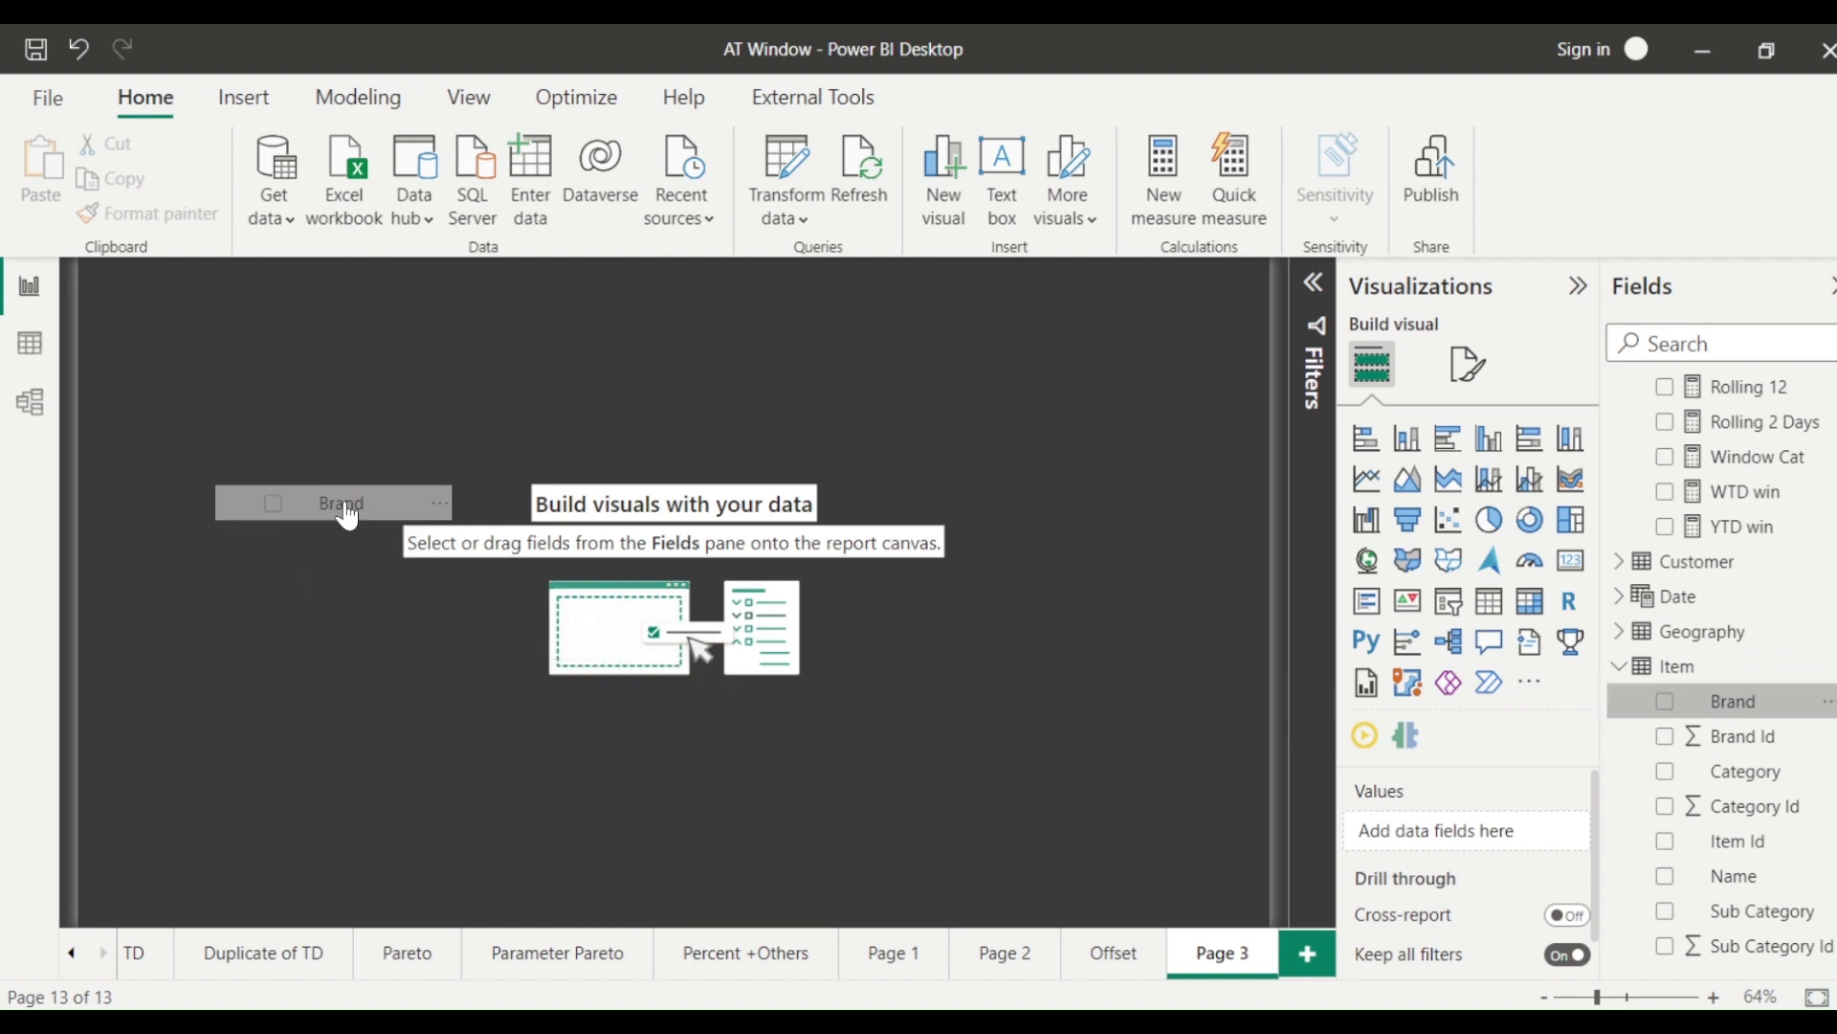
click(1664, 701)
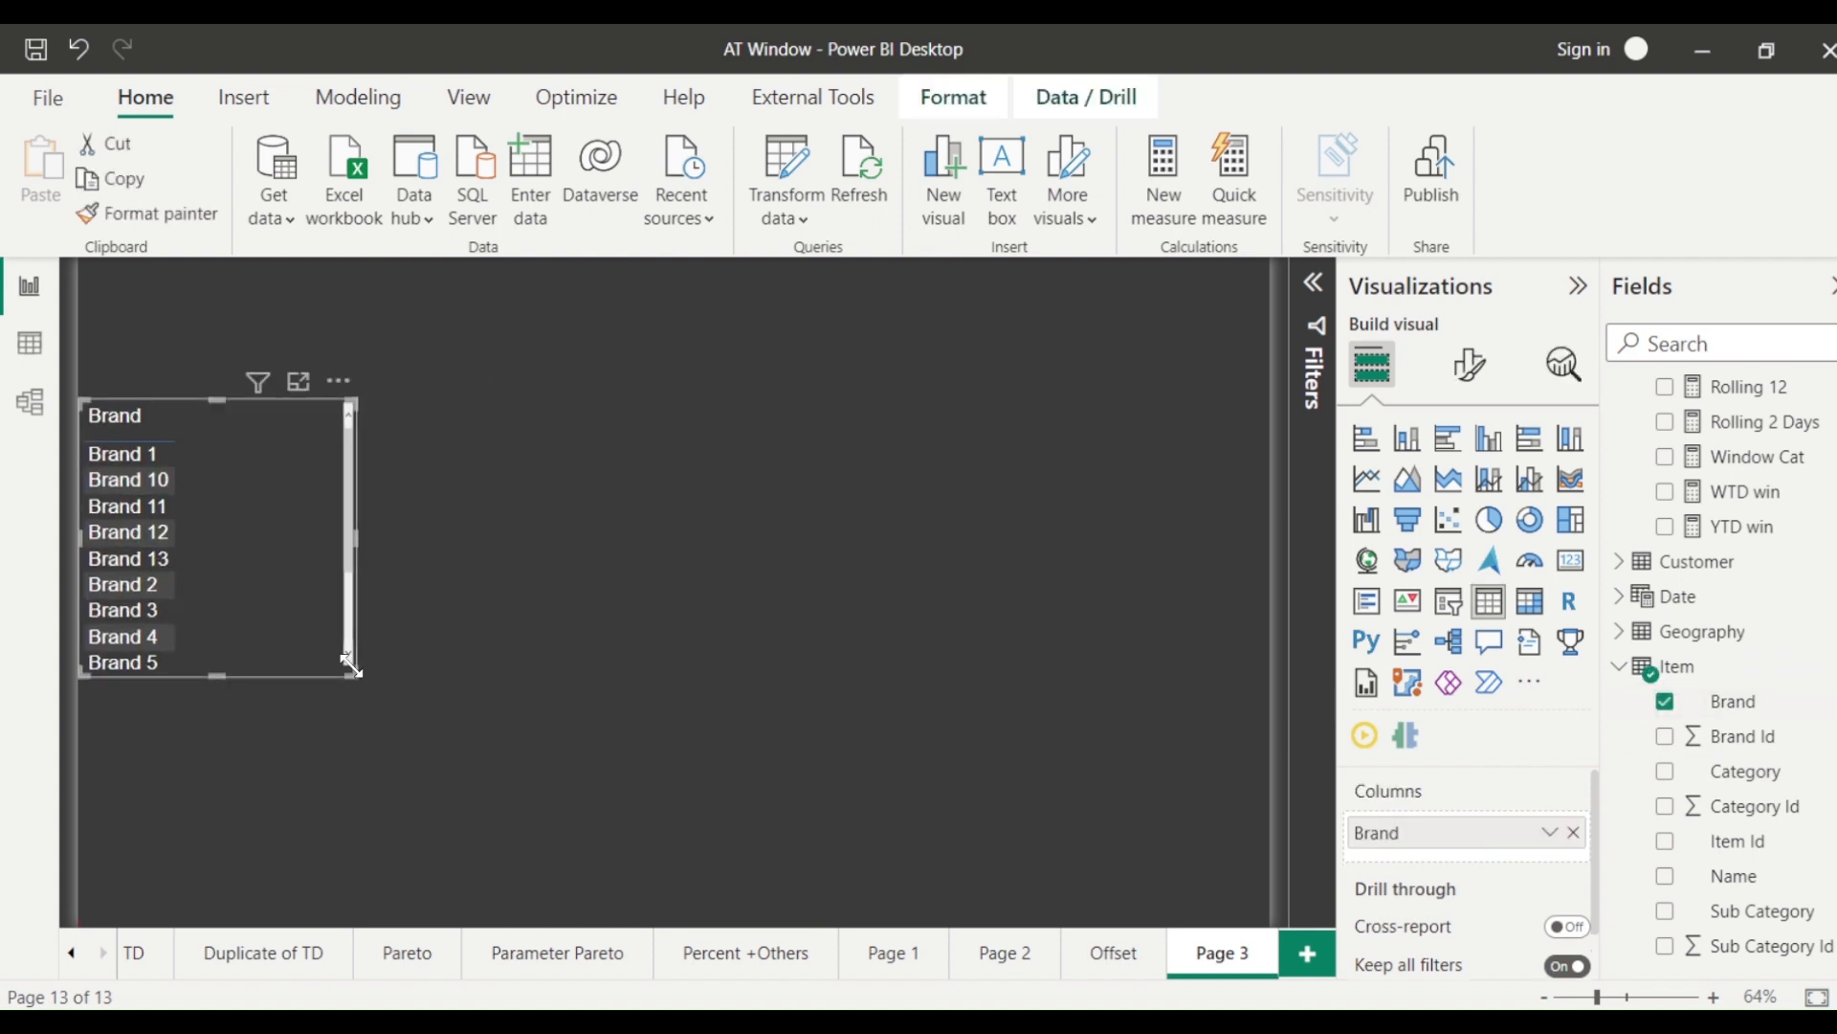
drag(352, 668, 750, 919)
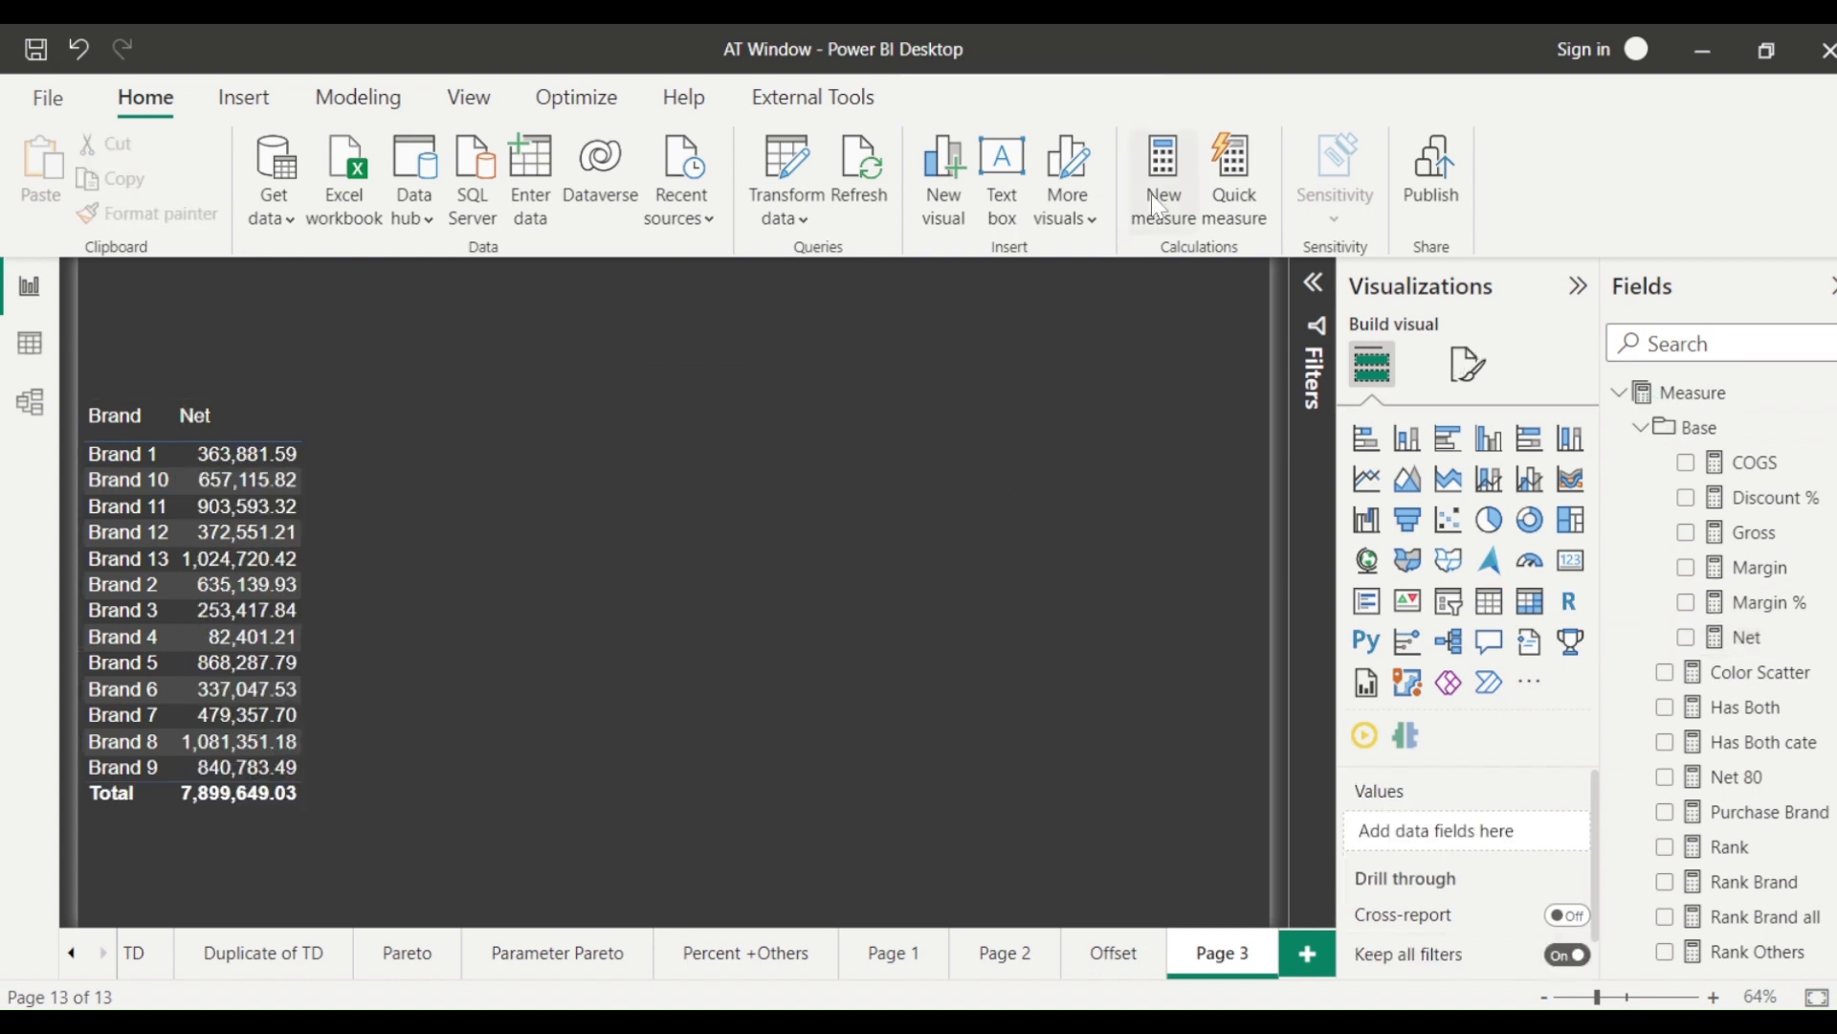
- Start a new measure TOPN = CALCULATE([Net], ...) in the formula bar
click(1161, 176)
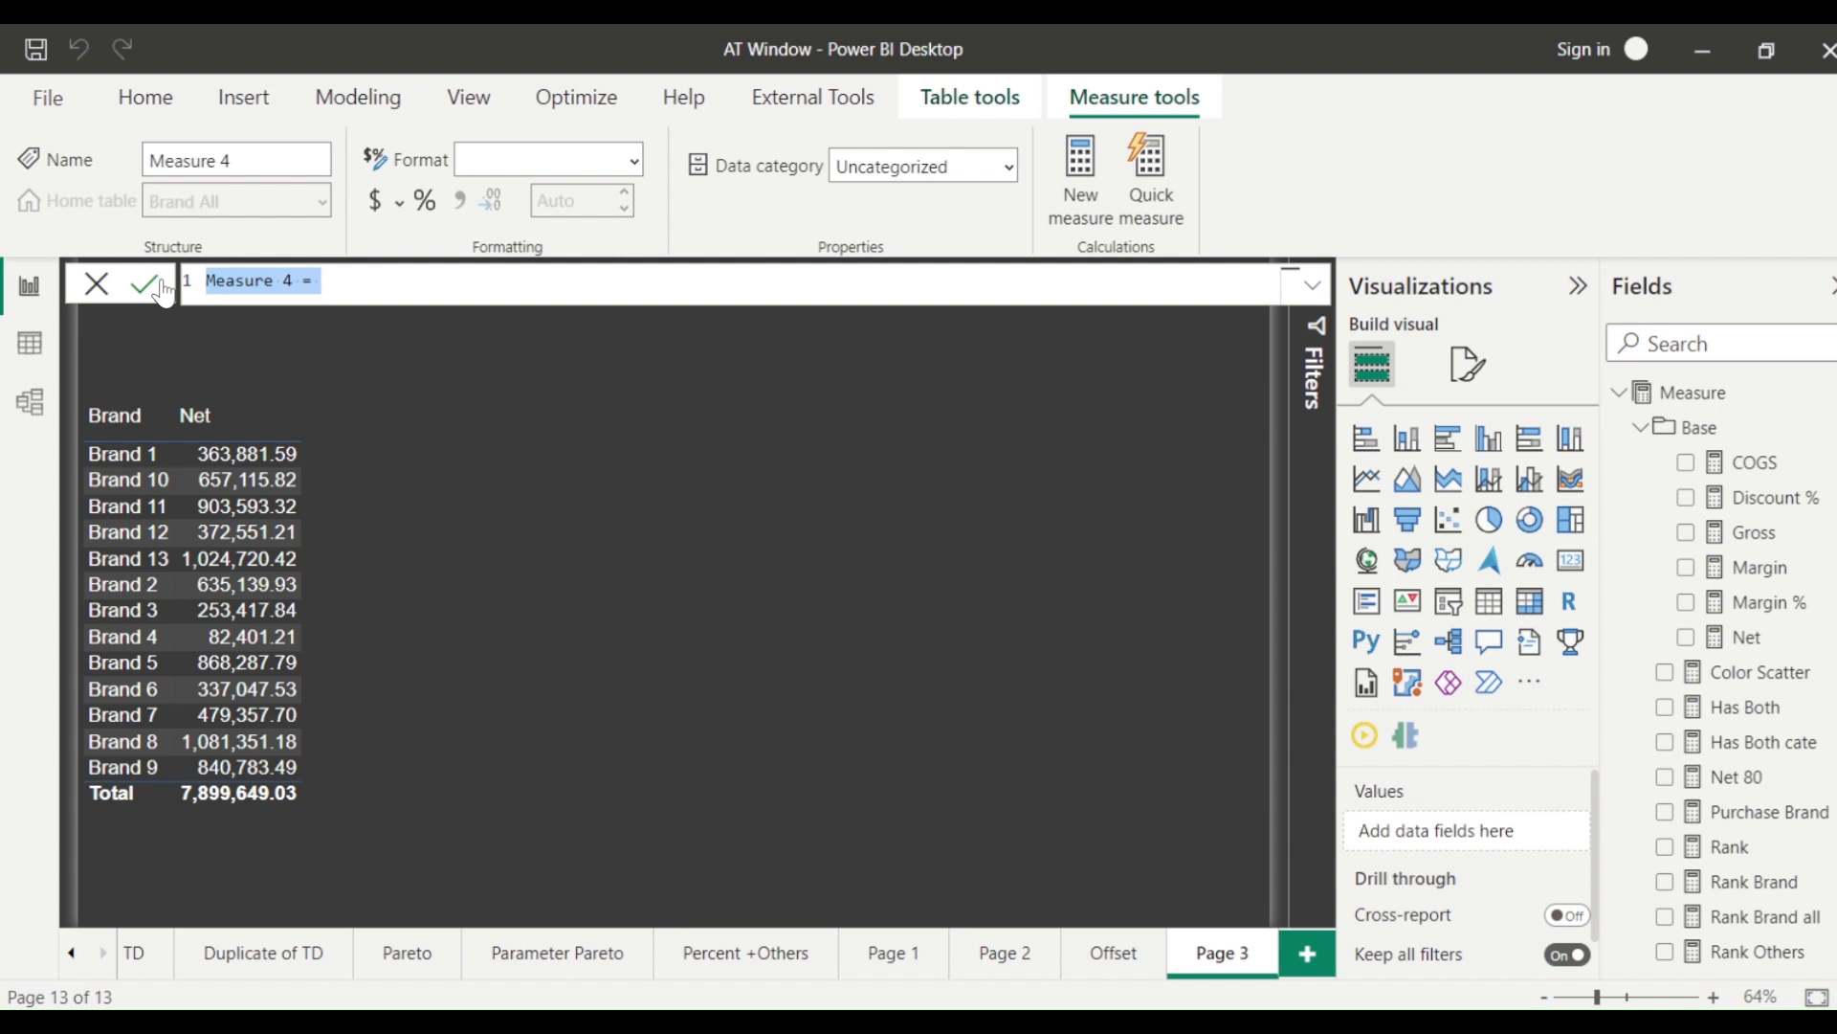
text(TOP)
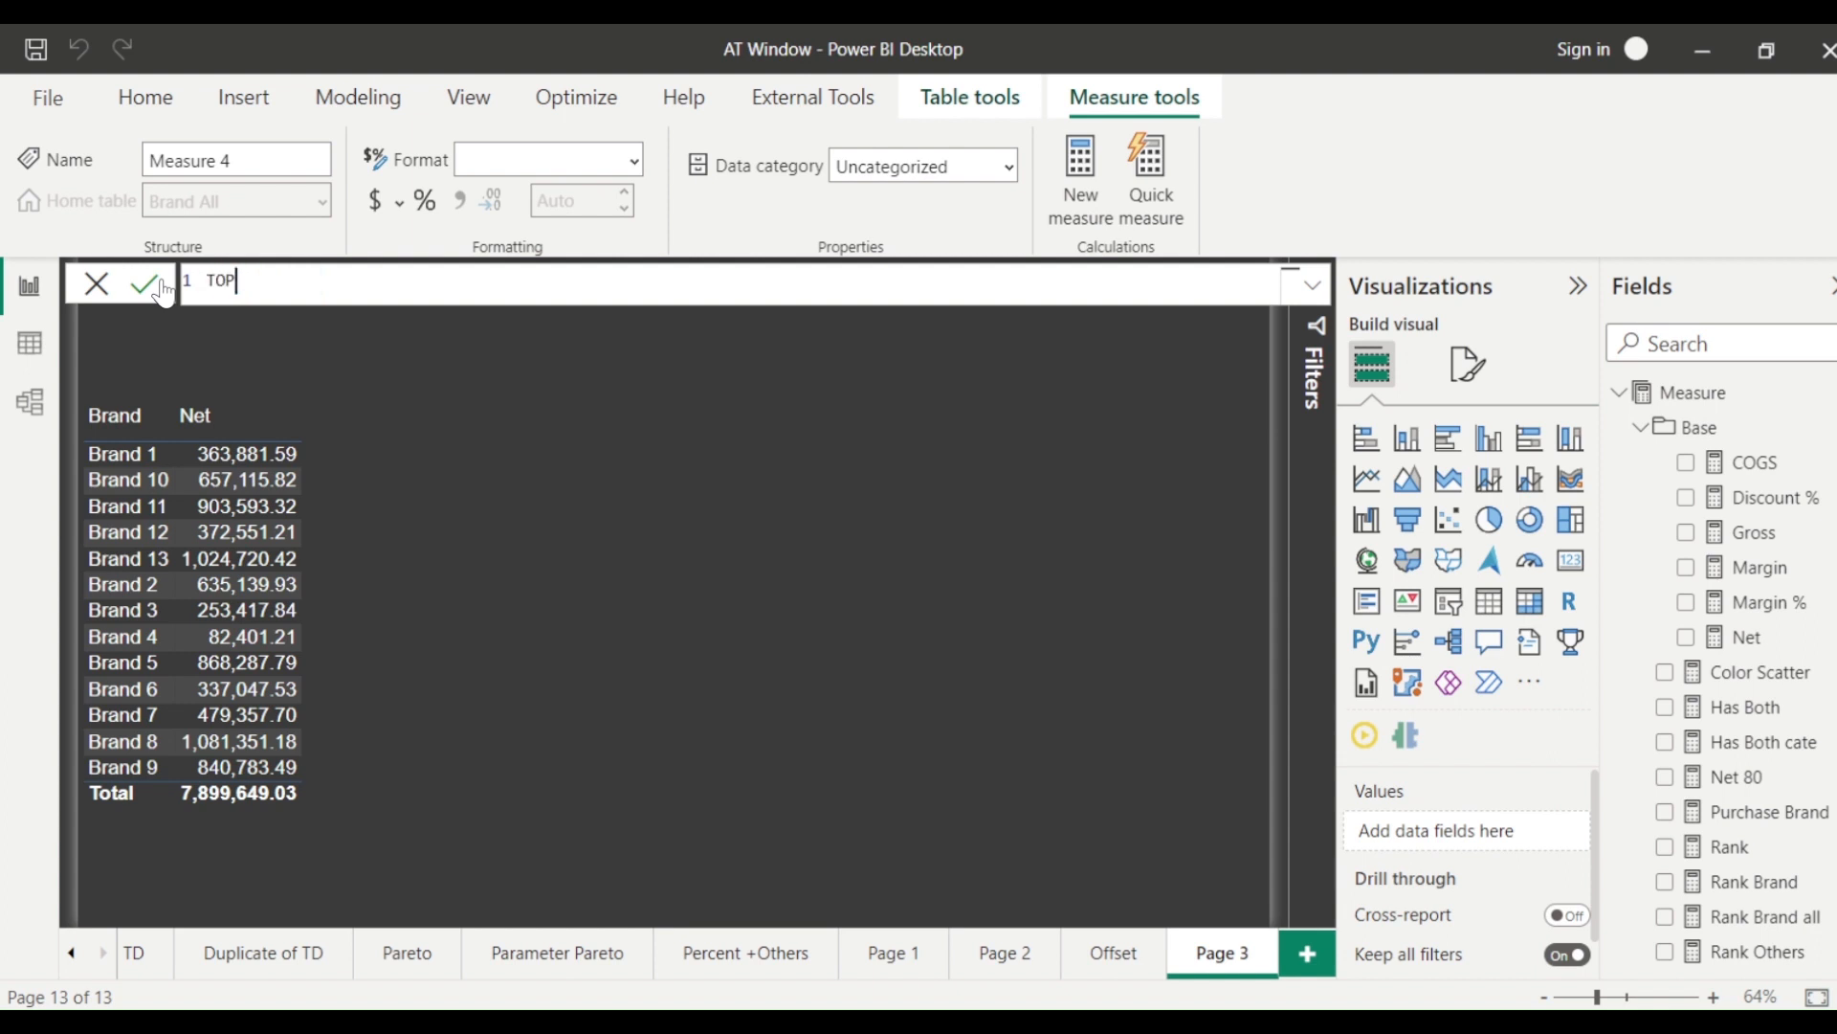
text(N)
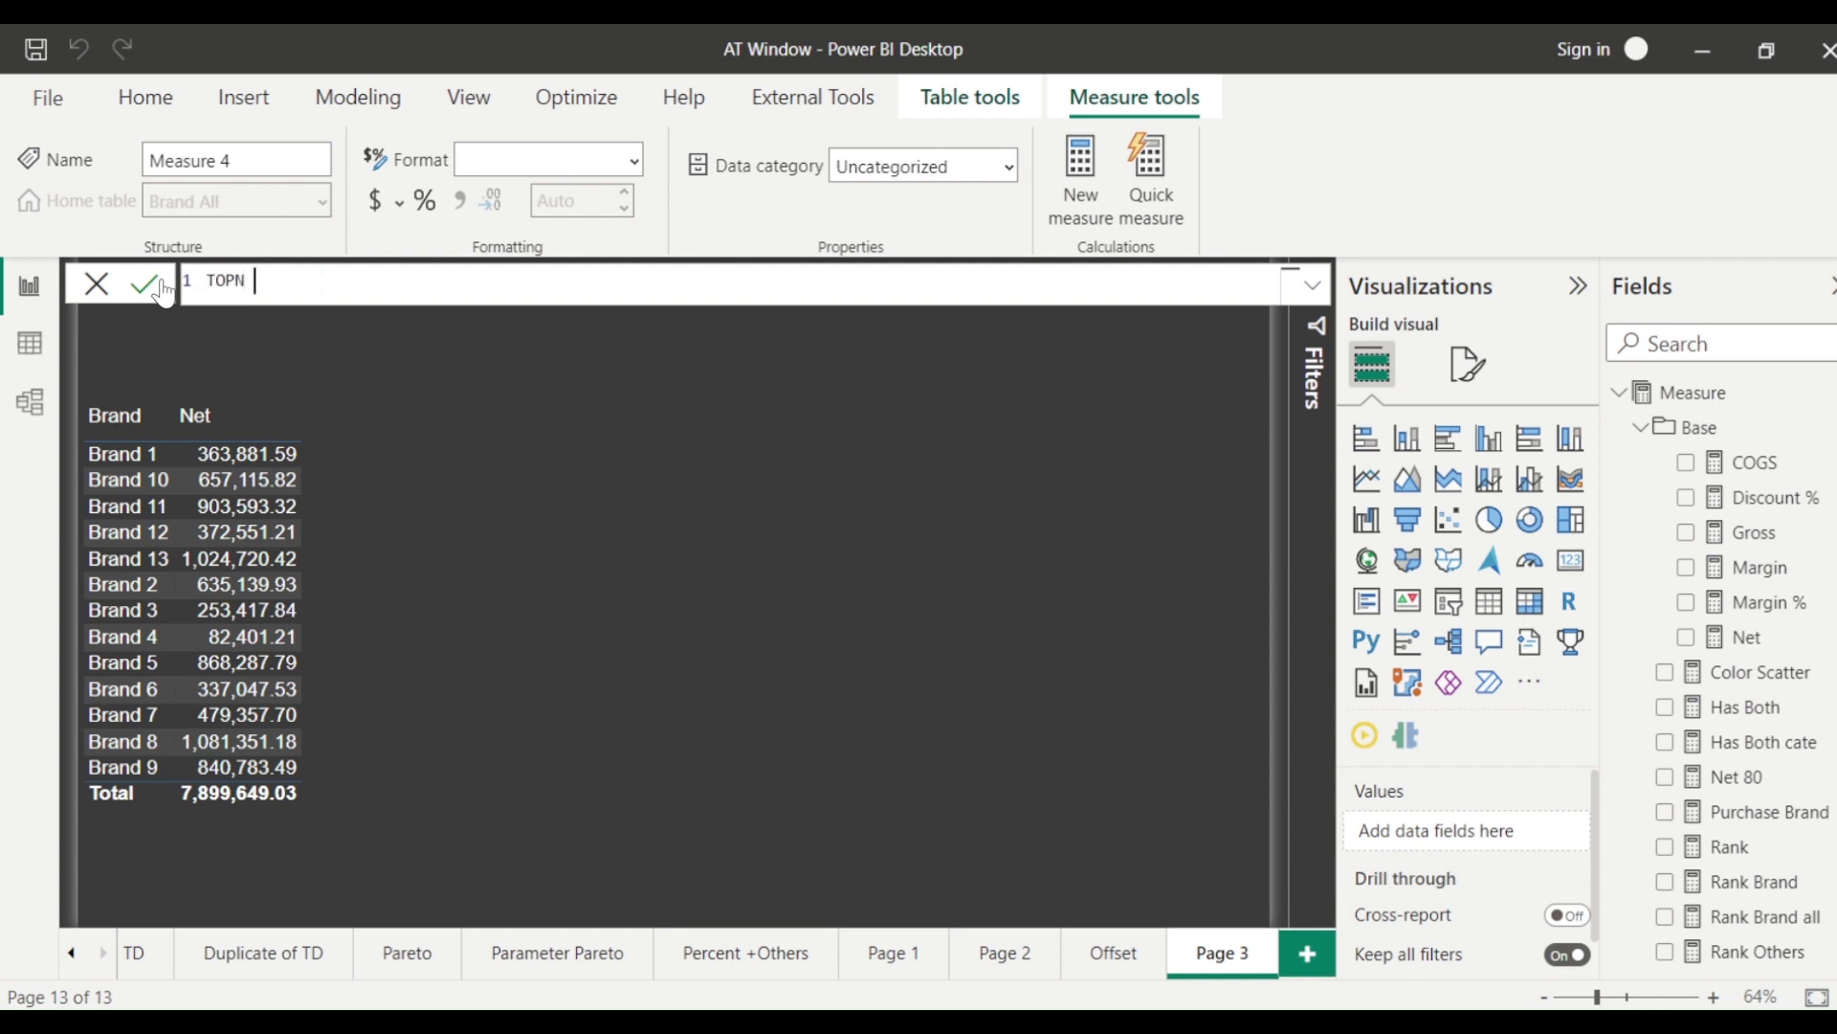
text(= calc)
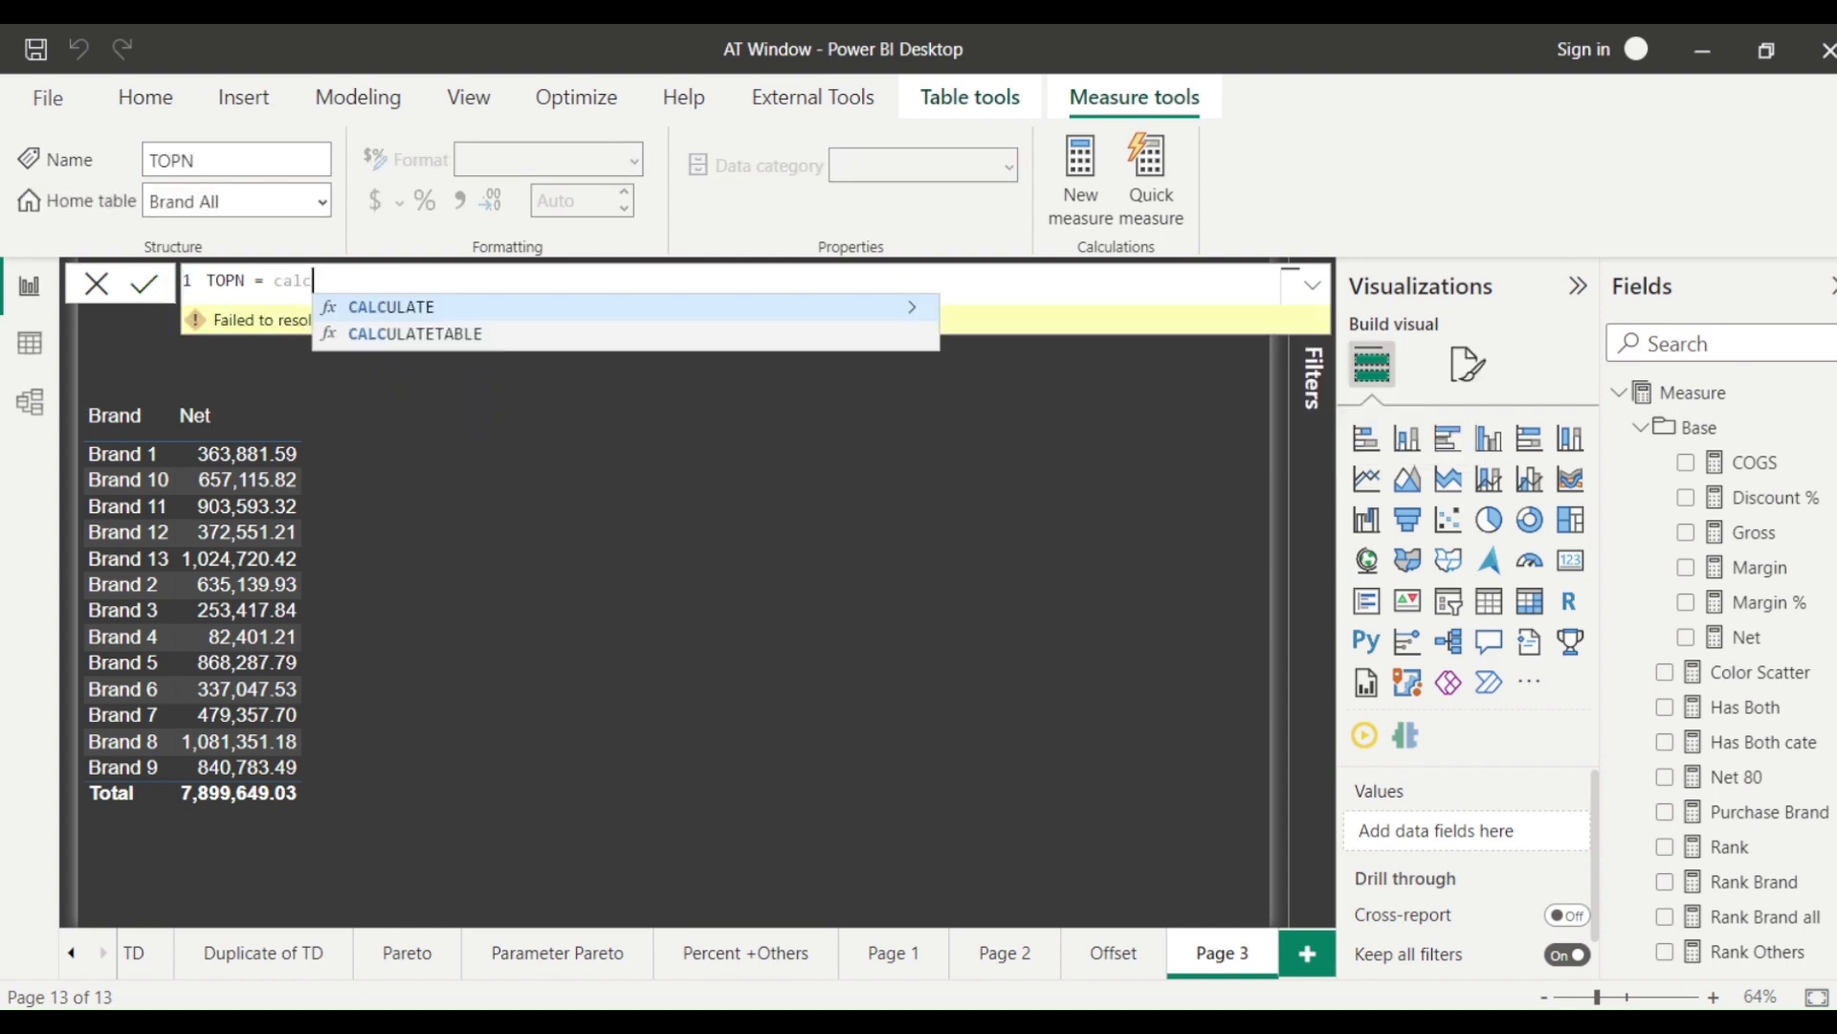
text(CALCULATE([)
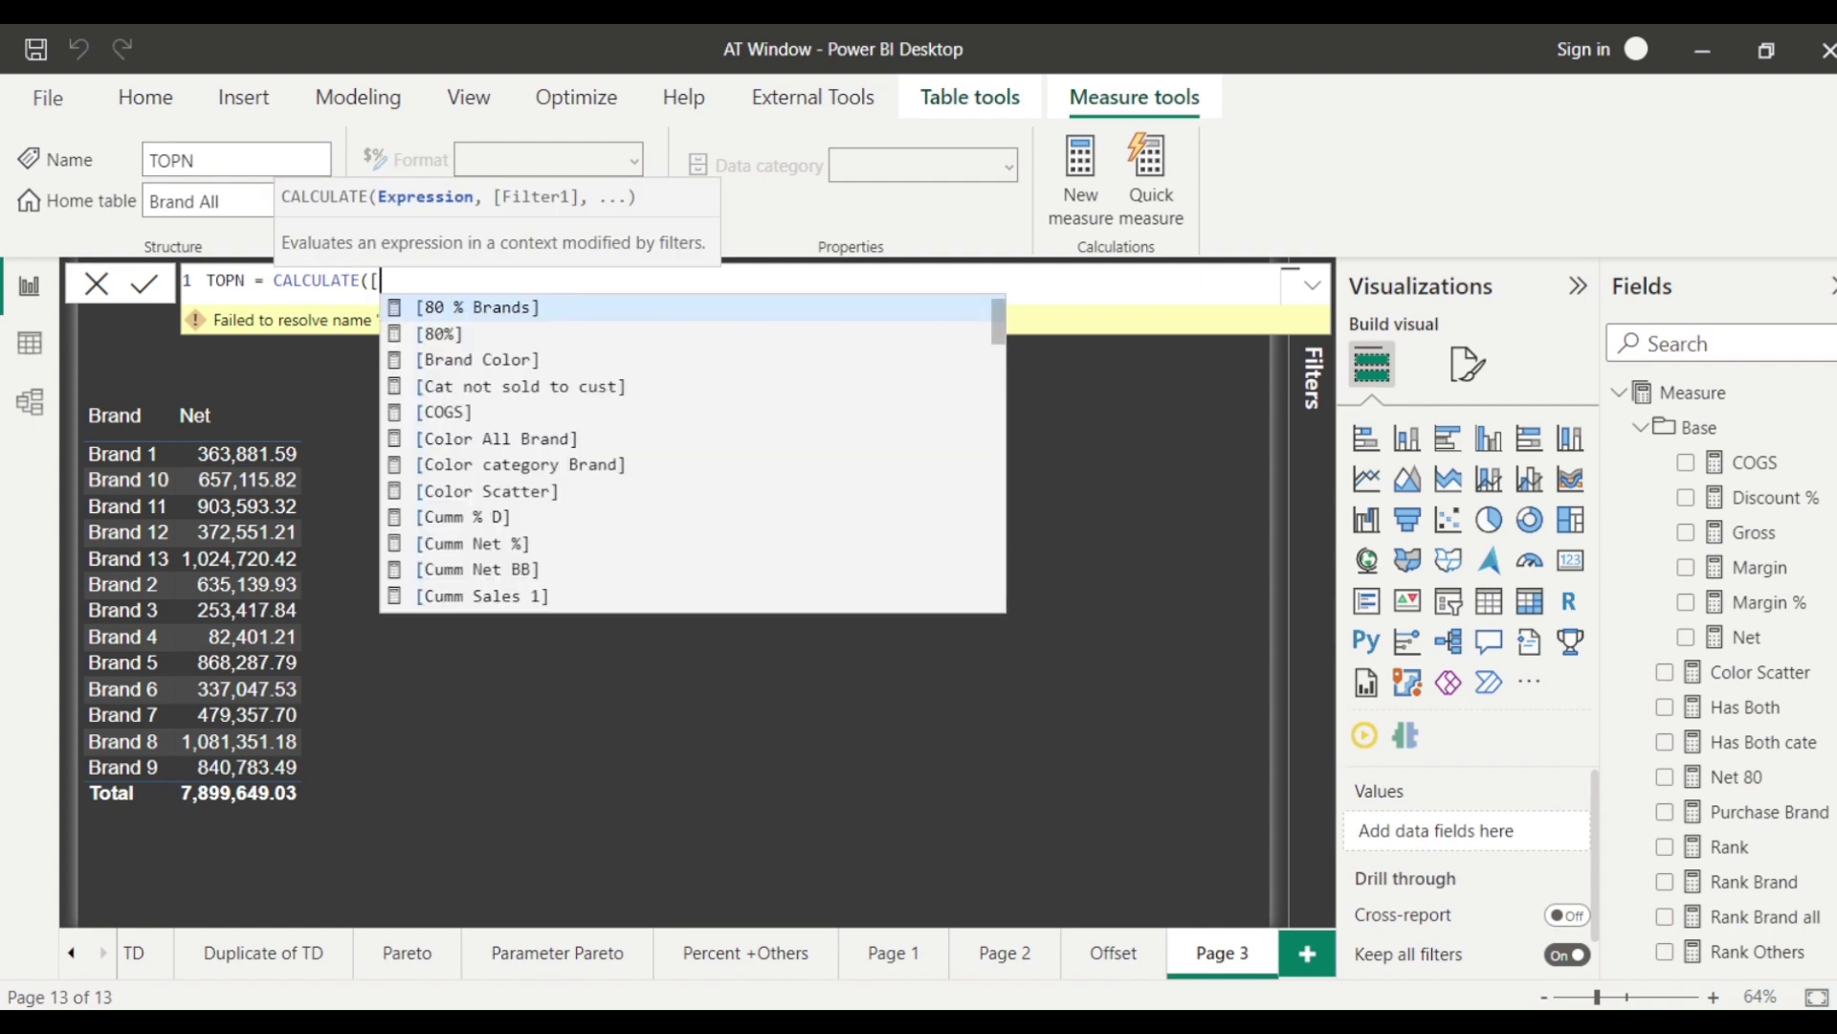
text(Net], top)
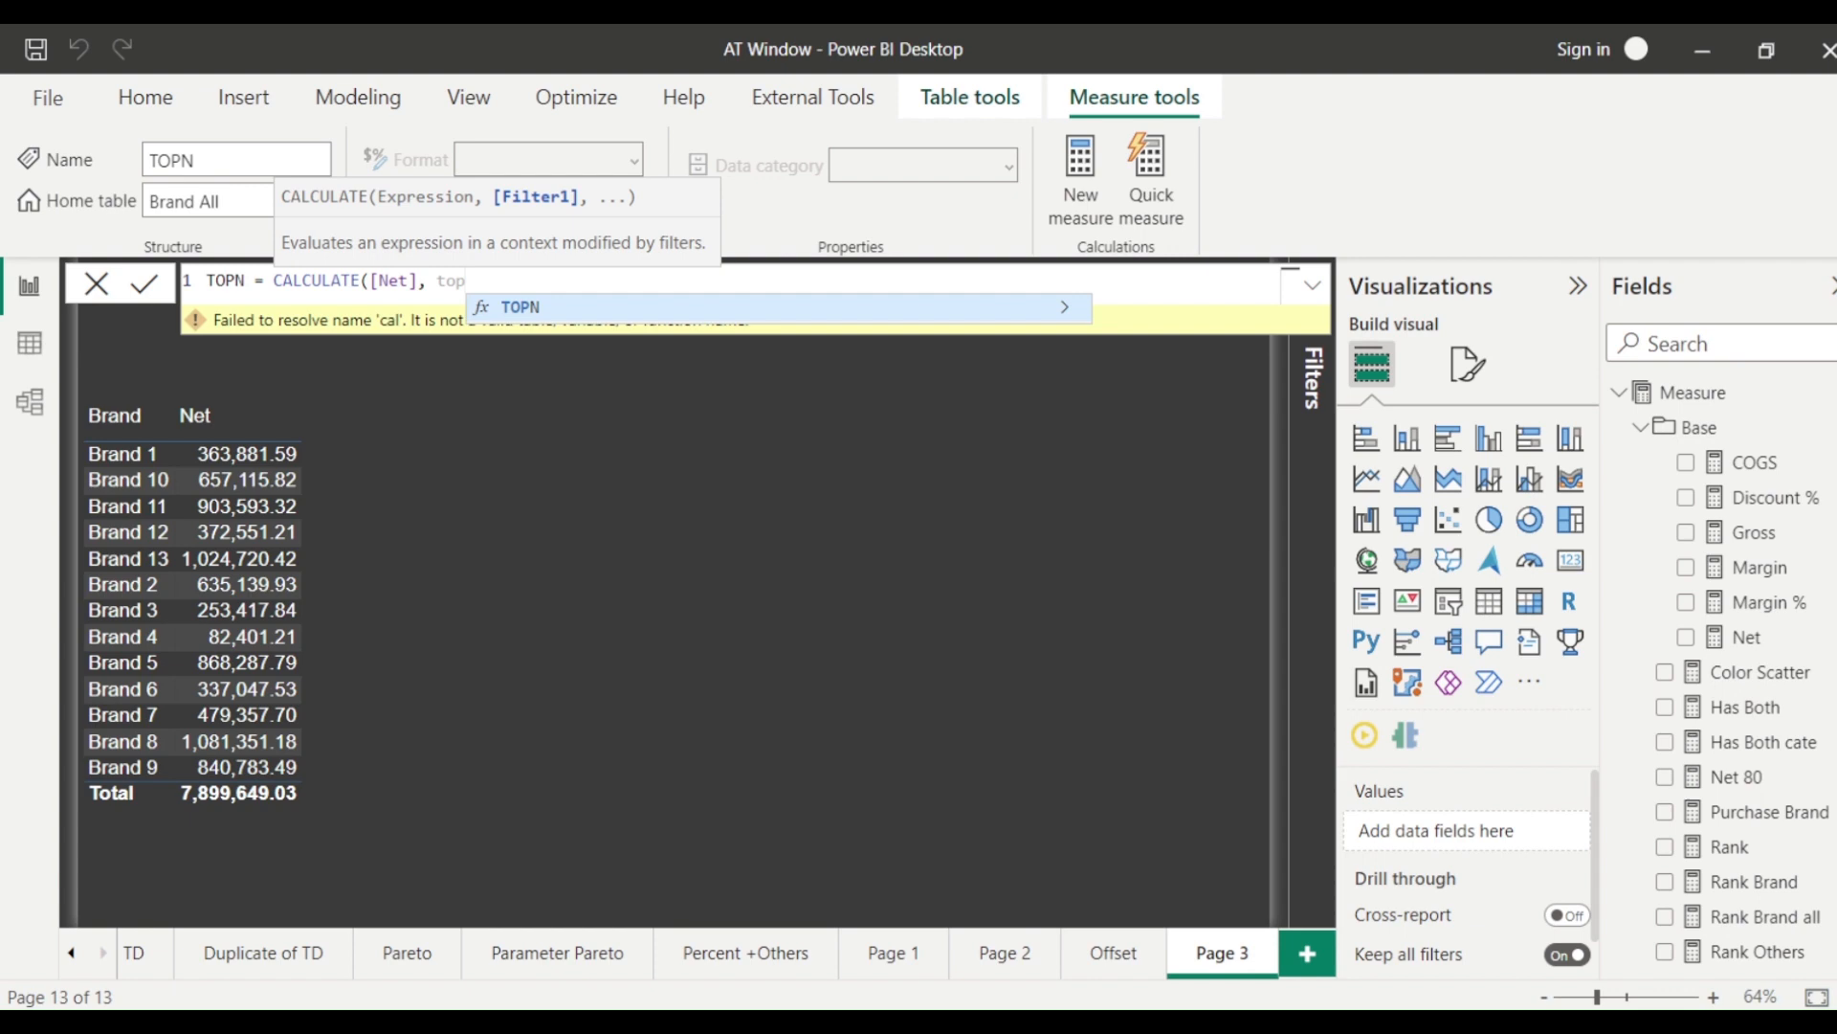
- Finish the filter as TOPN(3, ALLSELECTED('Item'[Brand]), [Net], DESC)
text(TOPN()
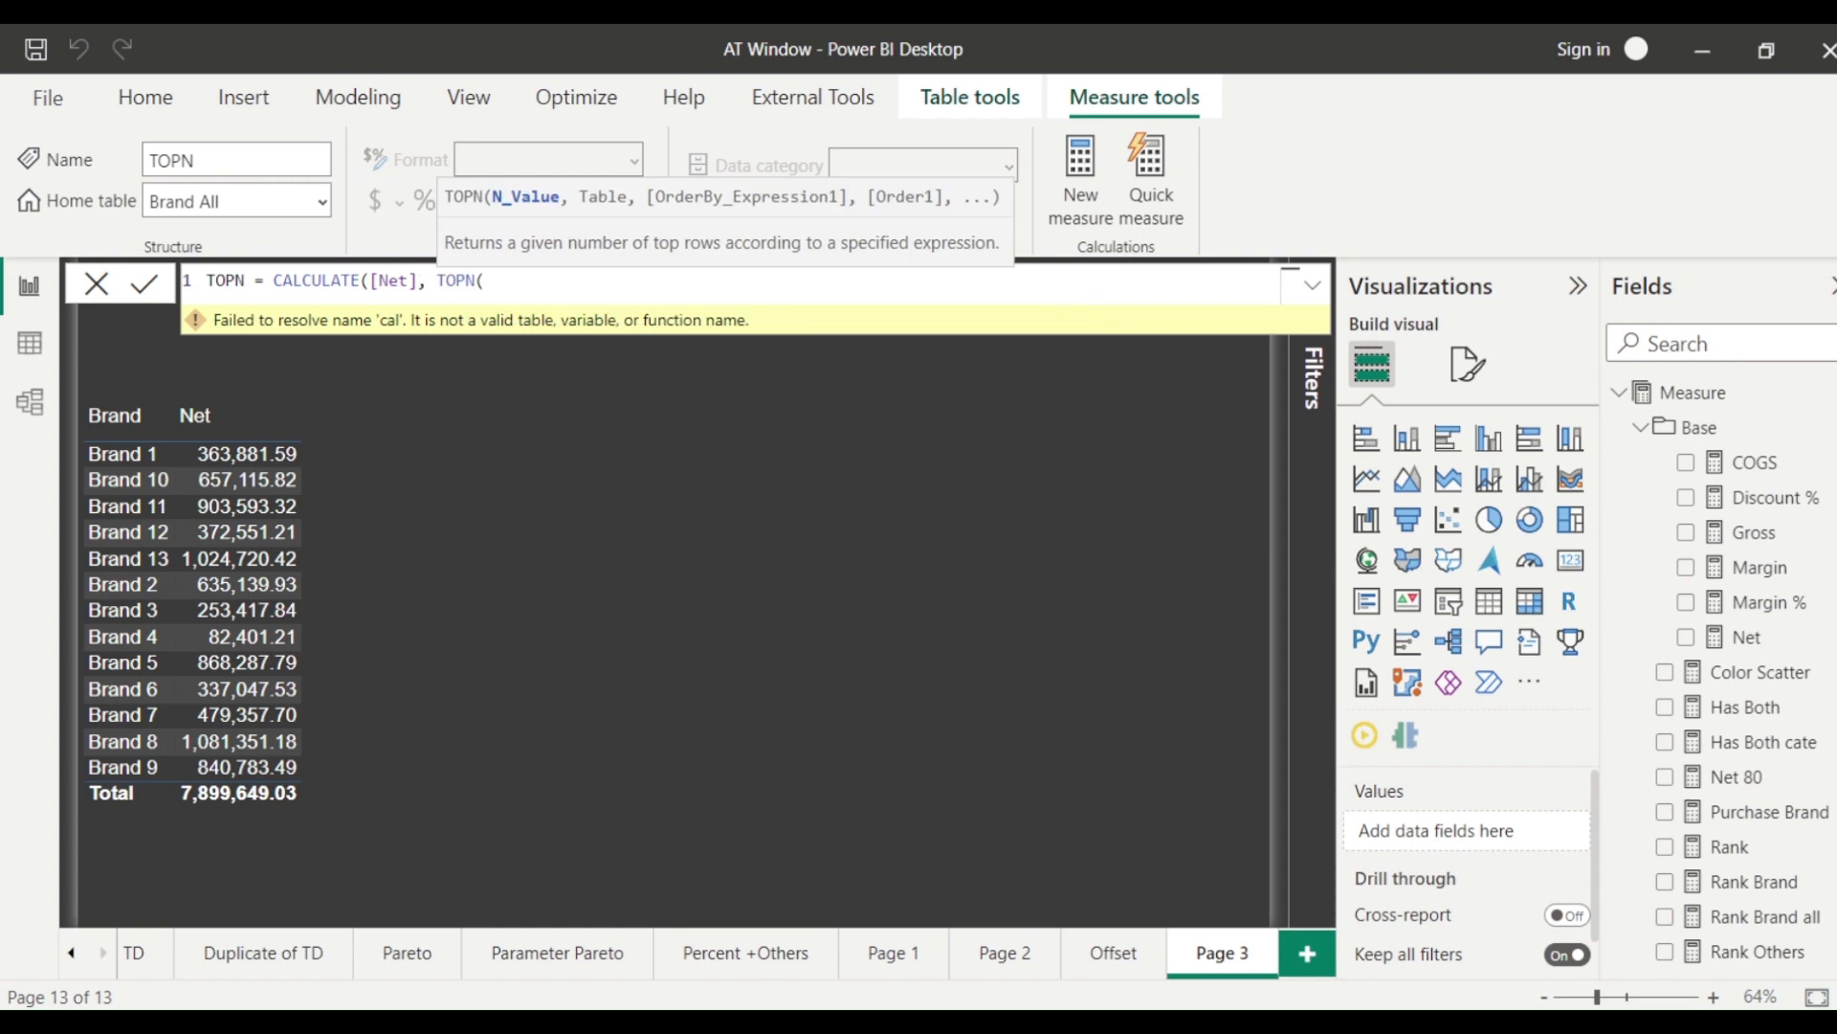
text(3,)
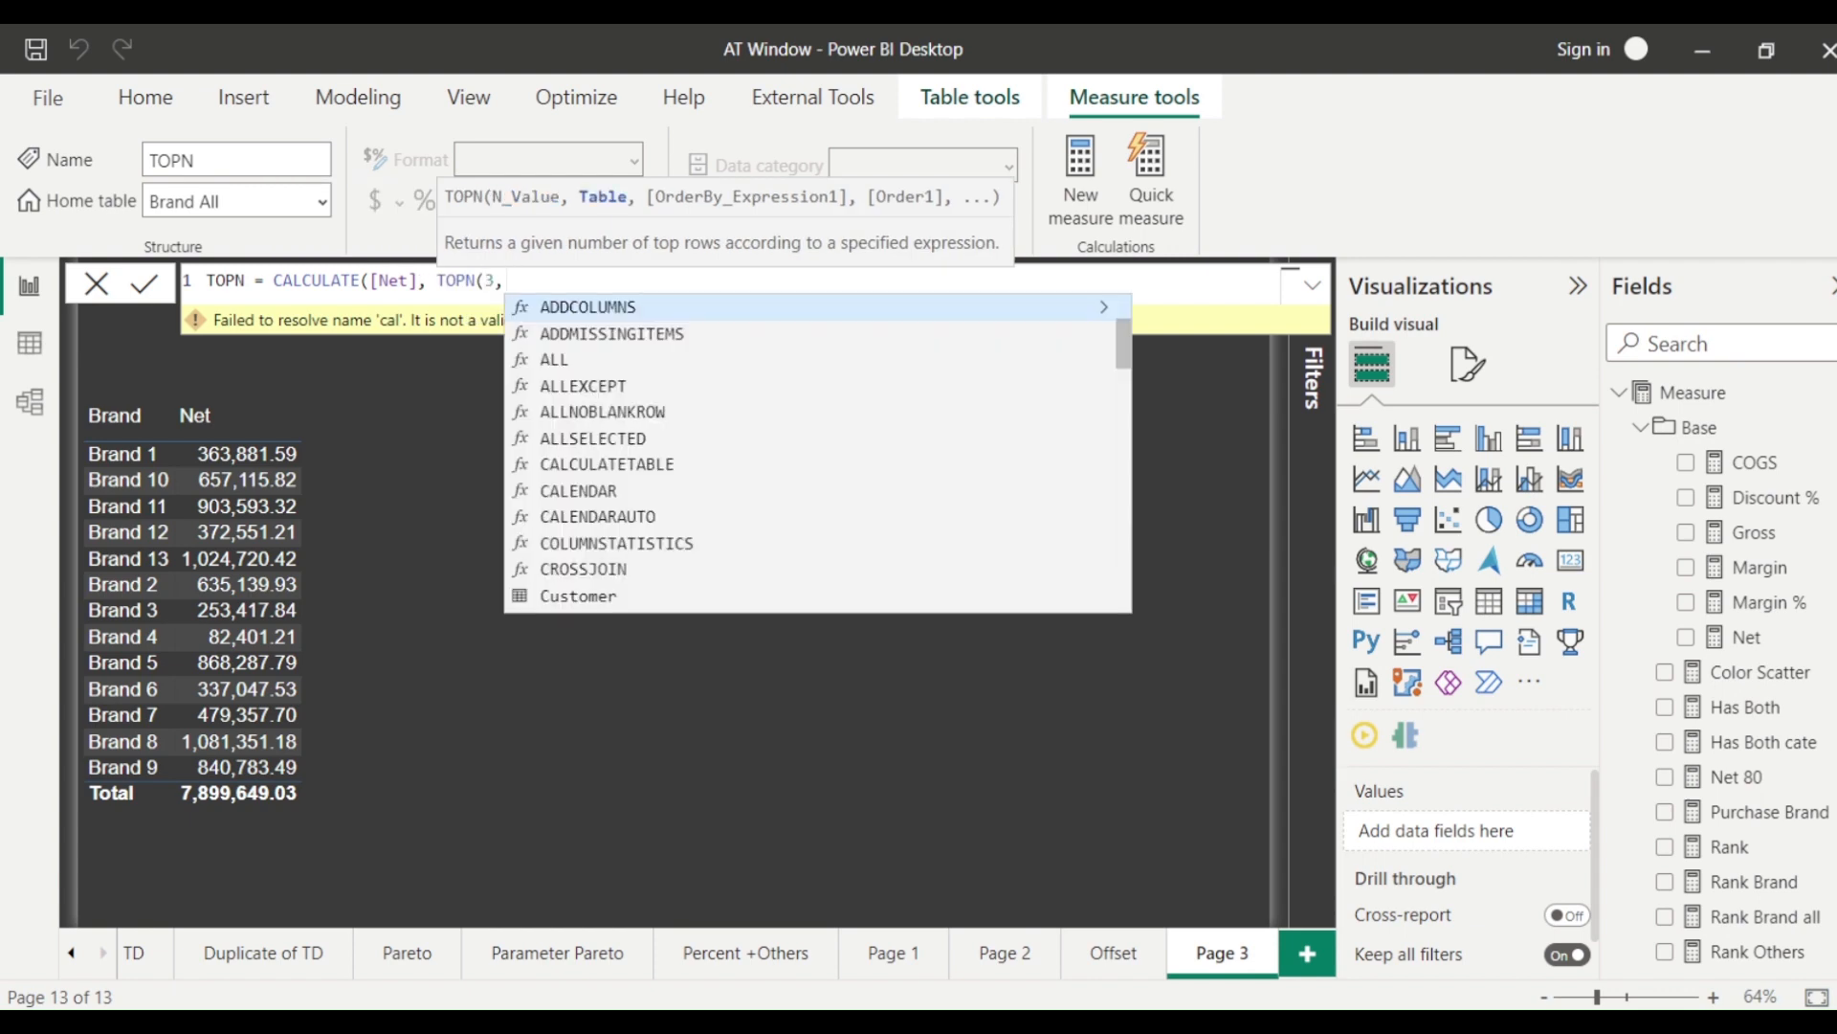
text(ALLSELECTED()
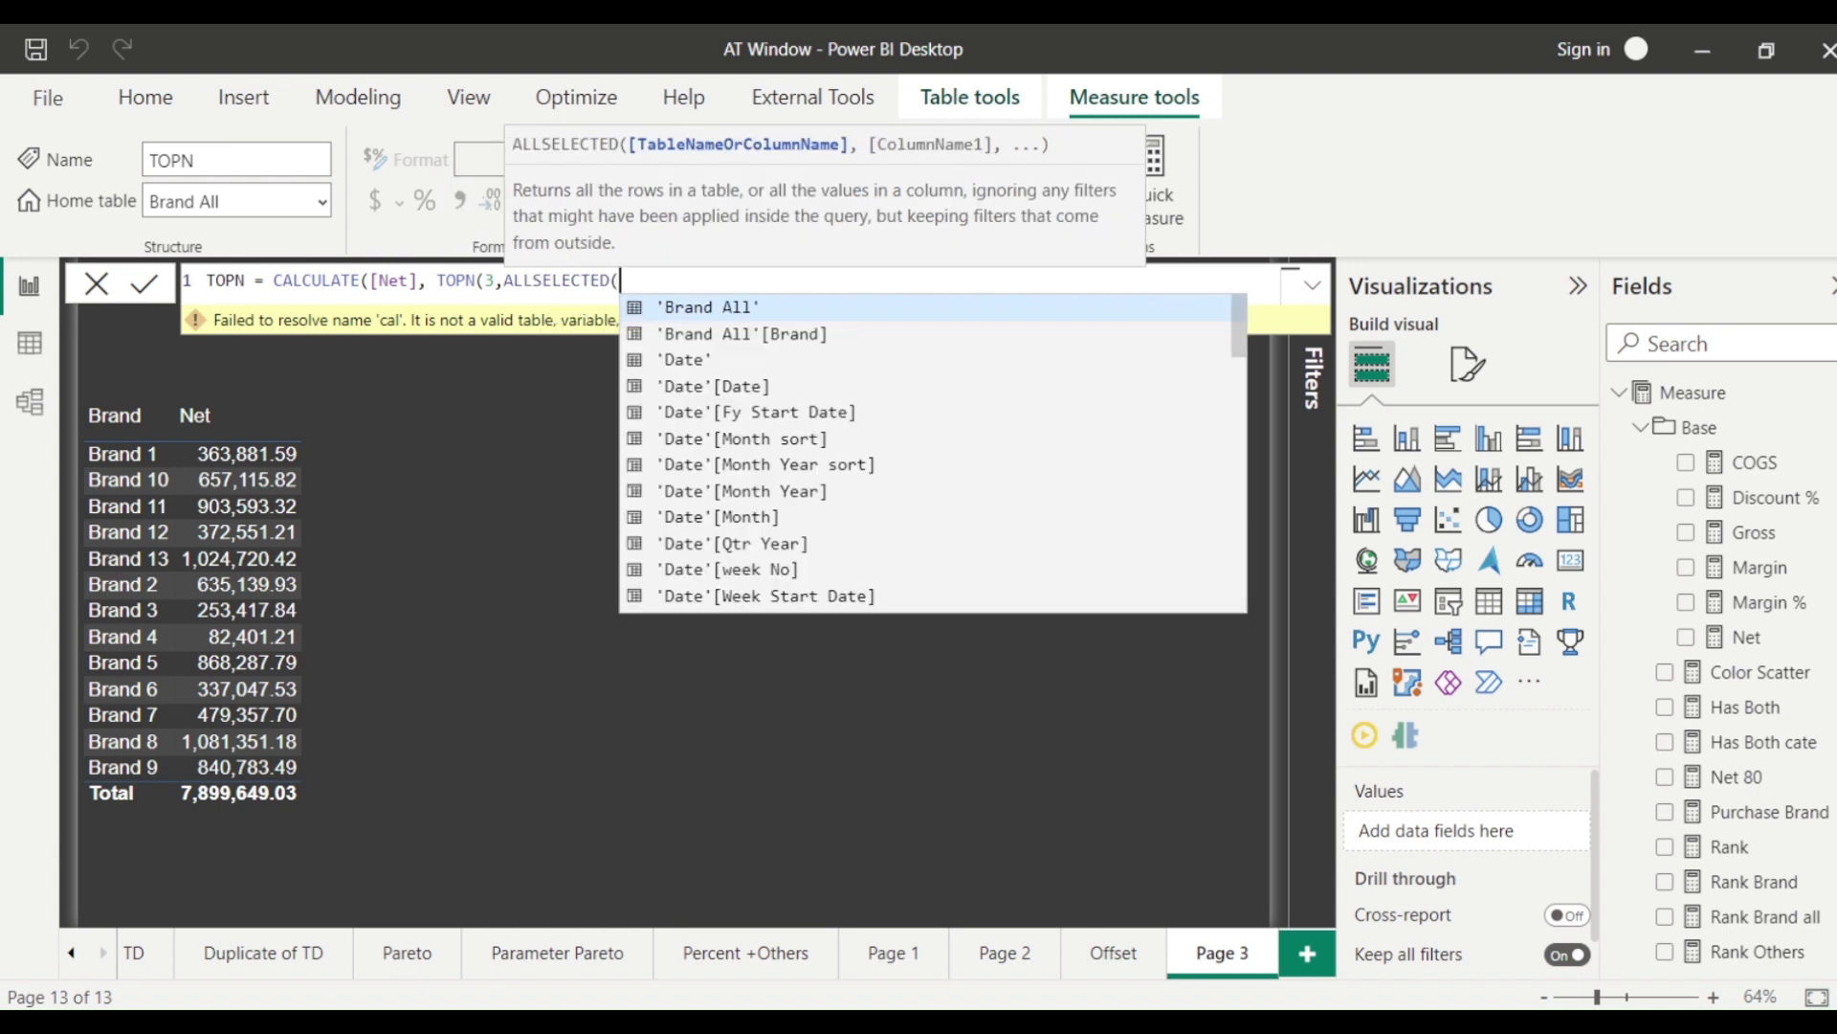
text(item)
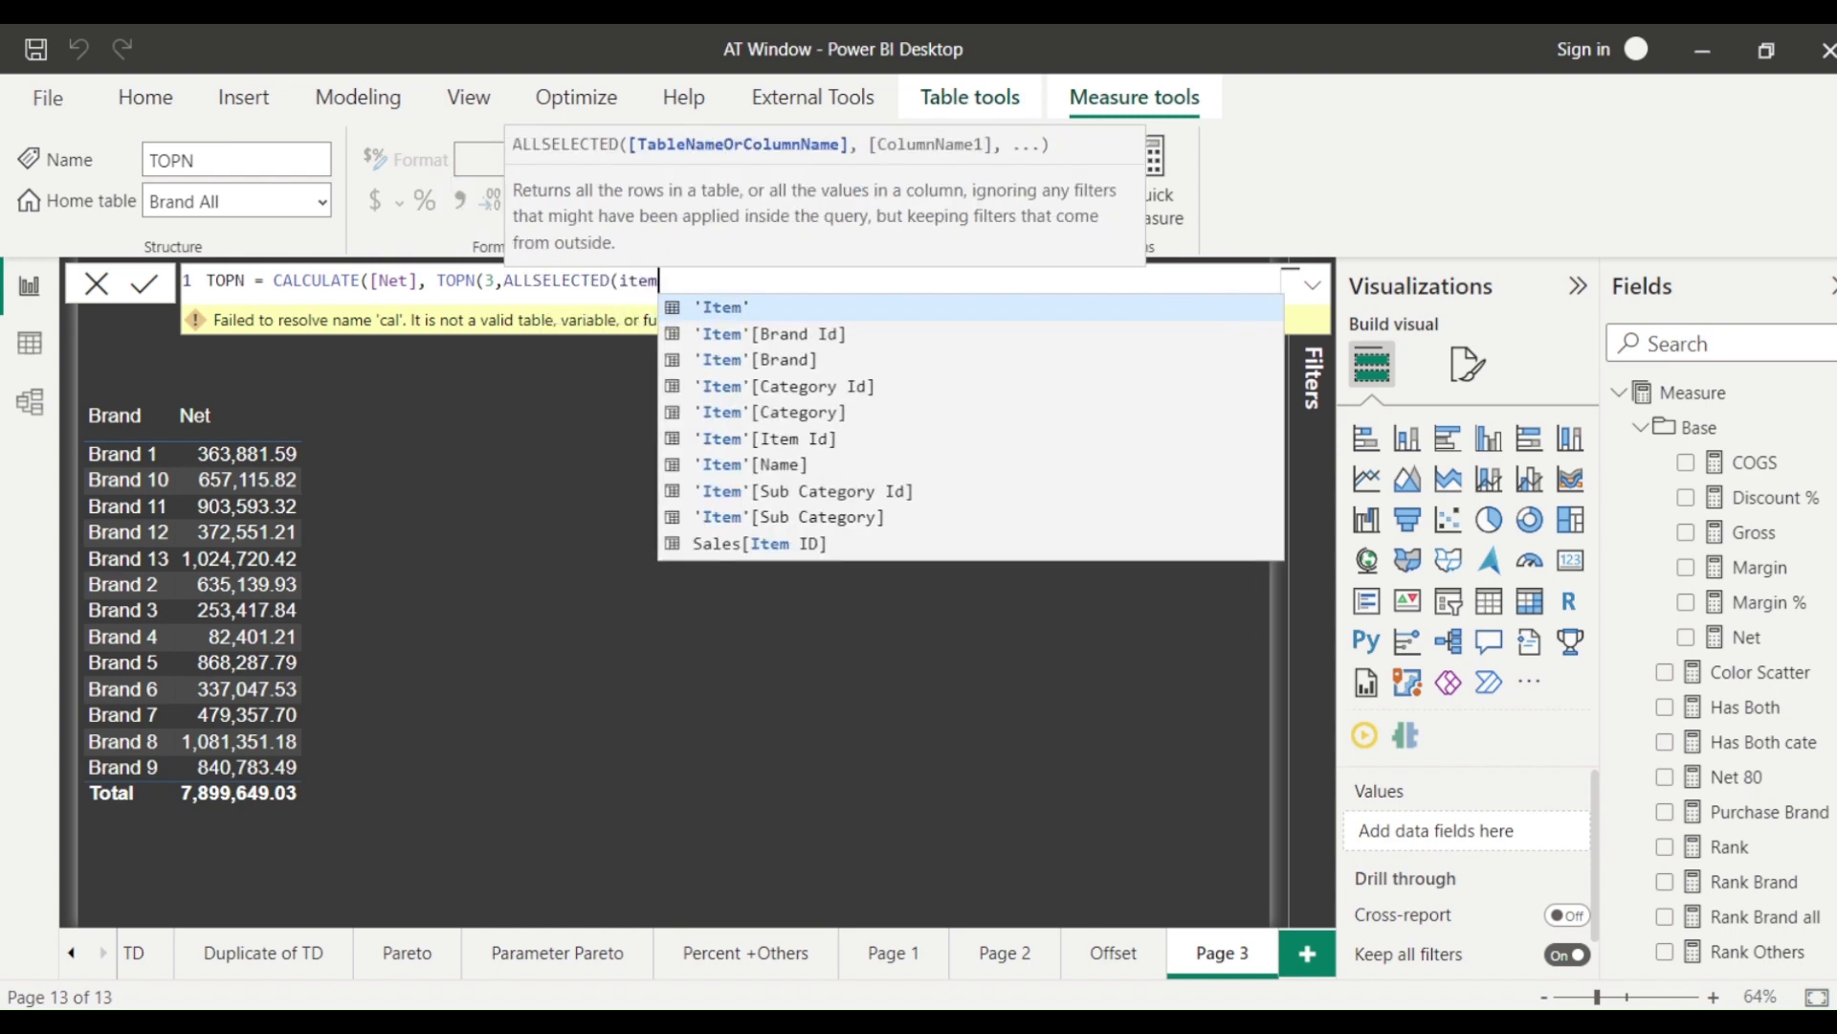
click(759, 360)
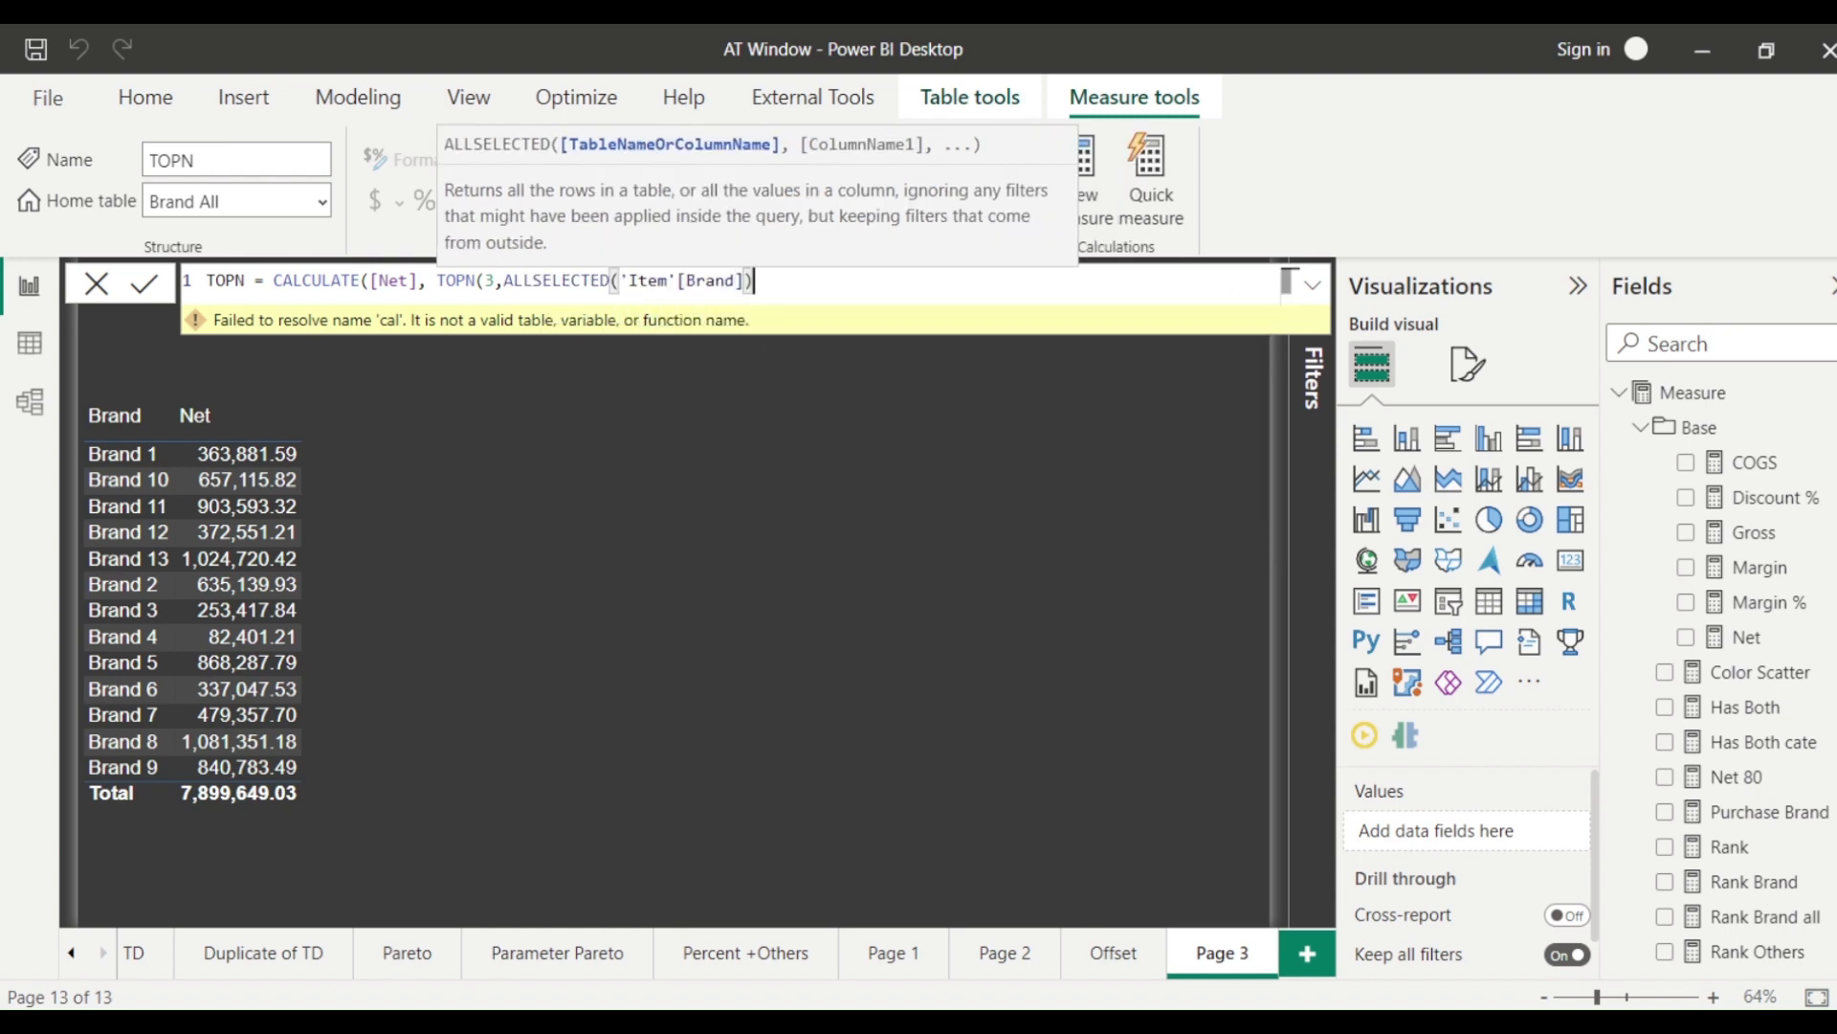
text(,)
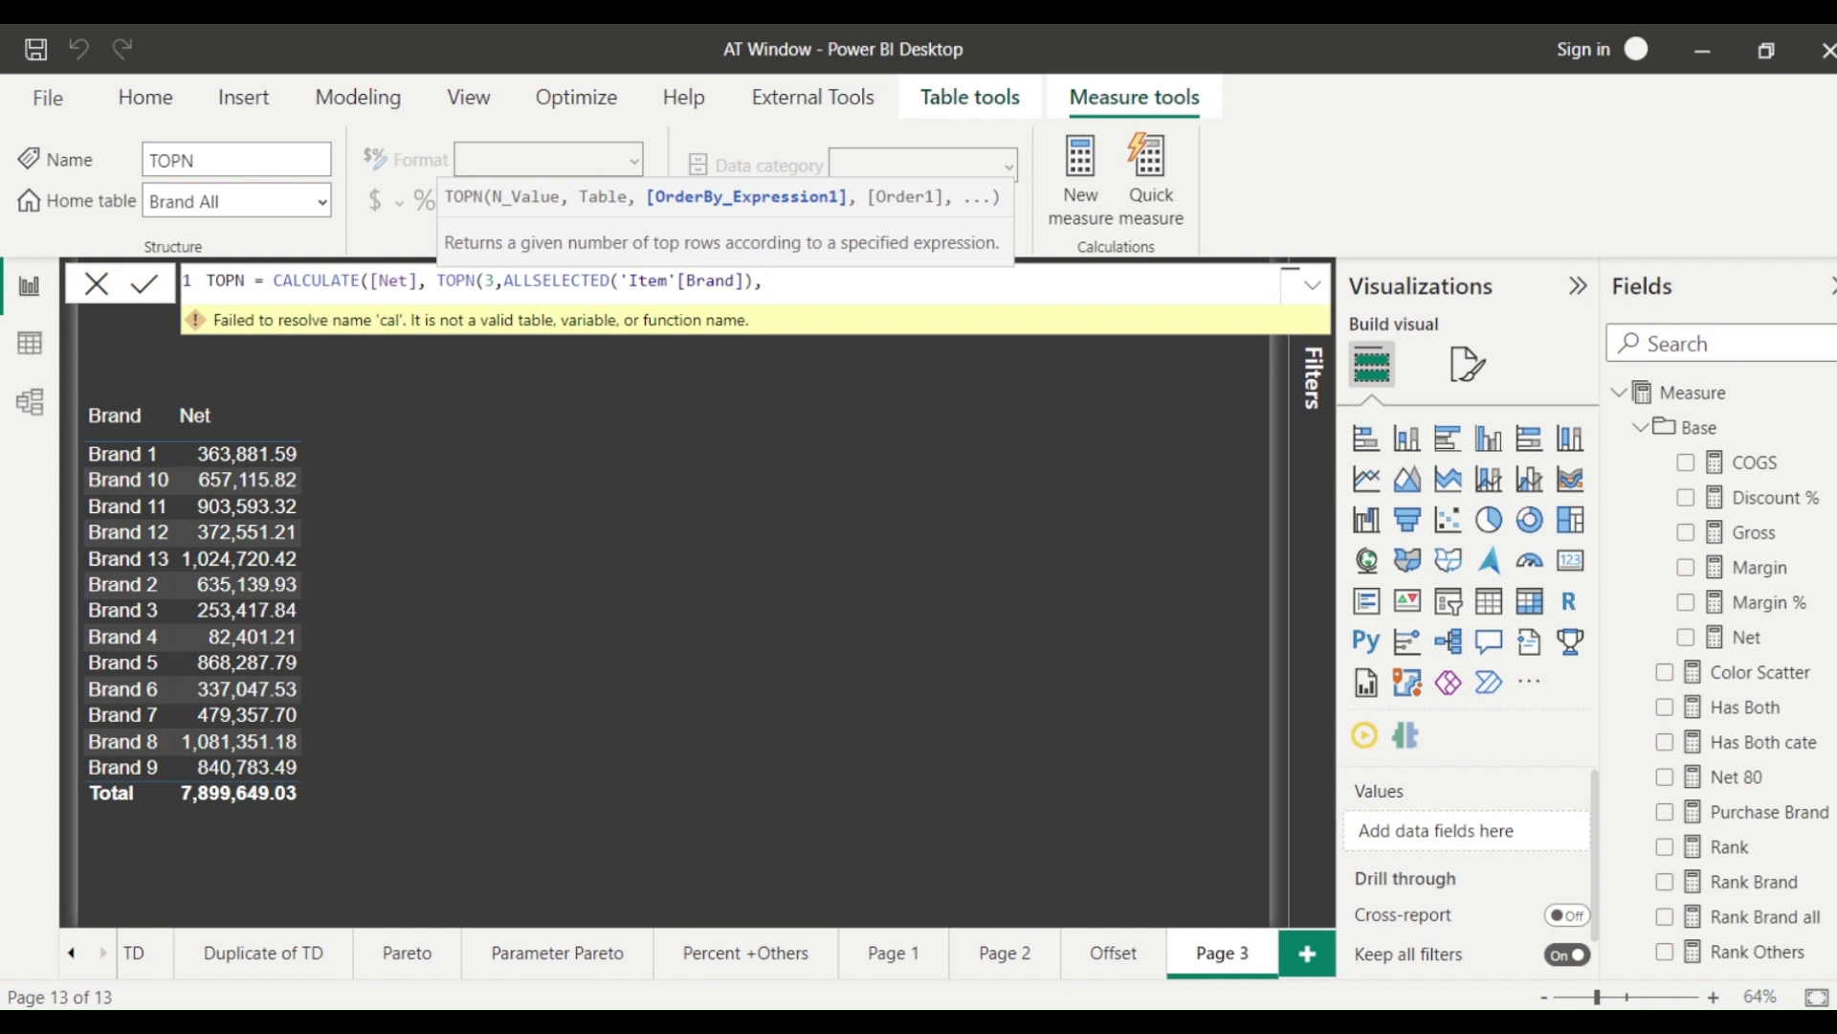
text([ne)
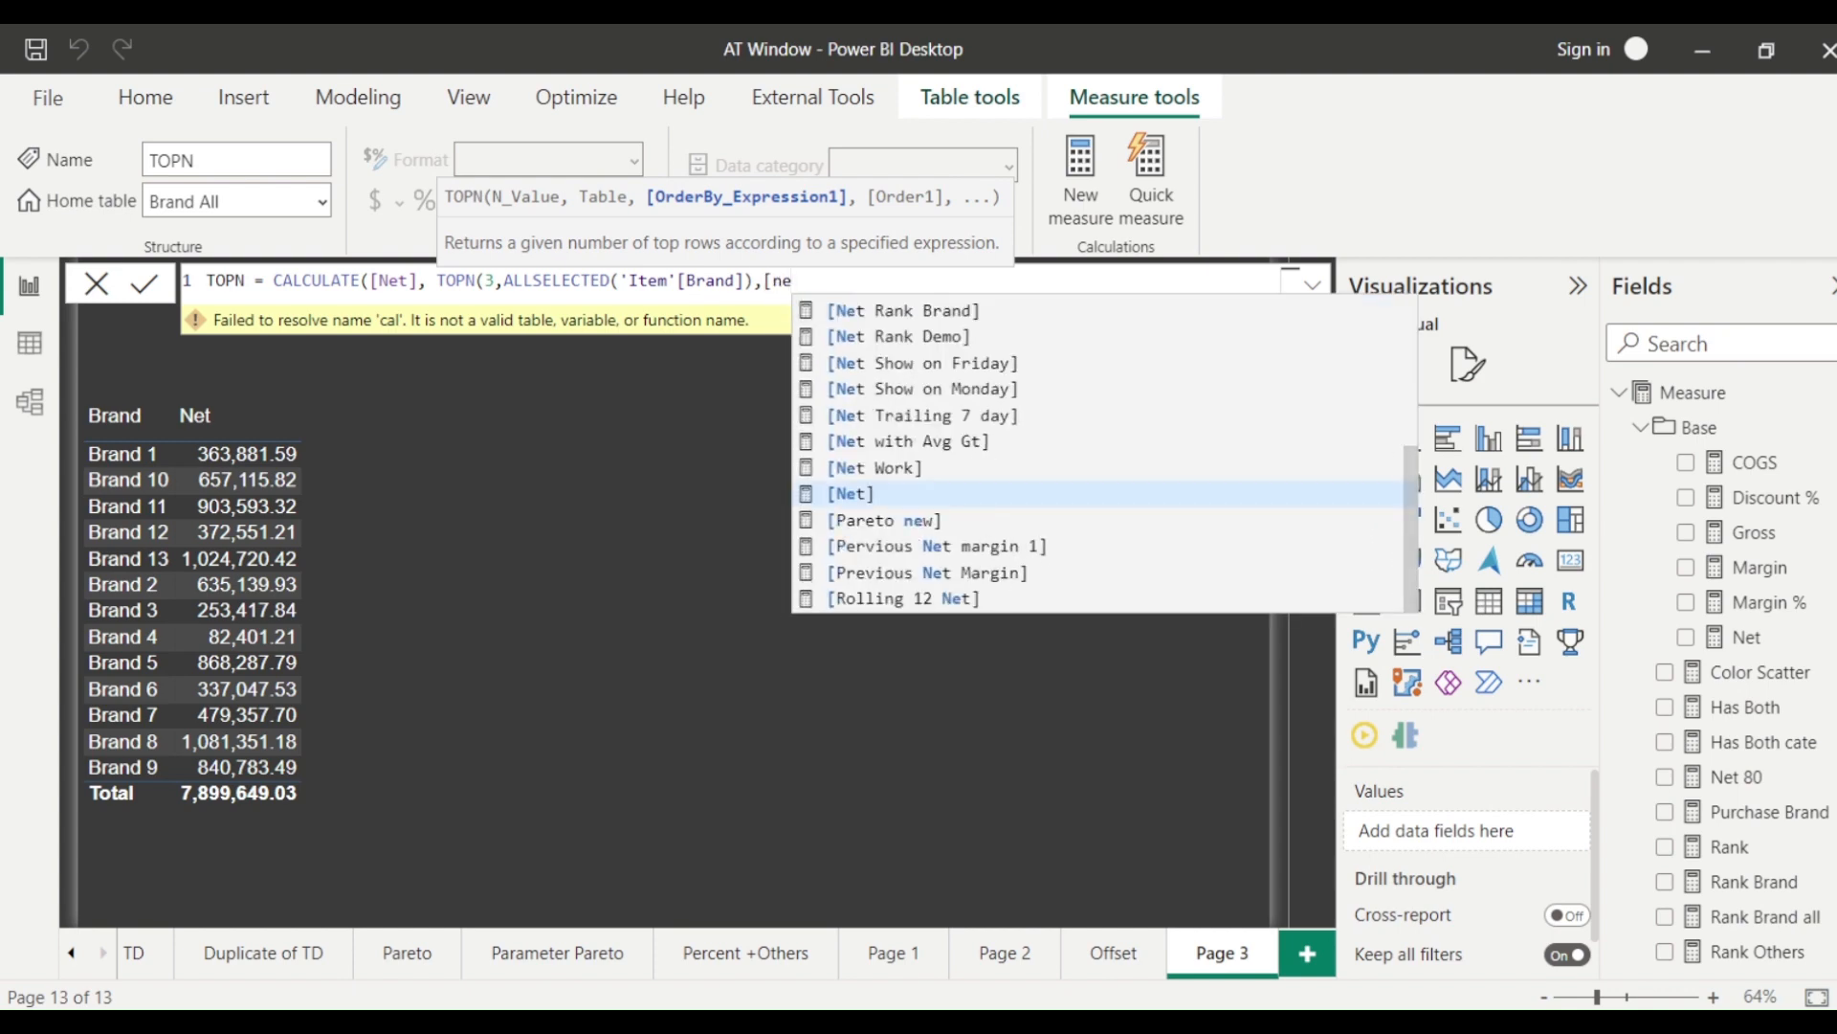
click(853, 492)
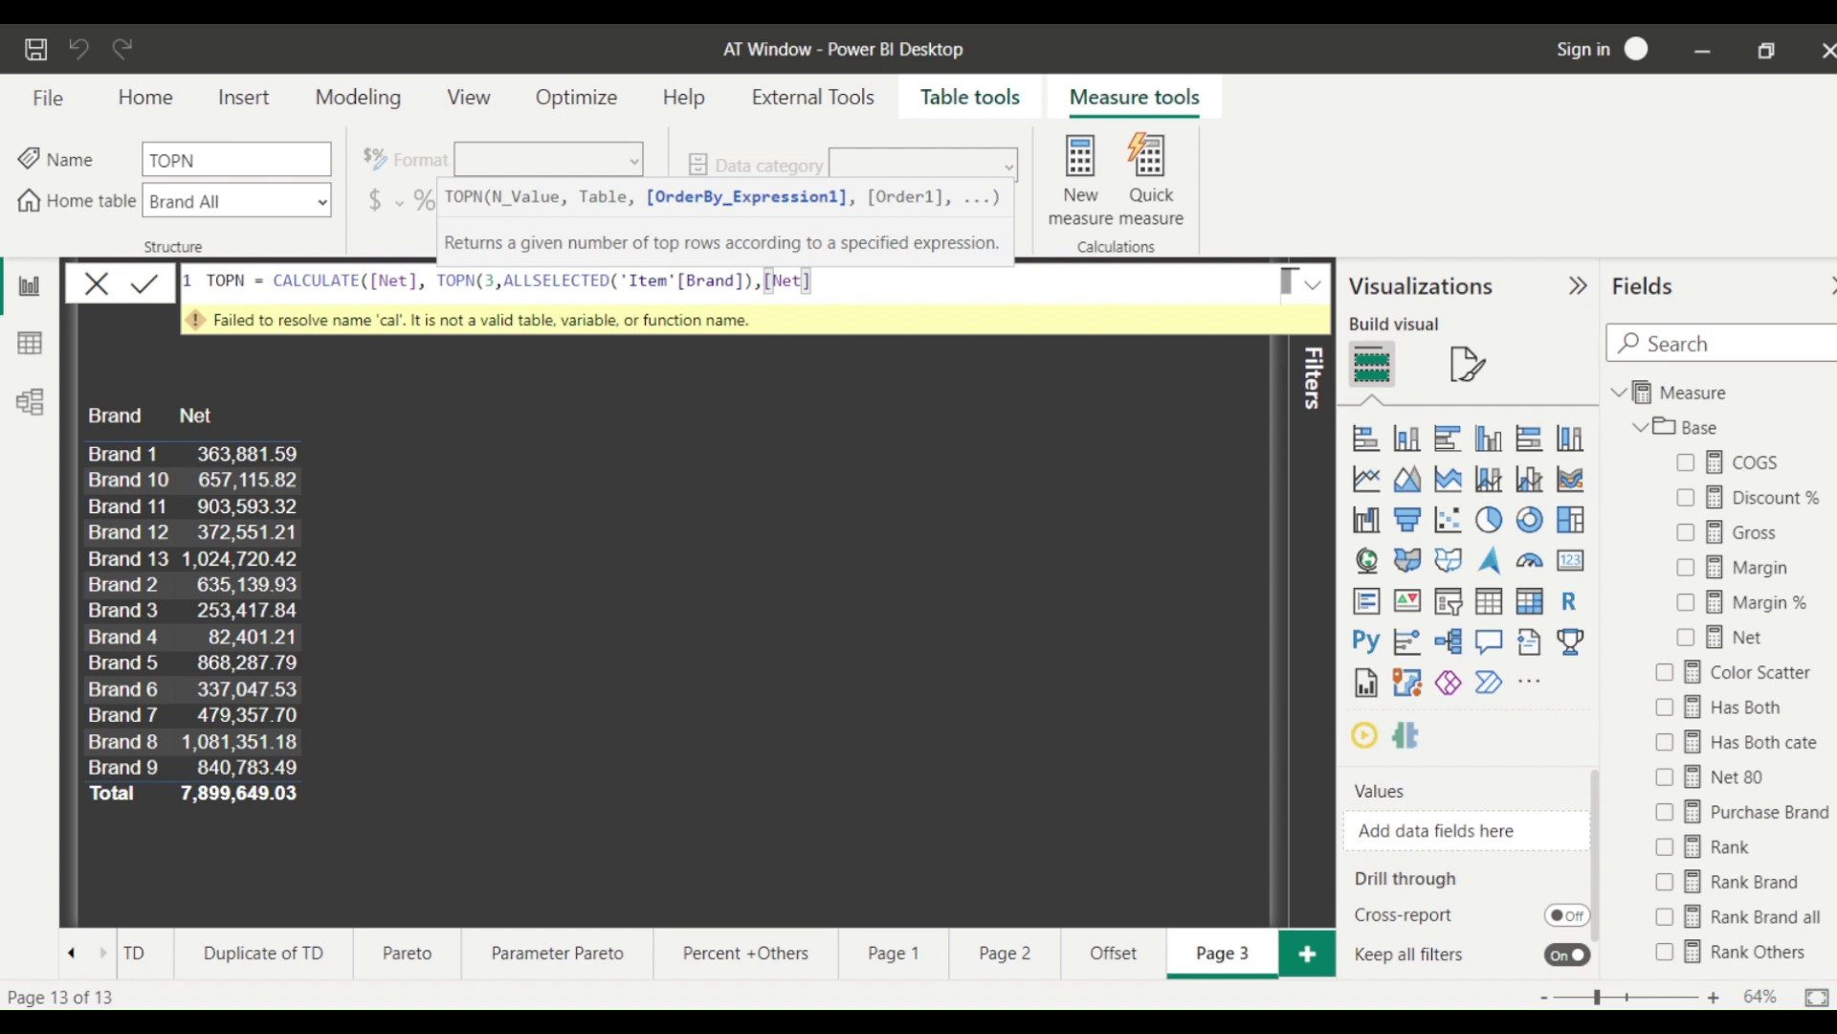
text(,DESC)
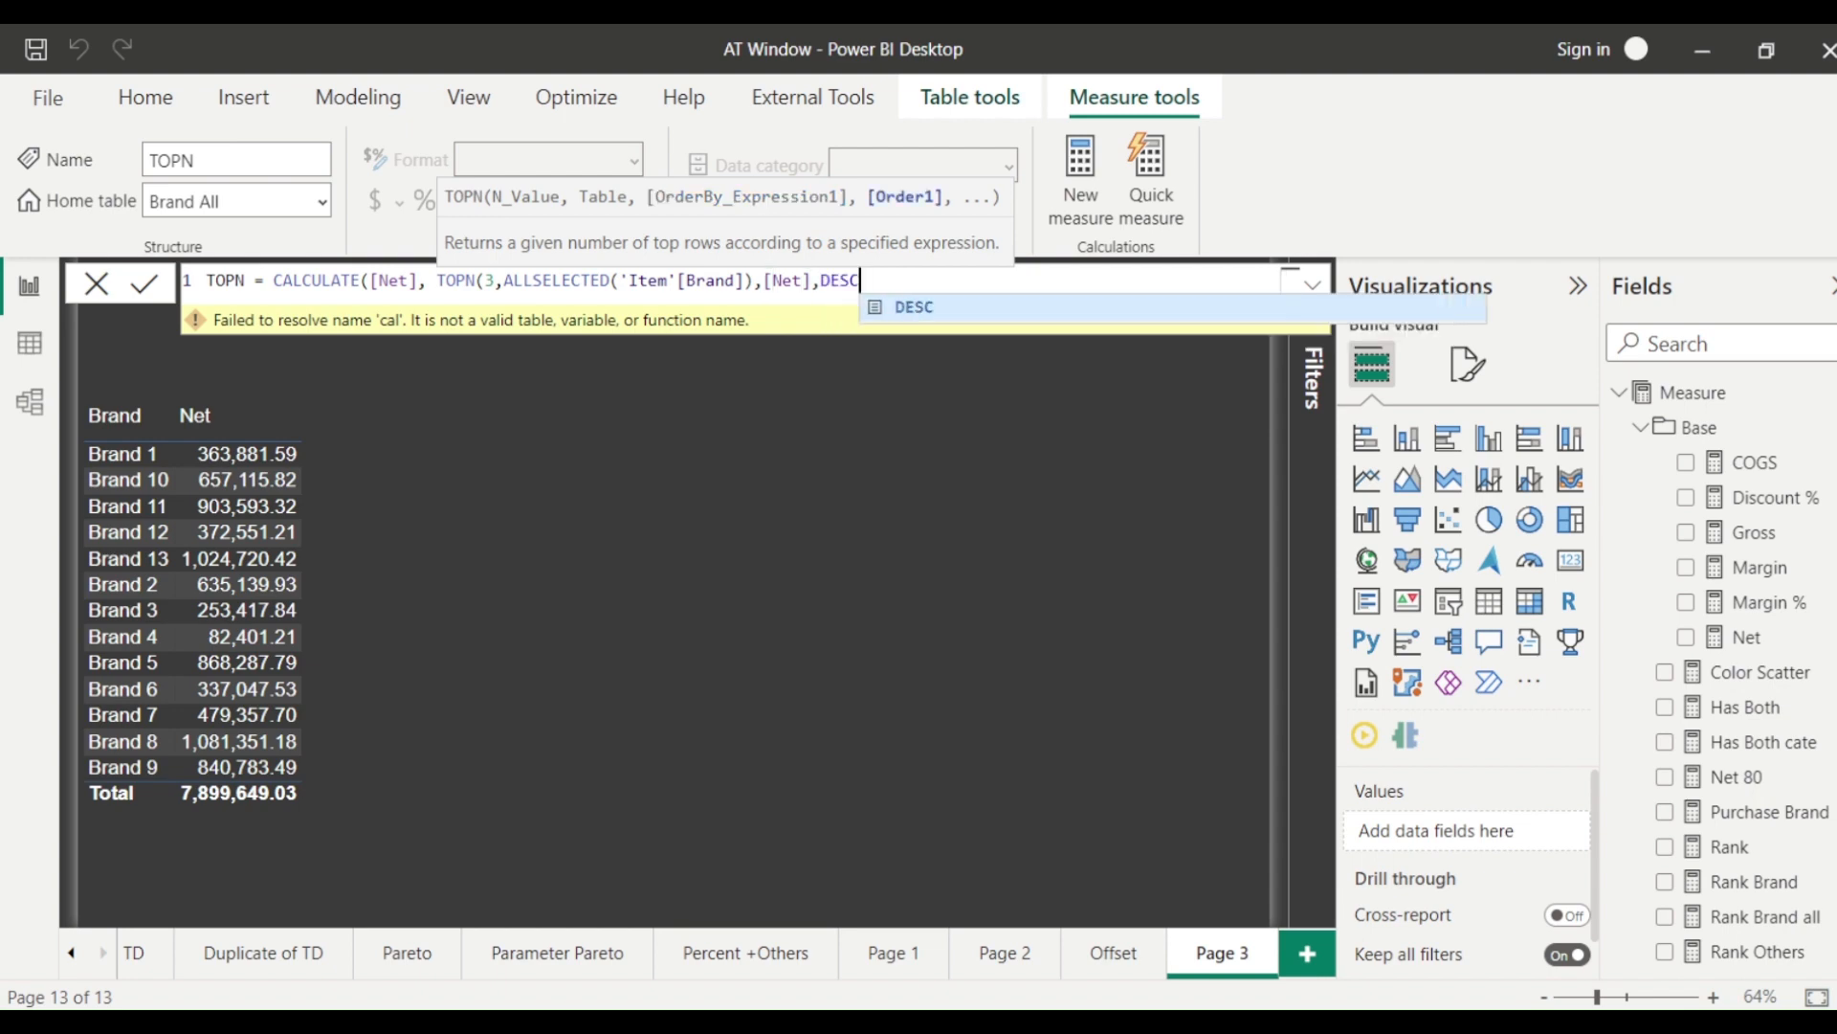
text()))
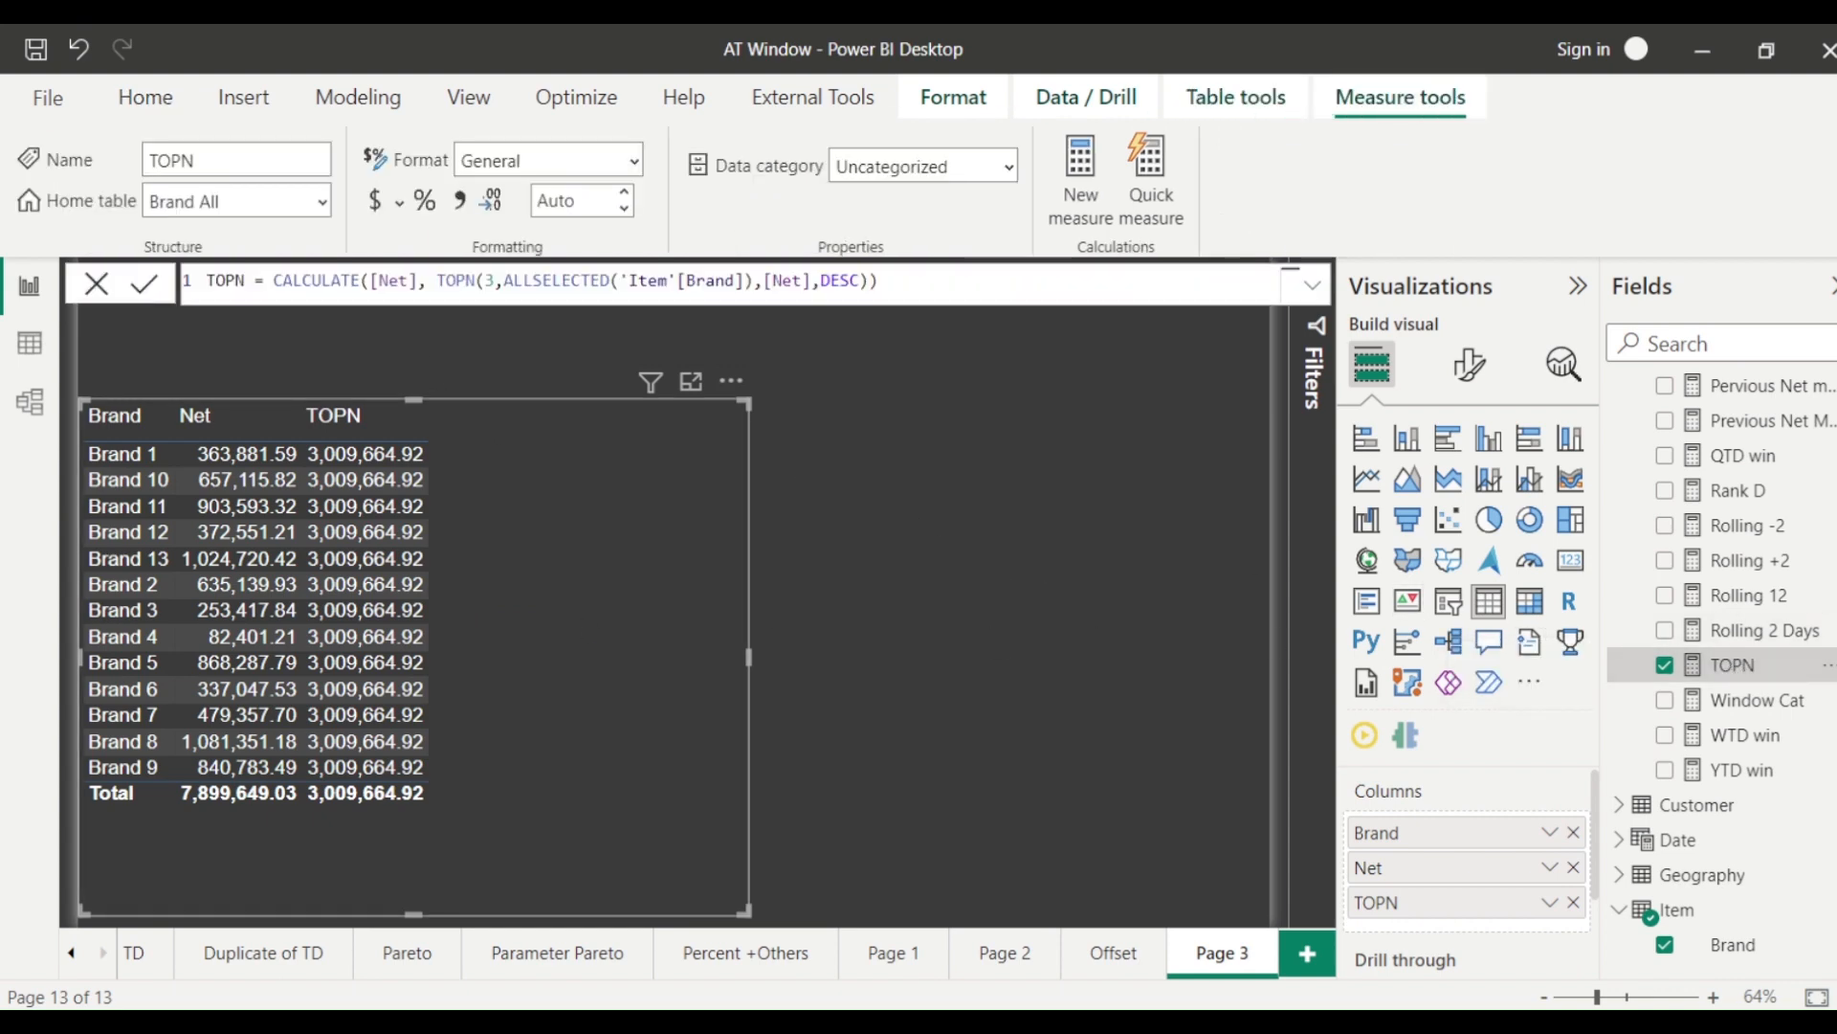
- Add KEEPFILTERS to the TOPN formula and sort the brand table by Net
text(kee)
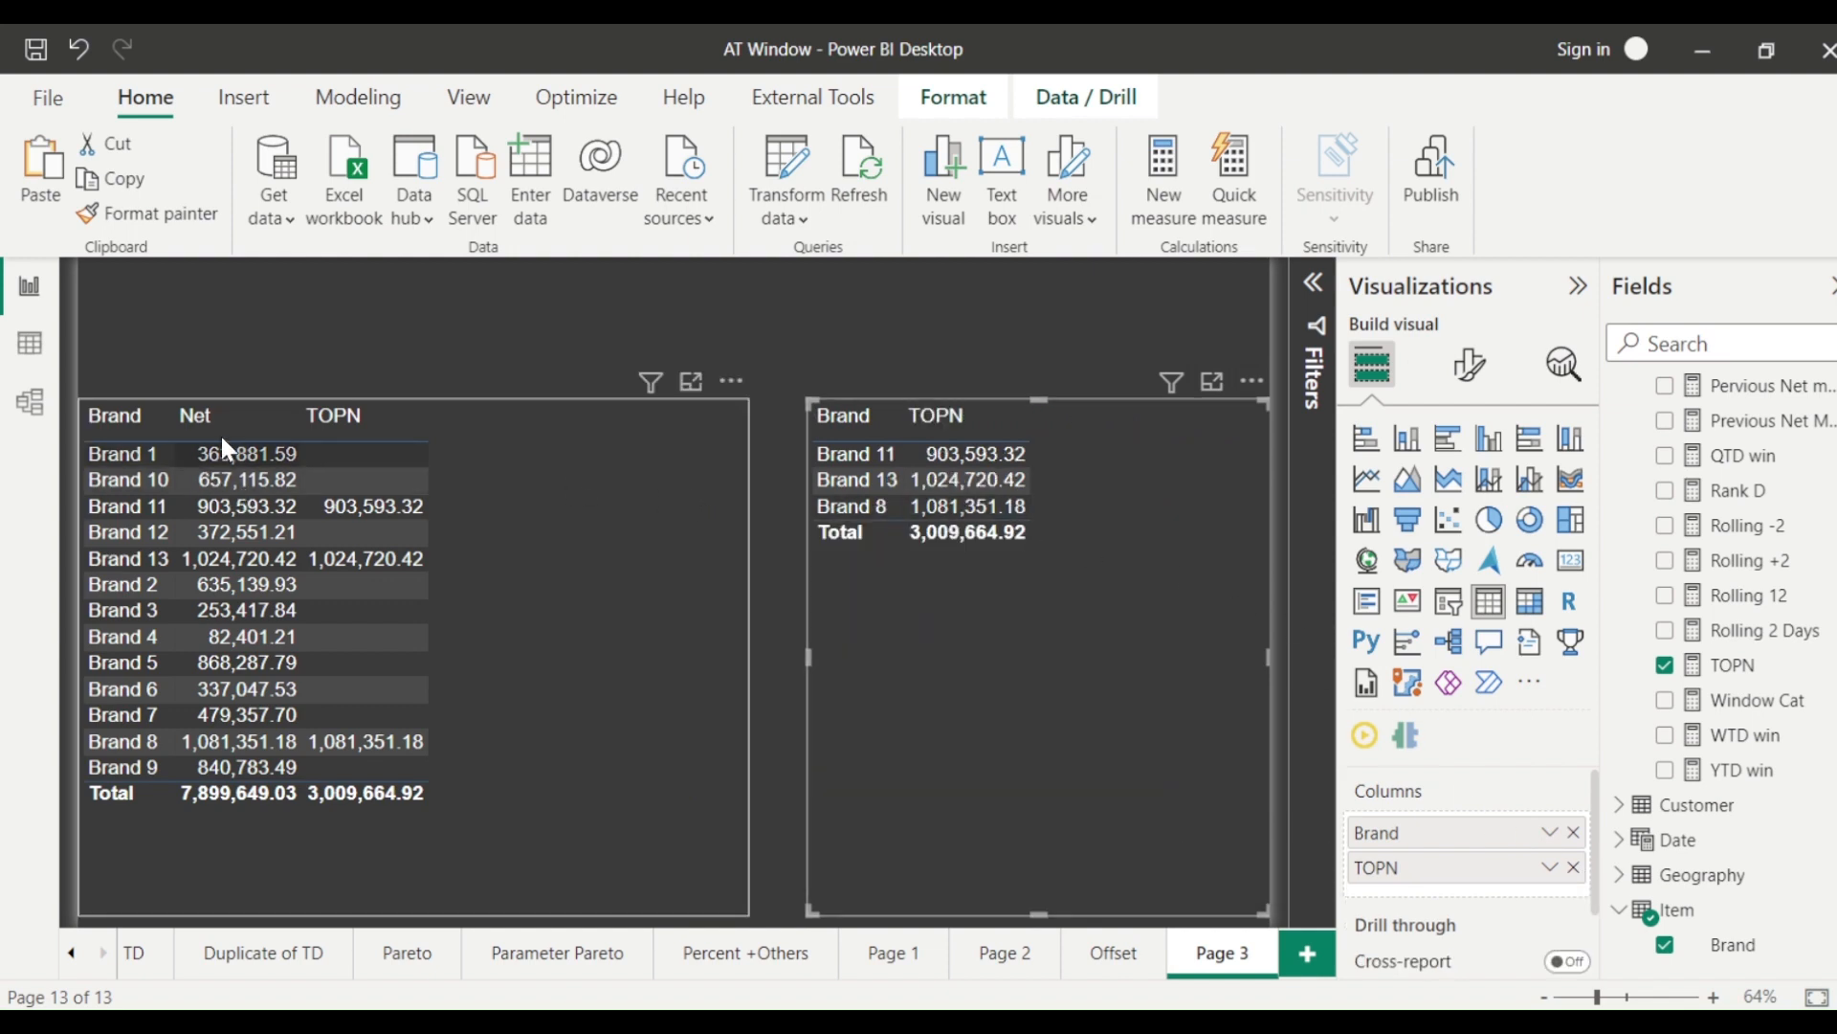
click(193, 414)
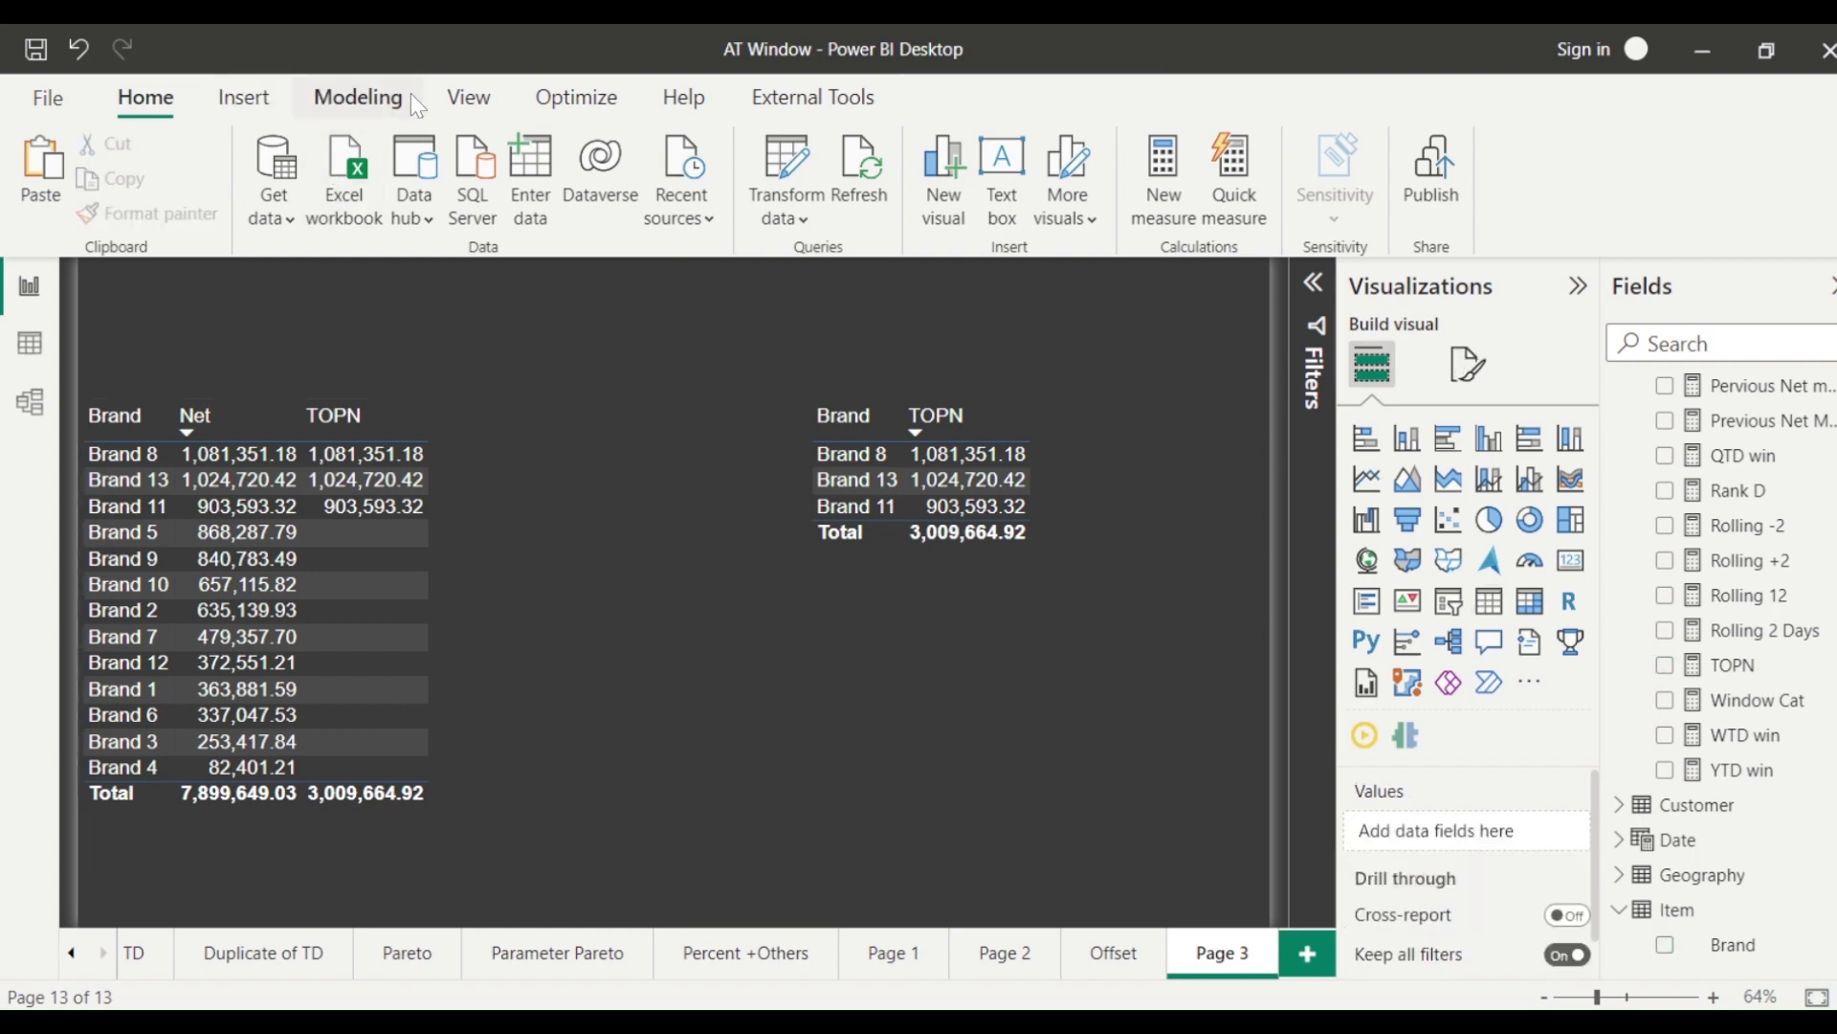
- Create a numeric range parameter 'TOPN Num' with default 5 and a slicer
click(357, 98)
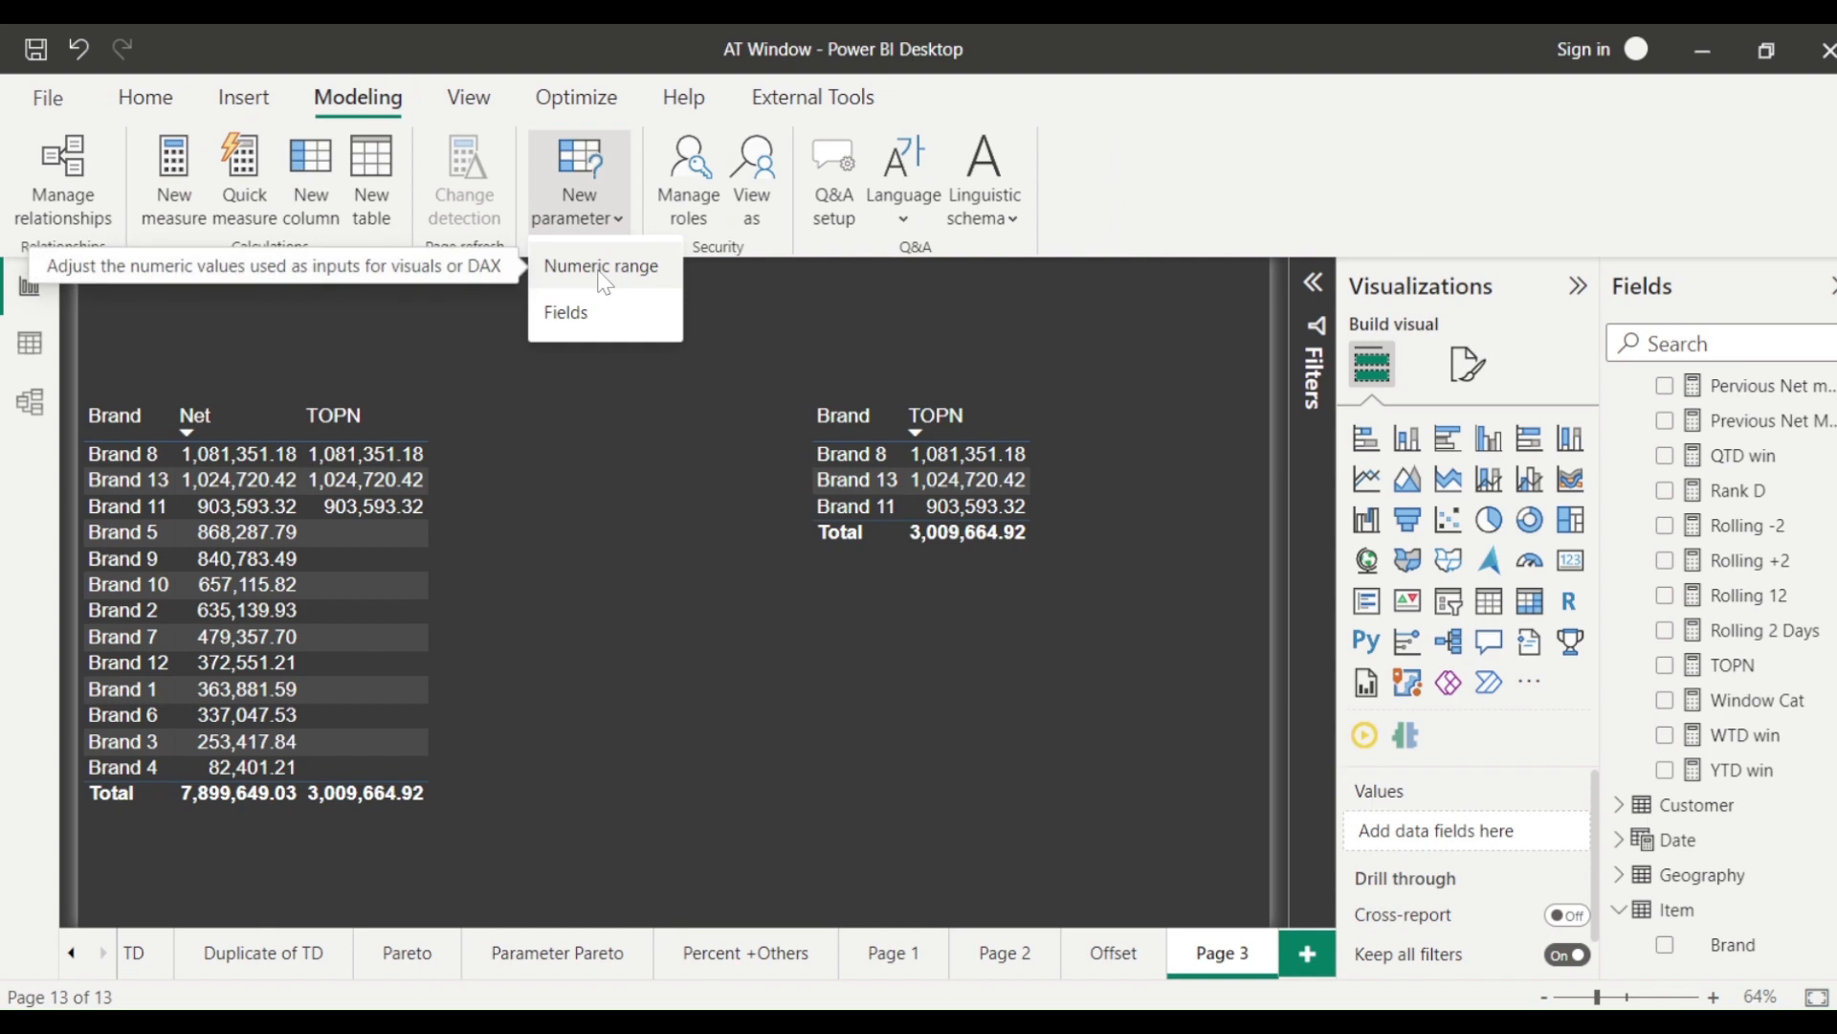
click(600, 266)
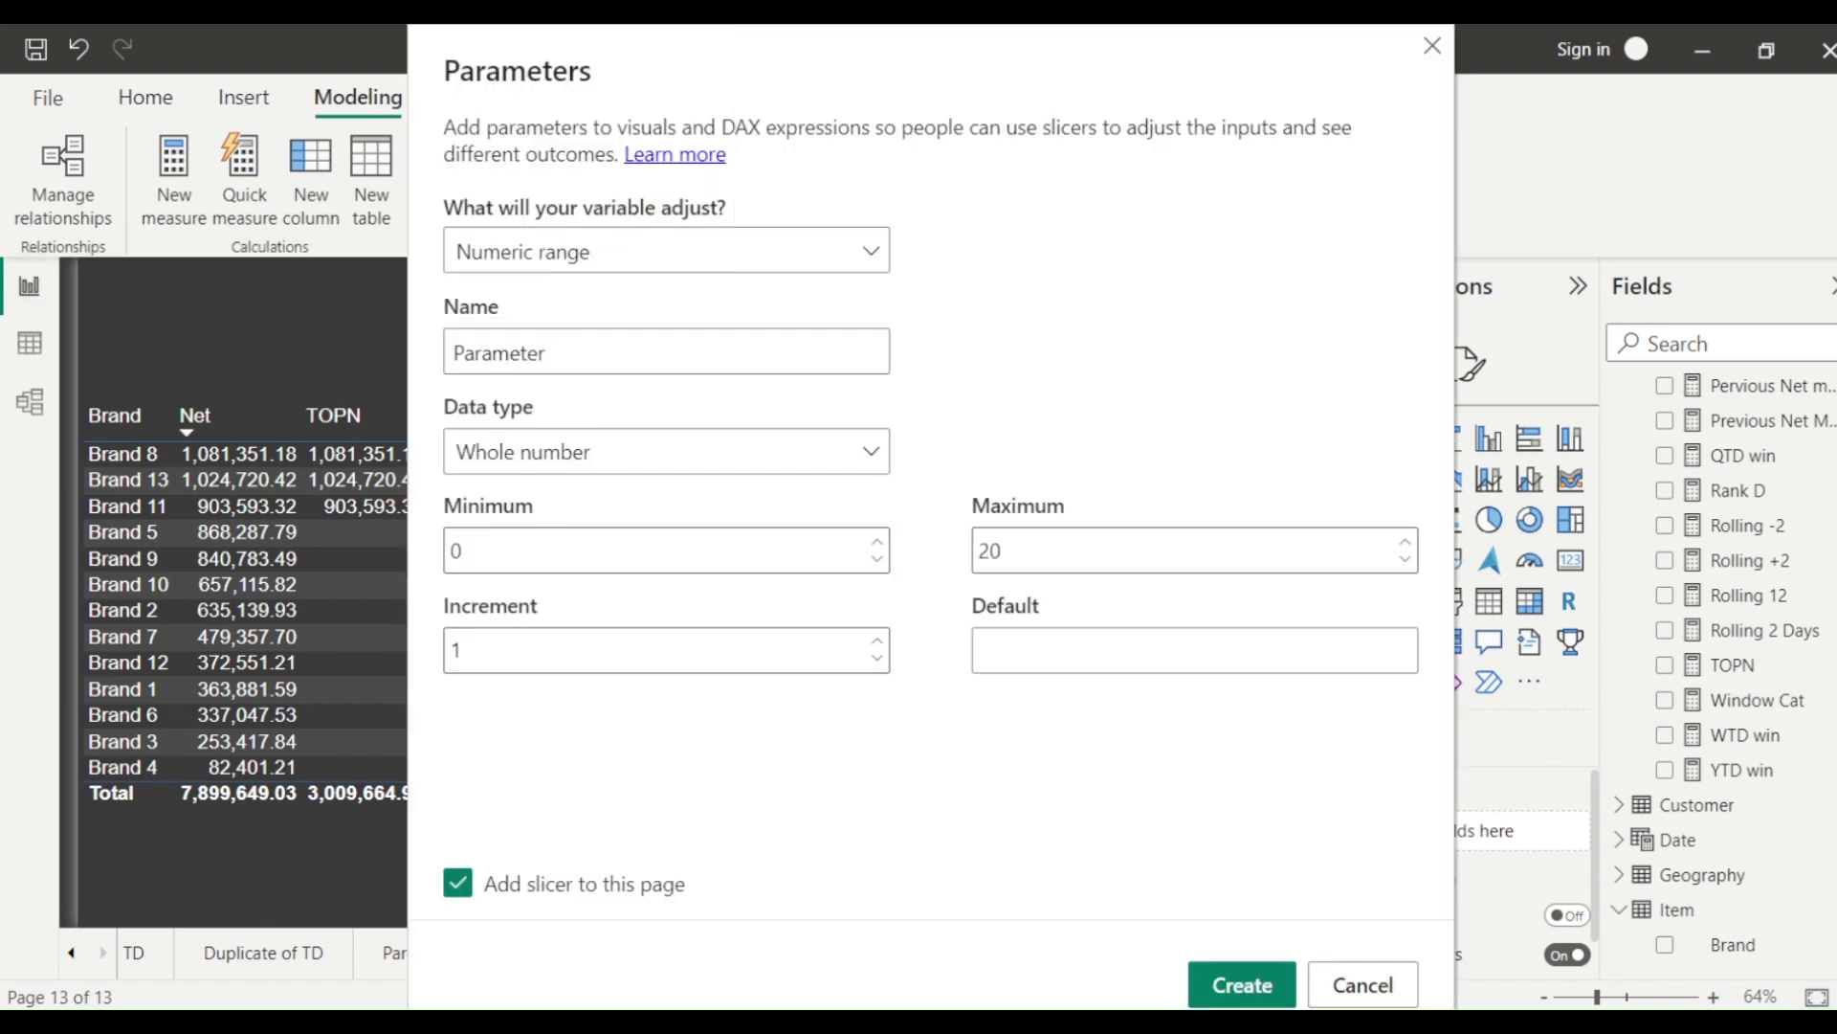
click(1192, 651)
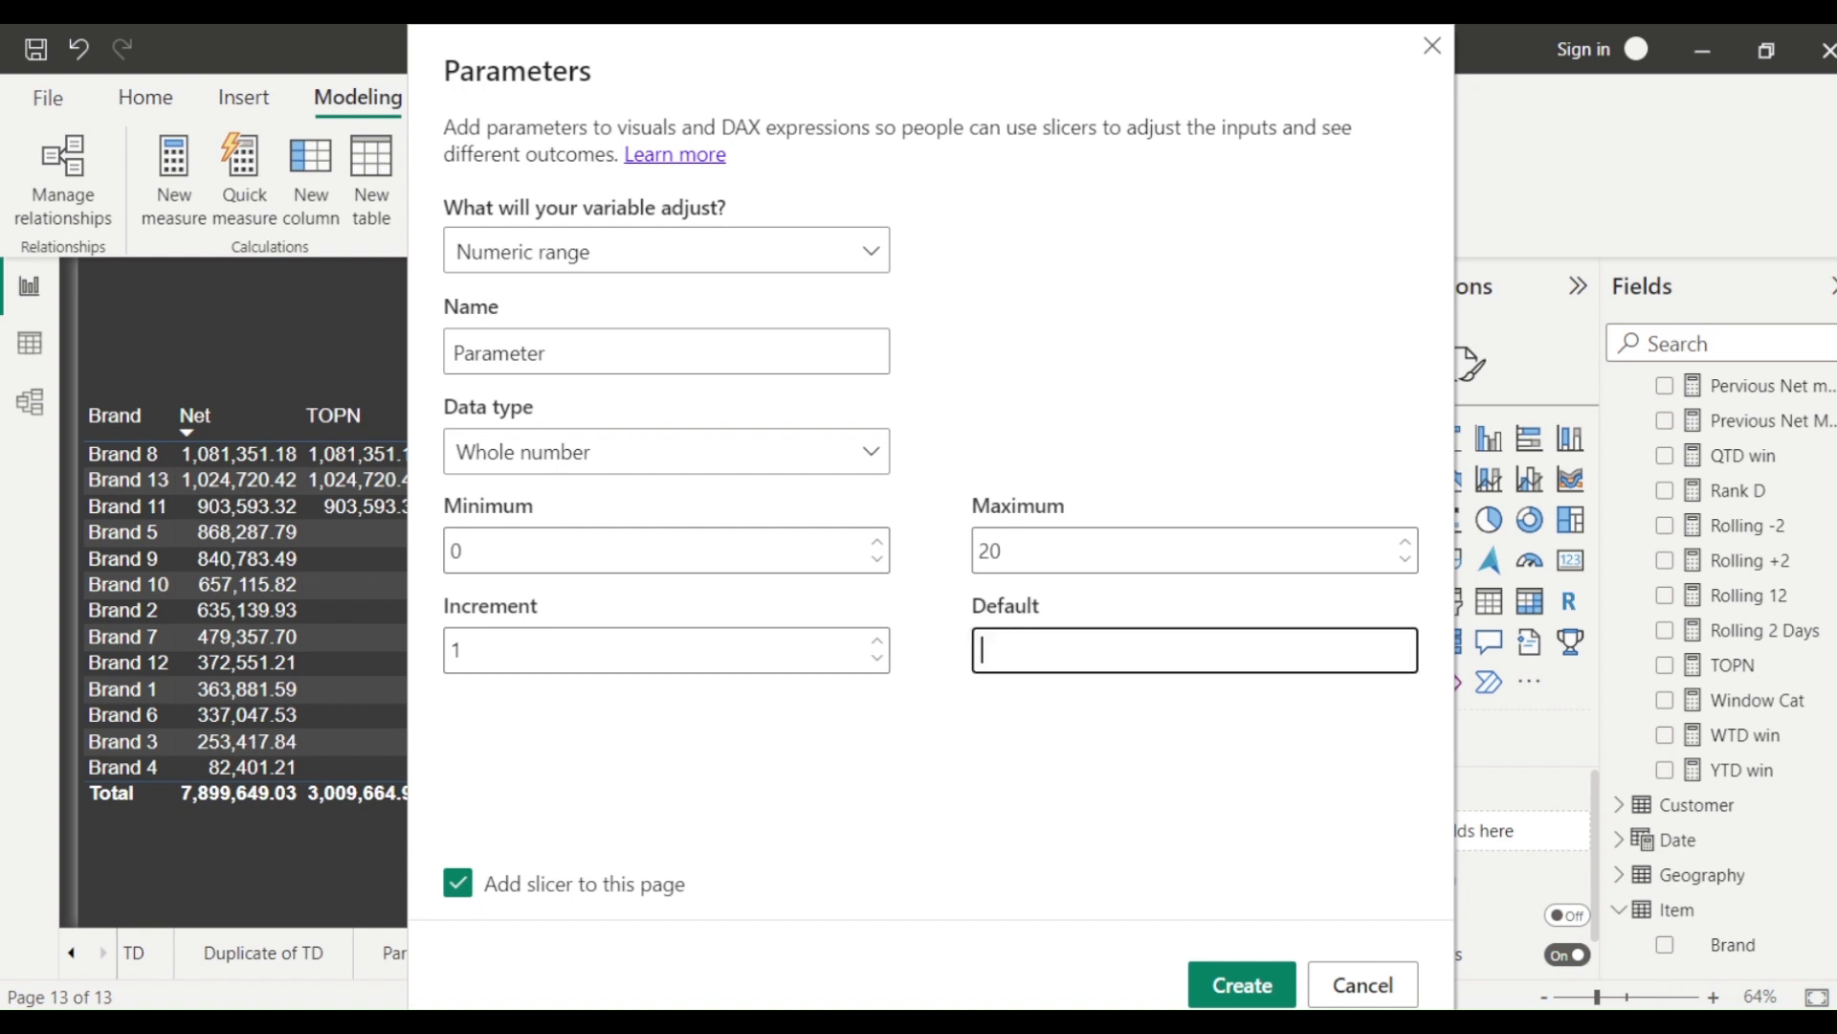
text(5)
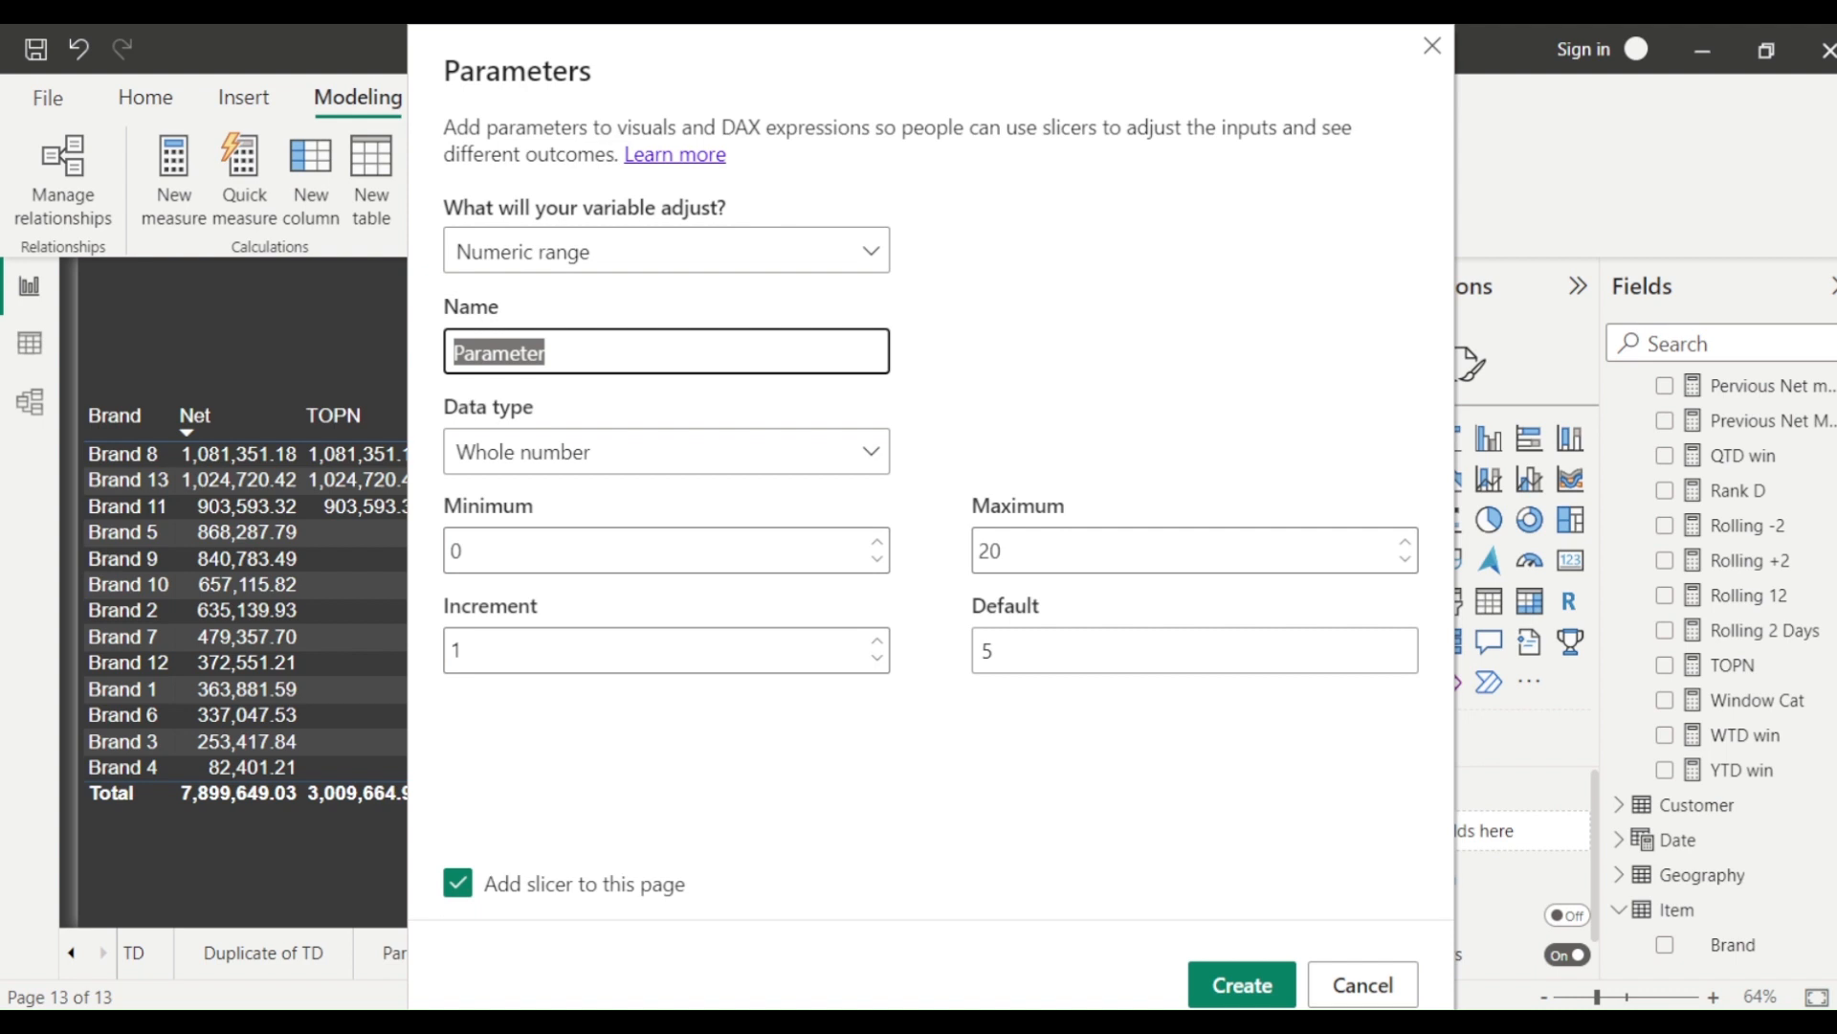
text(TOP)
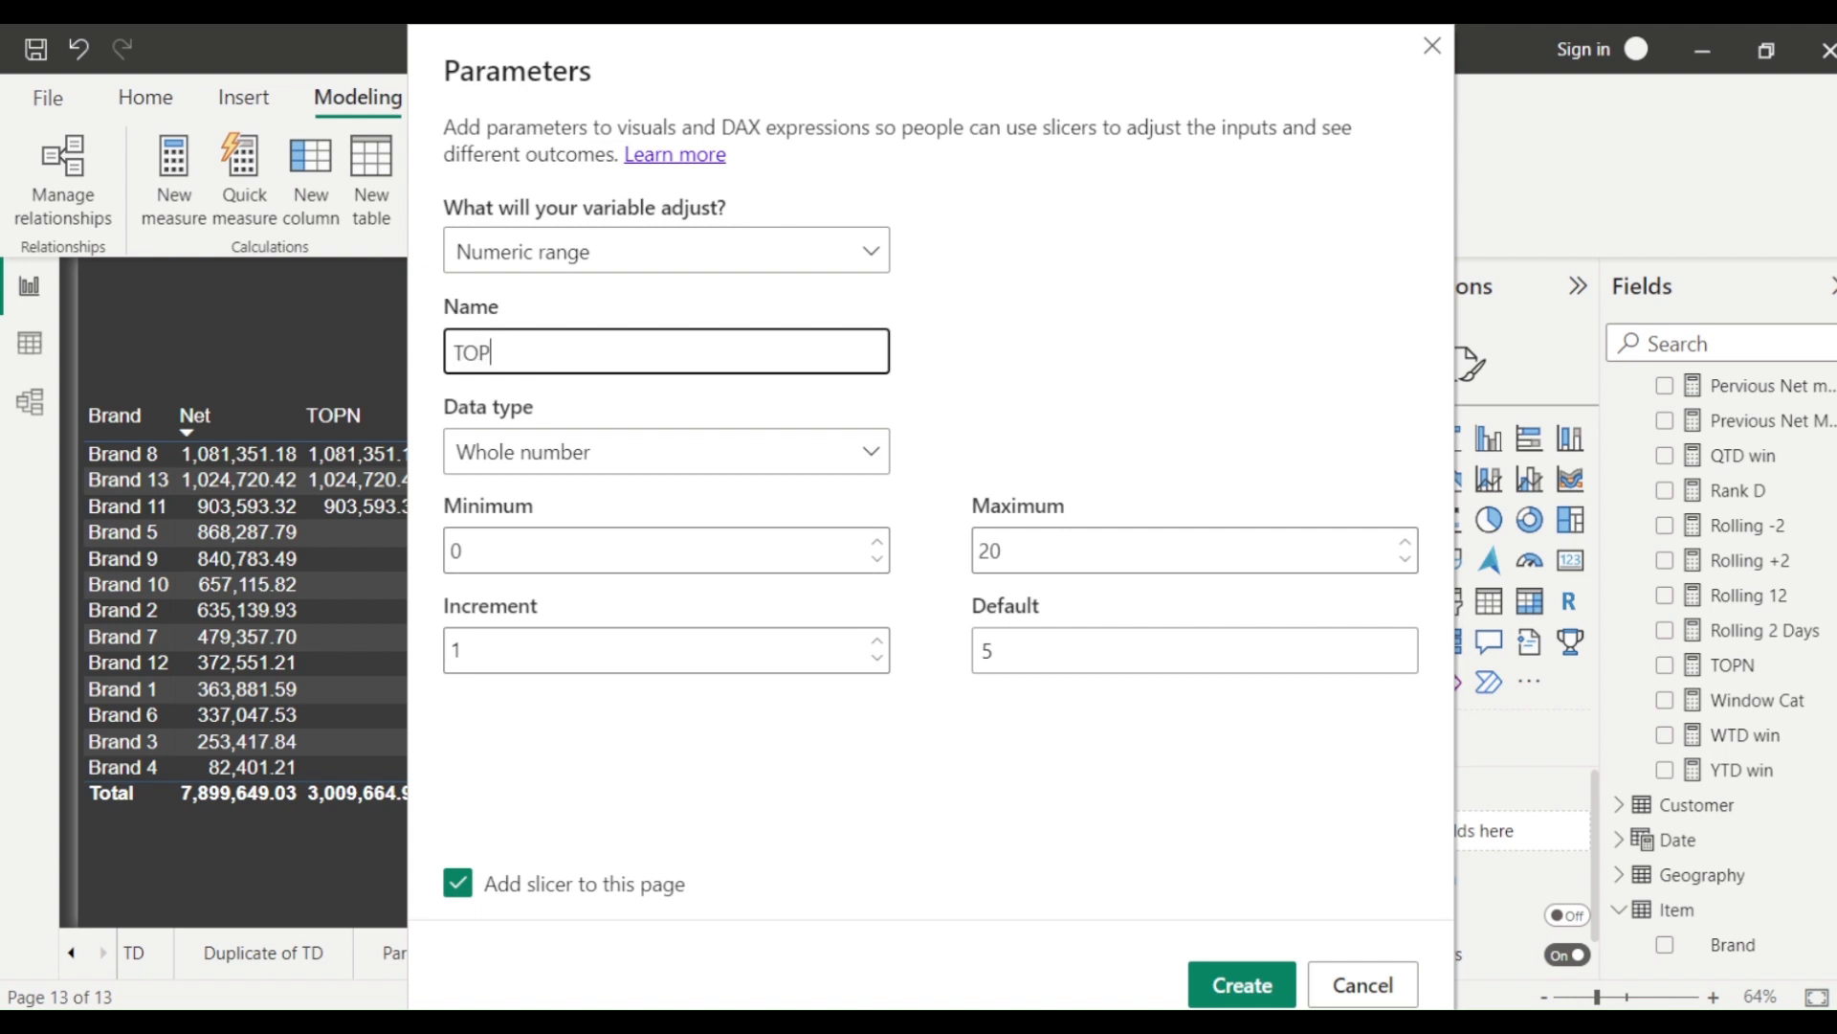
text(N)
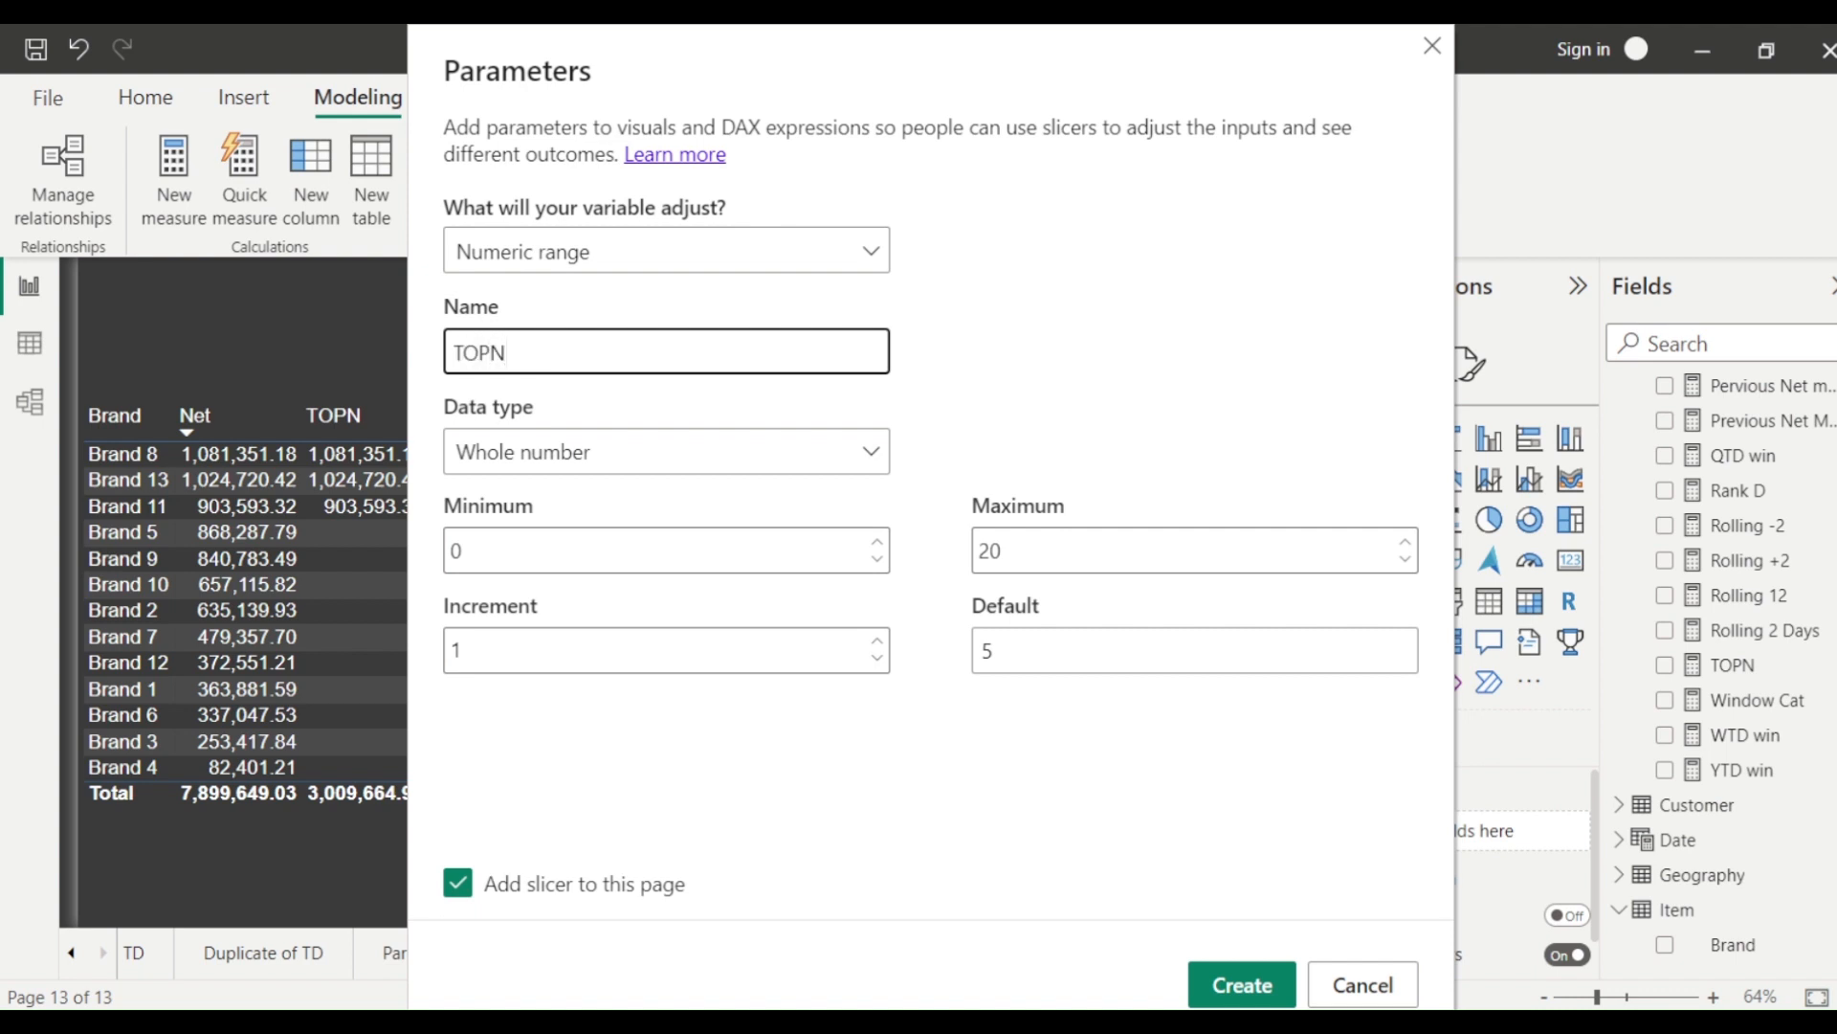
text(Num)
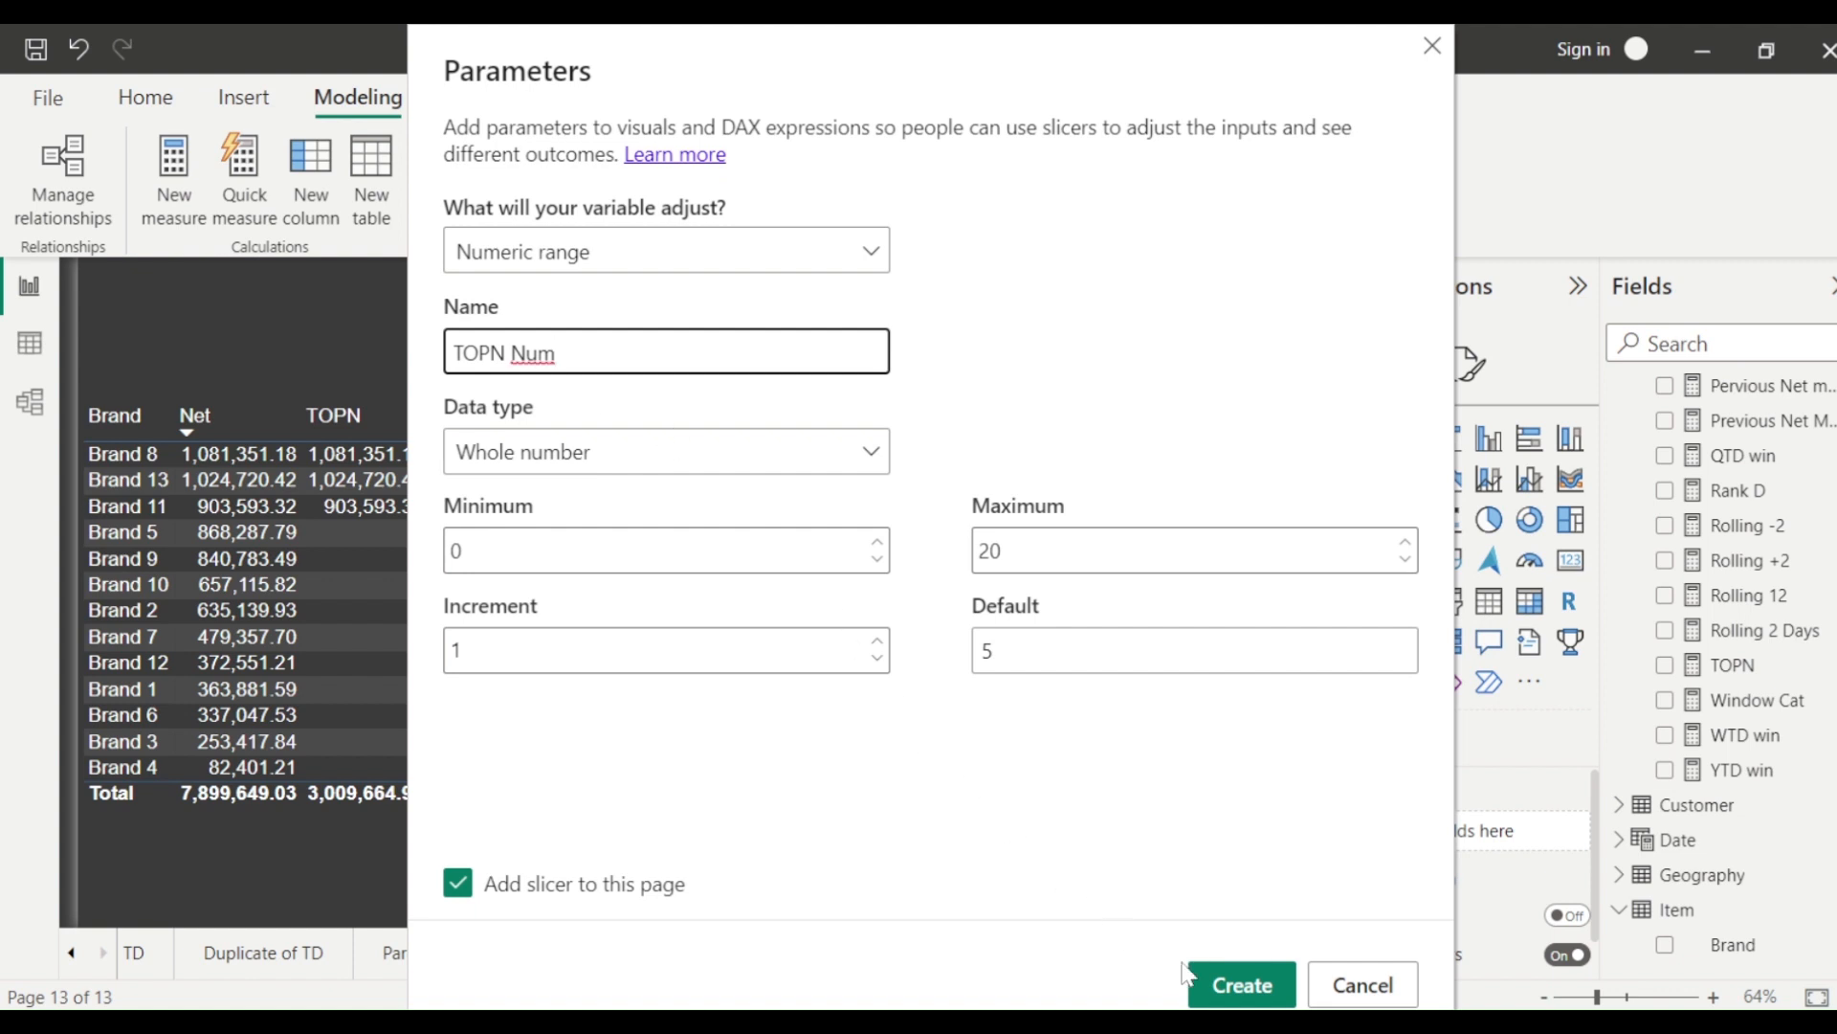
click(1239, 982)
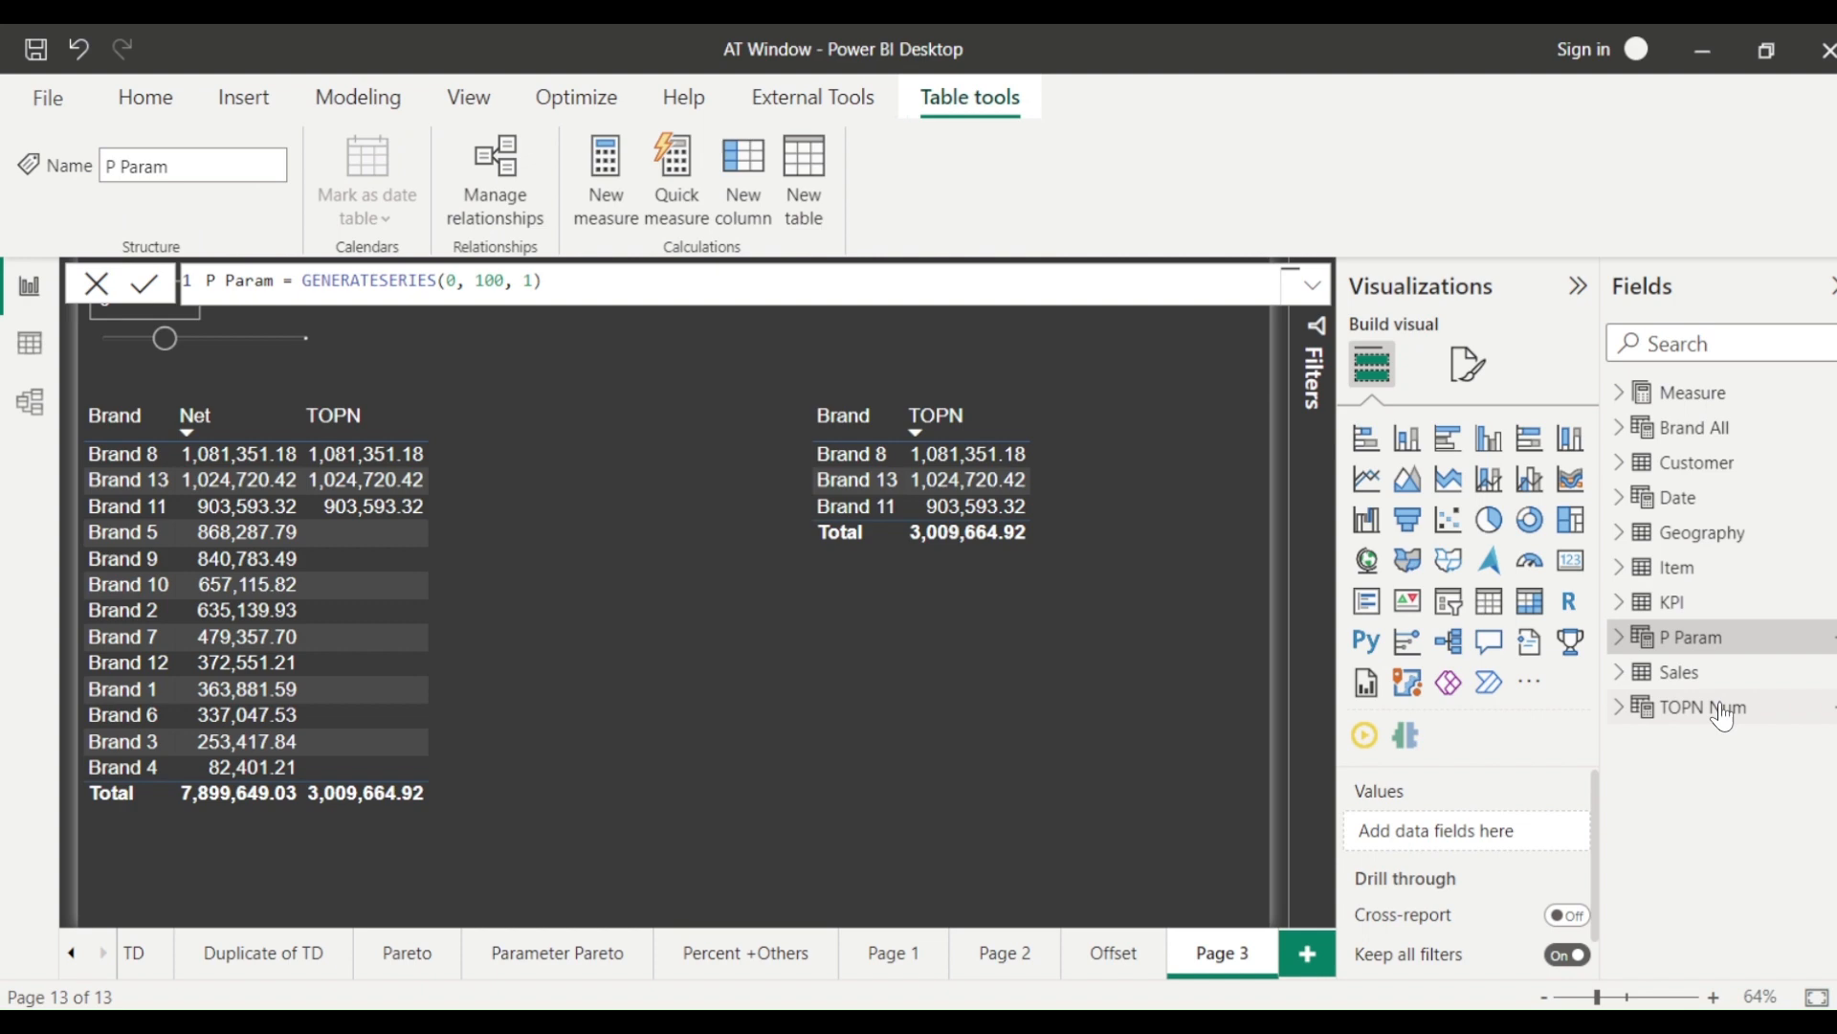
- Inspect the TOPN Num column and Value measure, and copy the name 'TOPN Num Value'
click(1697, 707)
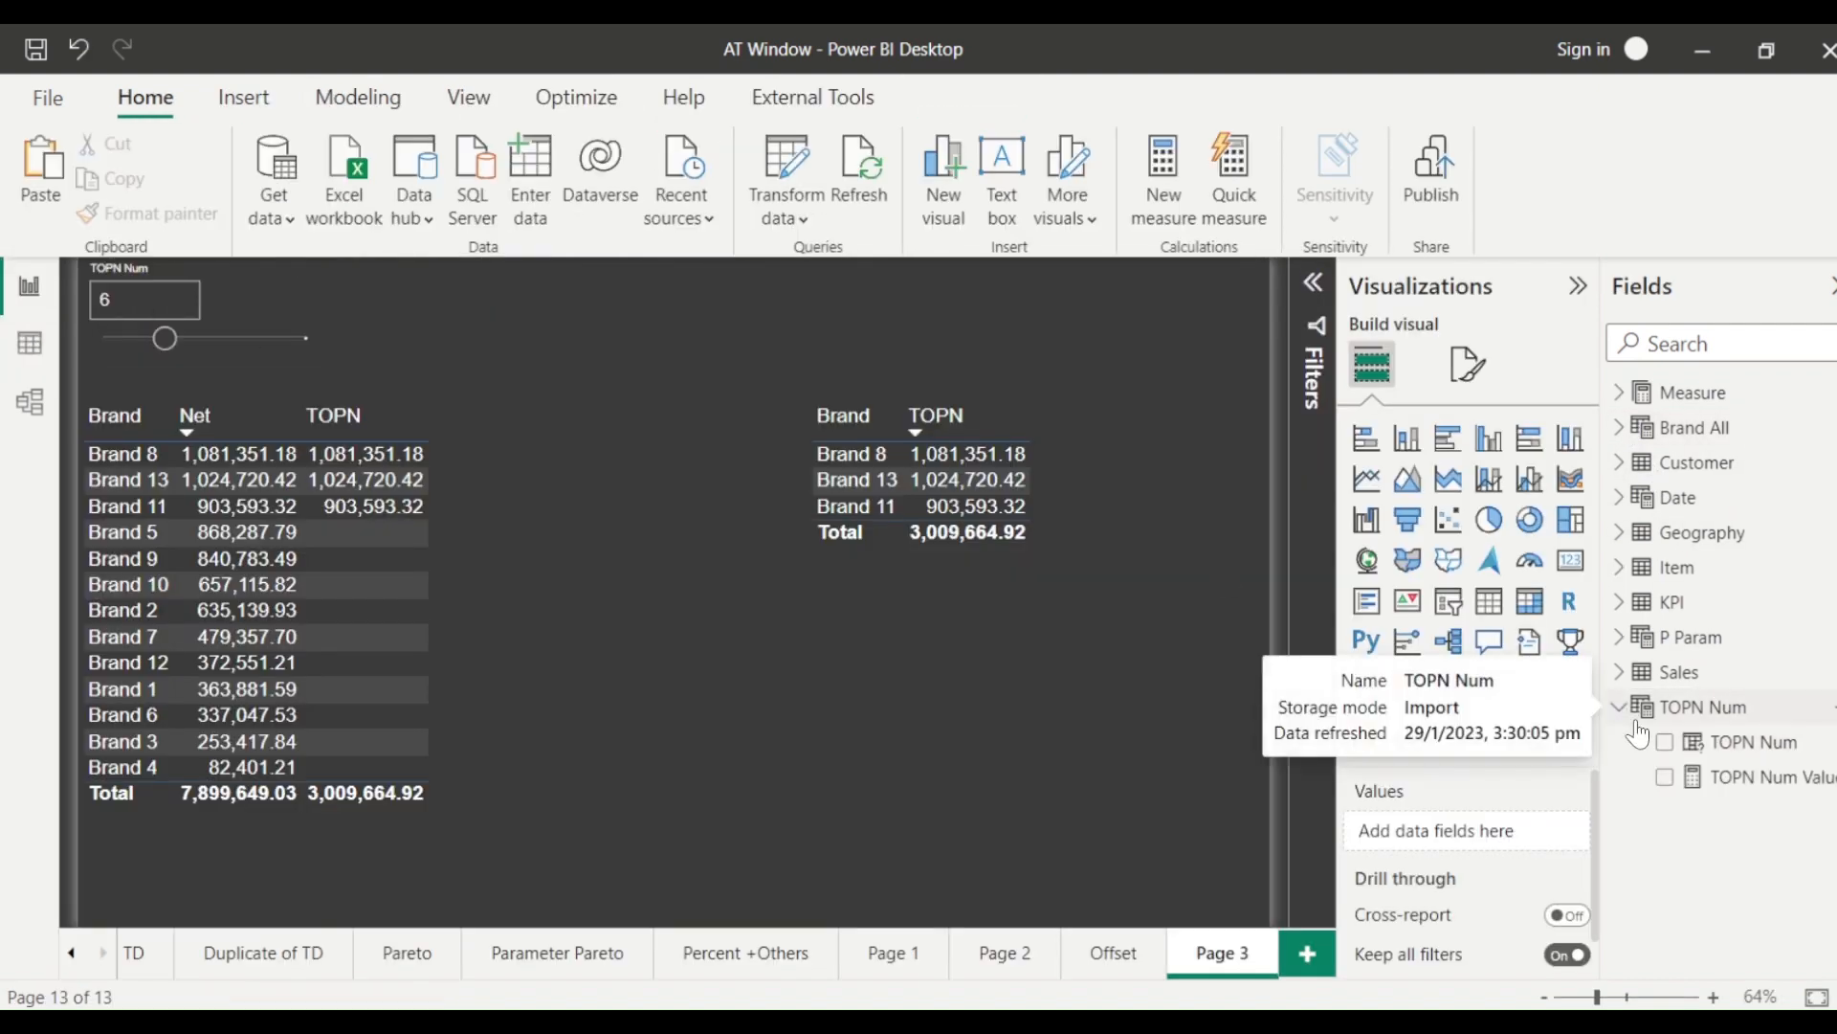
click(1754, 741)
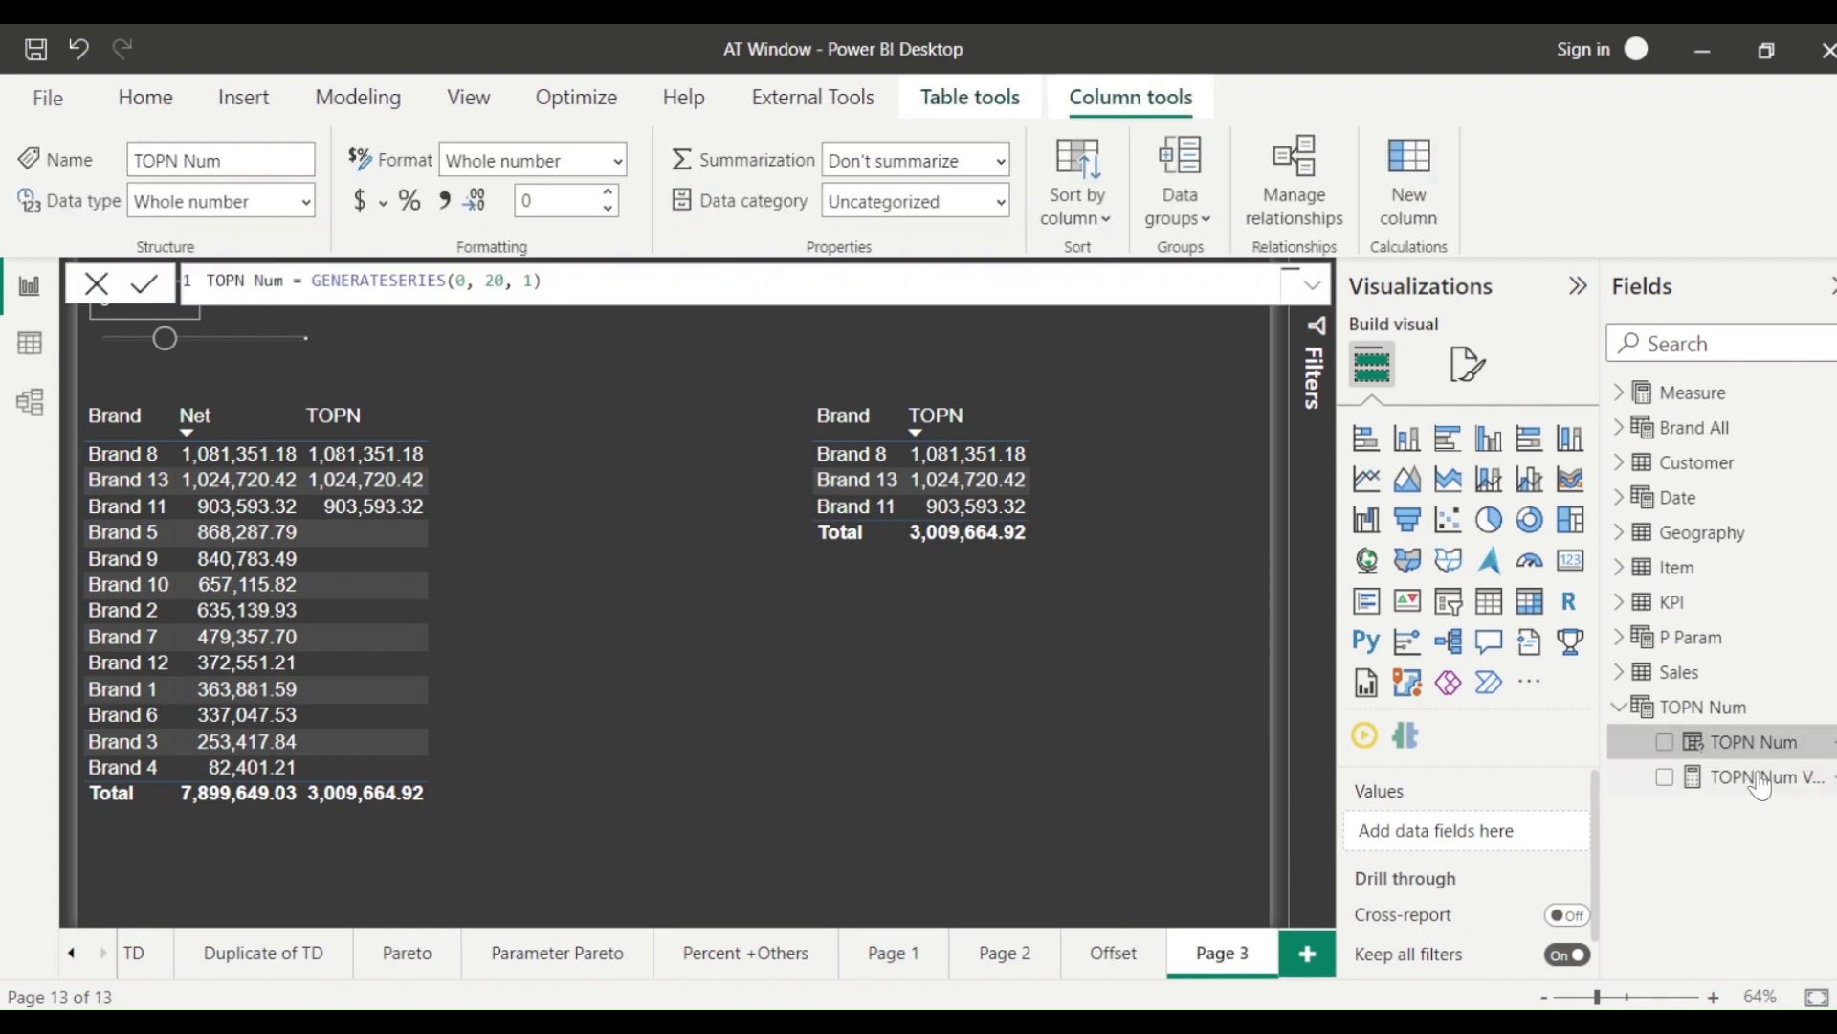
click(1775, 777)
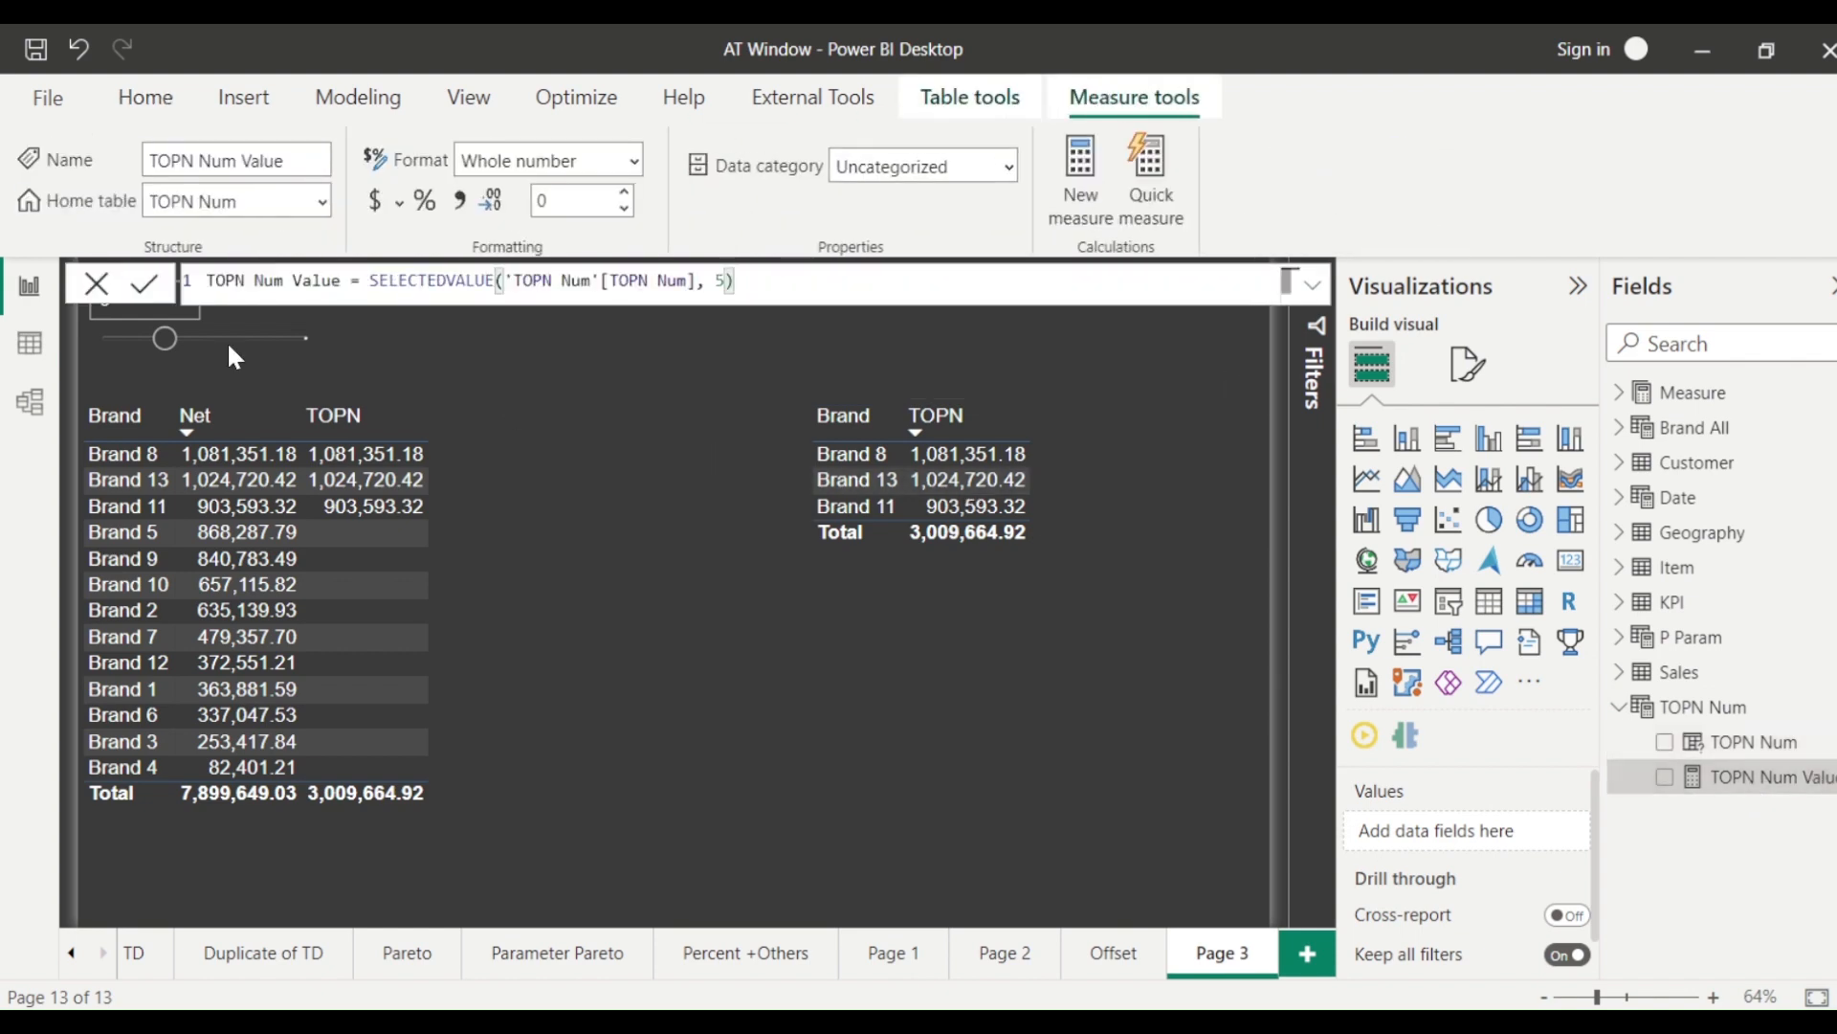
double_click(270, 280)
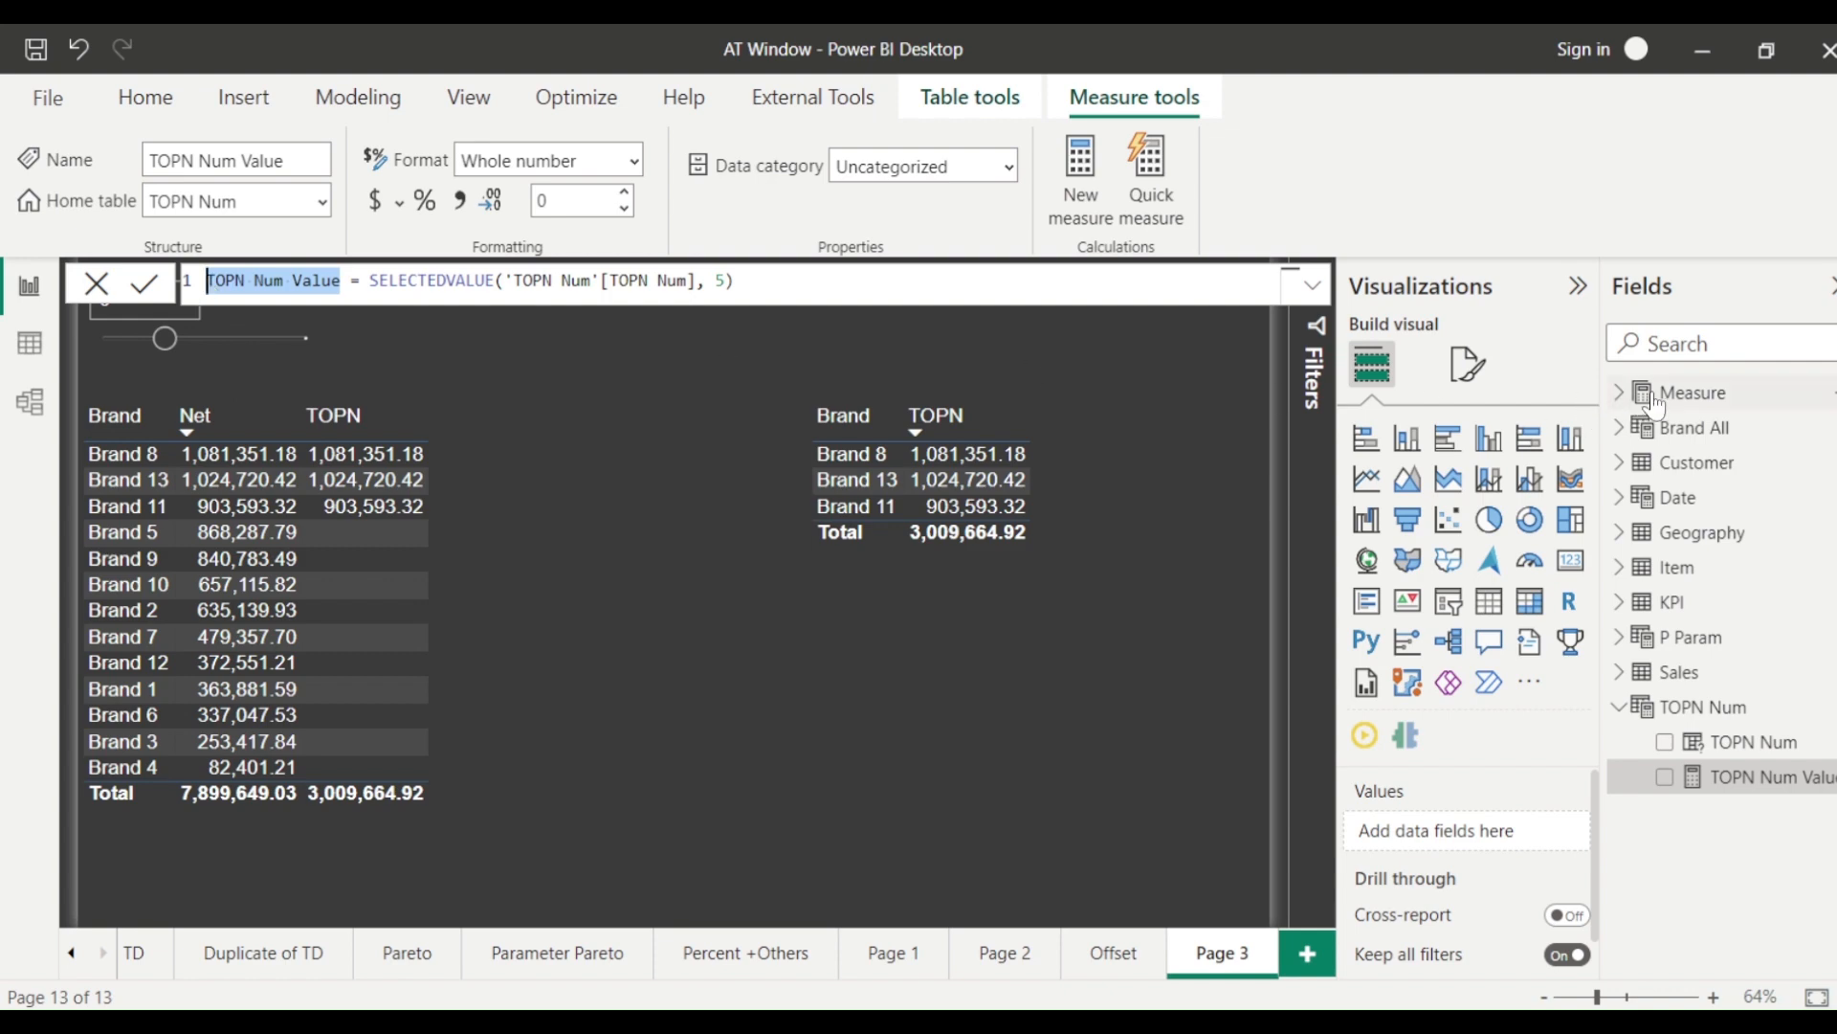
mouse_move(1687, 393)
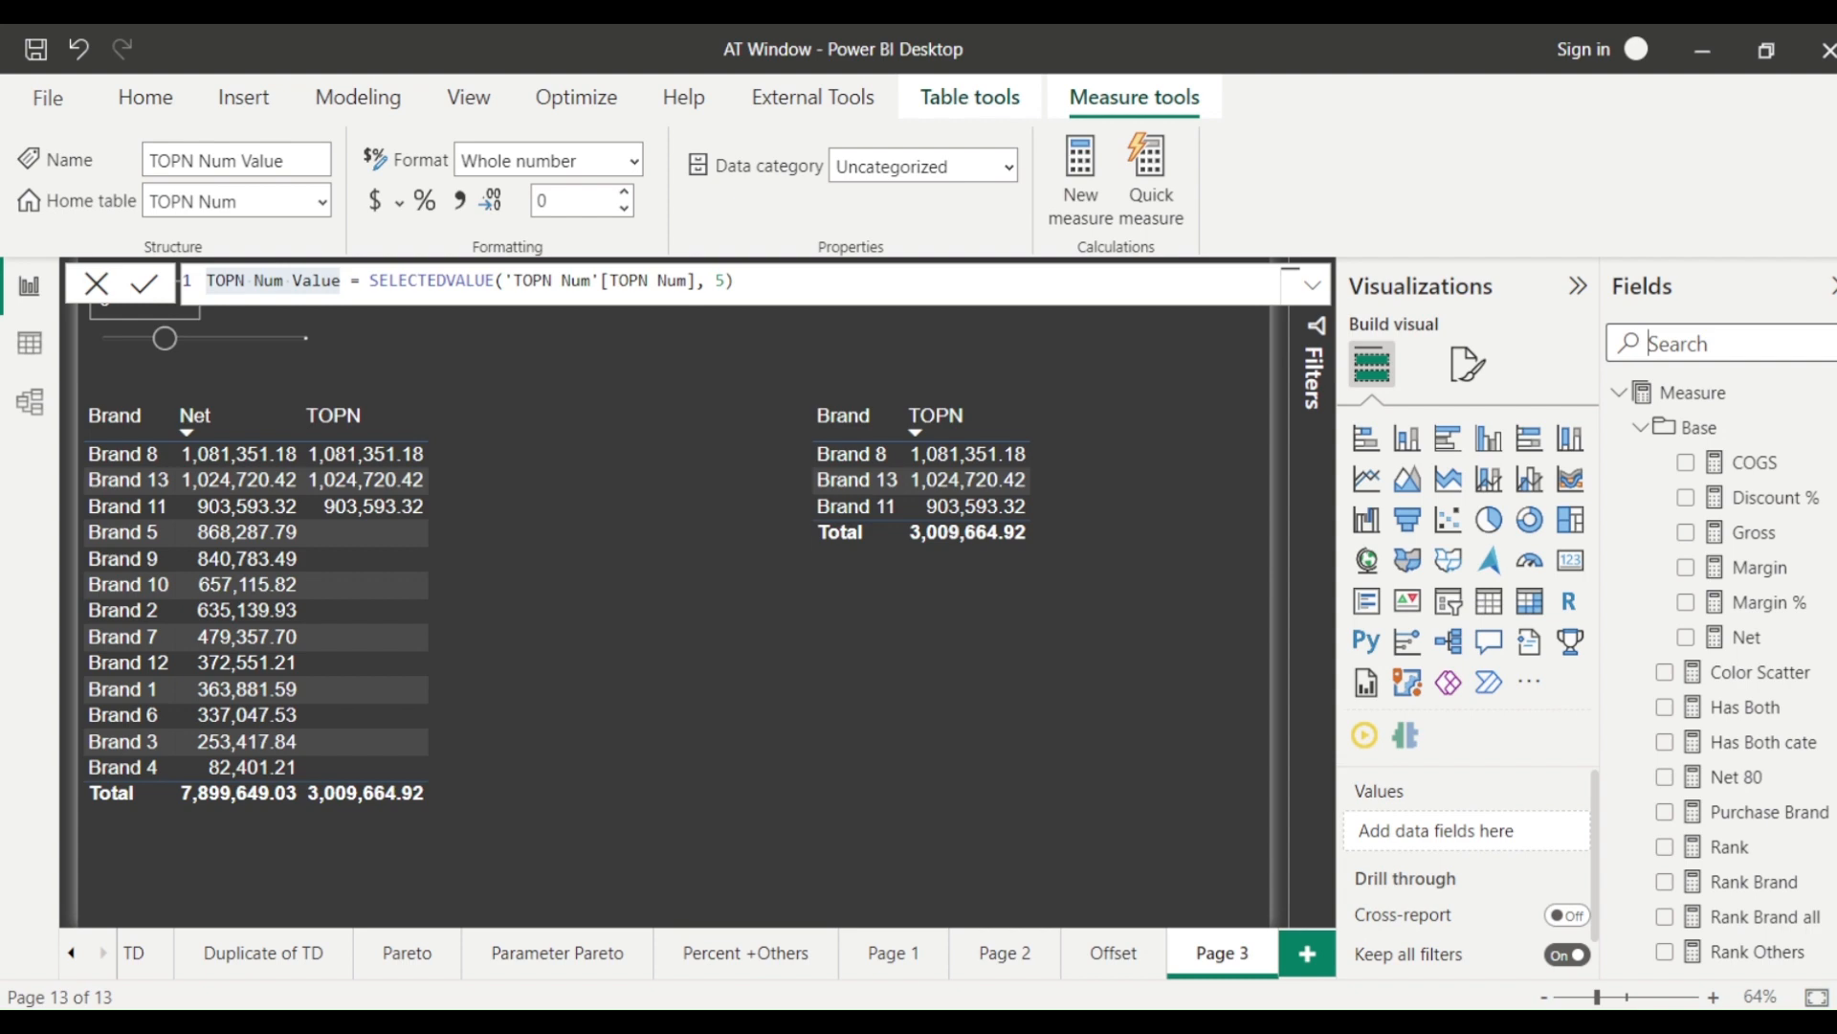
- Replace the count 3 in TOPN with [TOPN Num Value] and copy the updated formula
text(top)
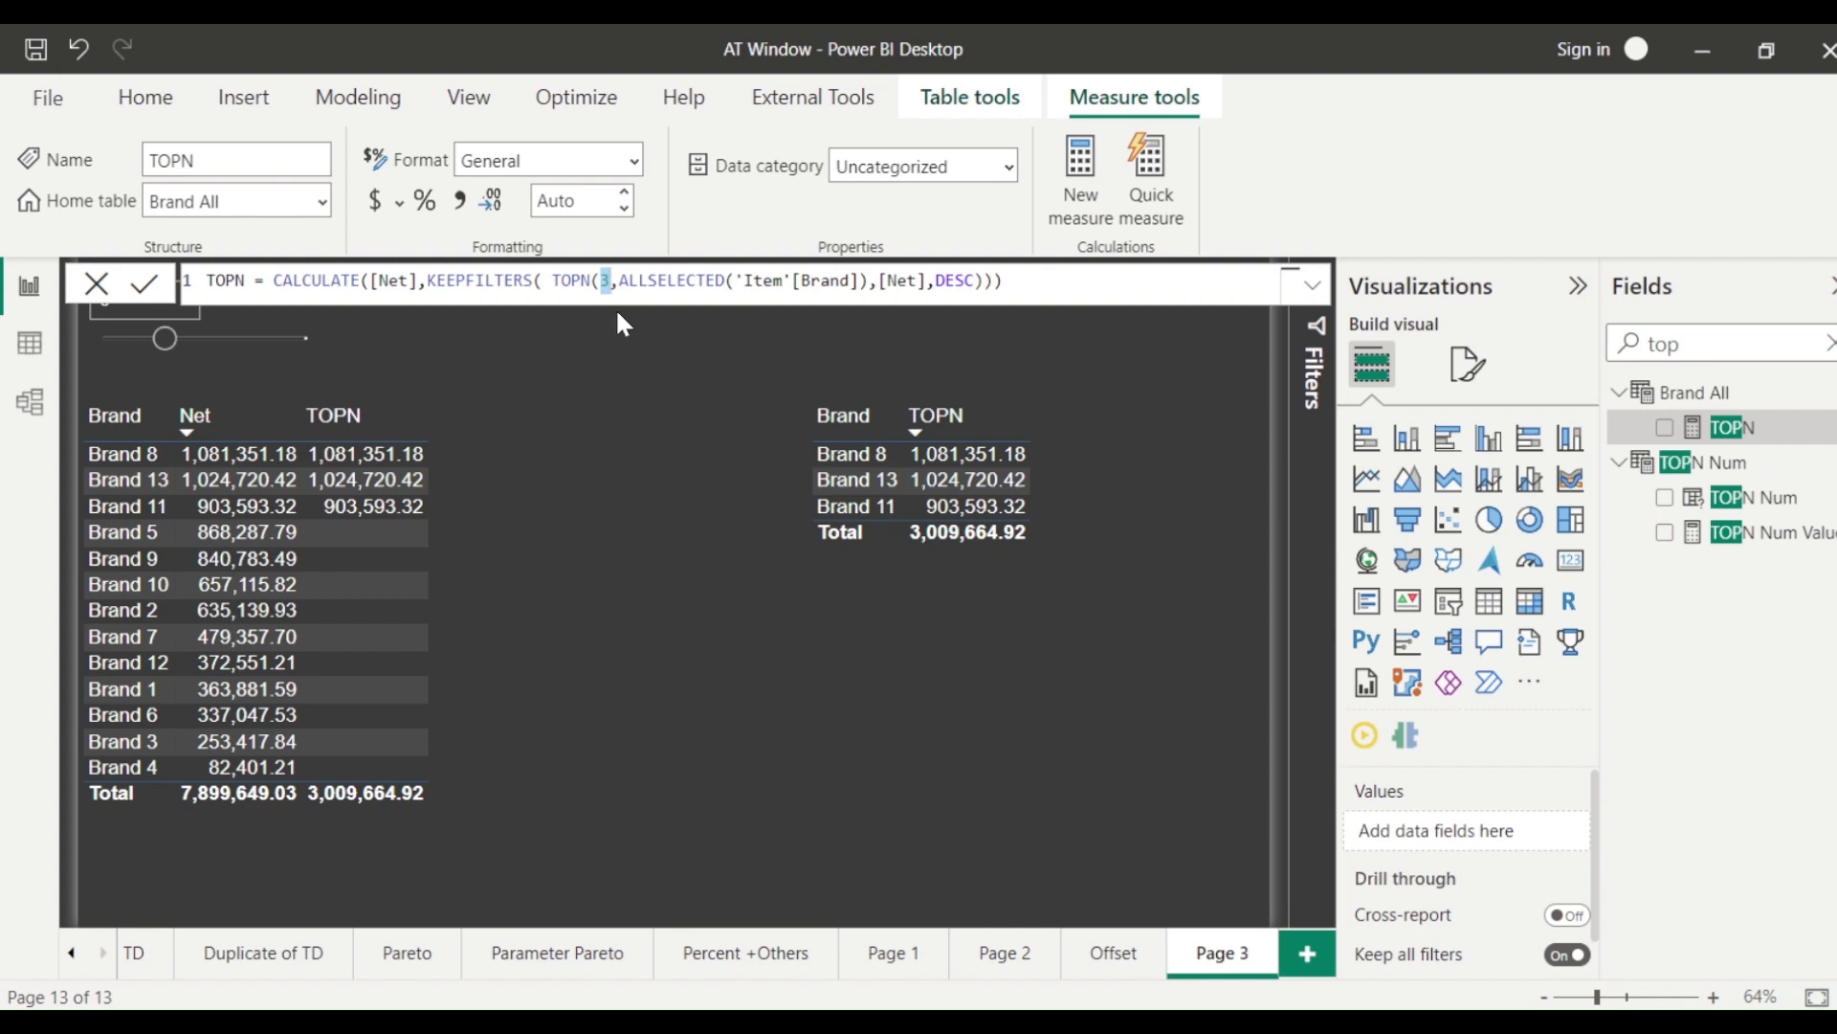
text(TOPN Num Value)
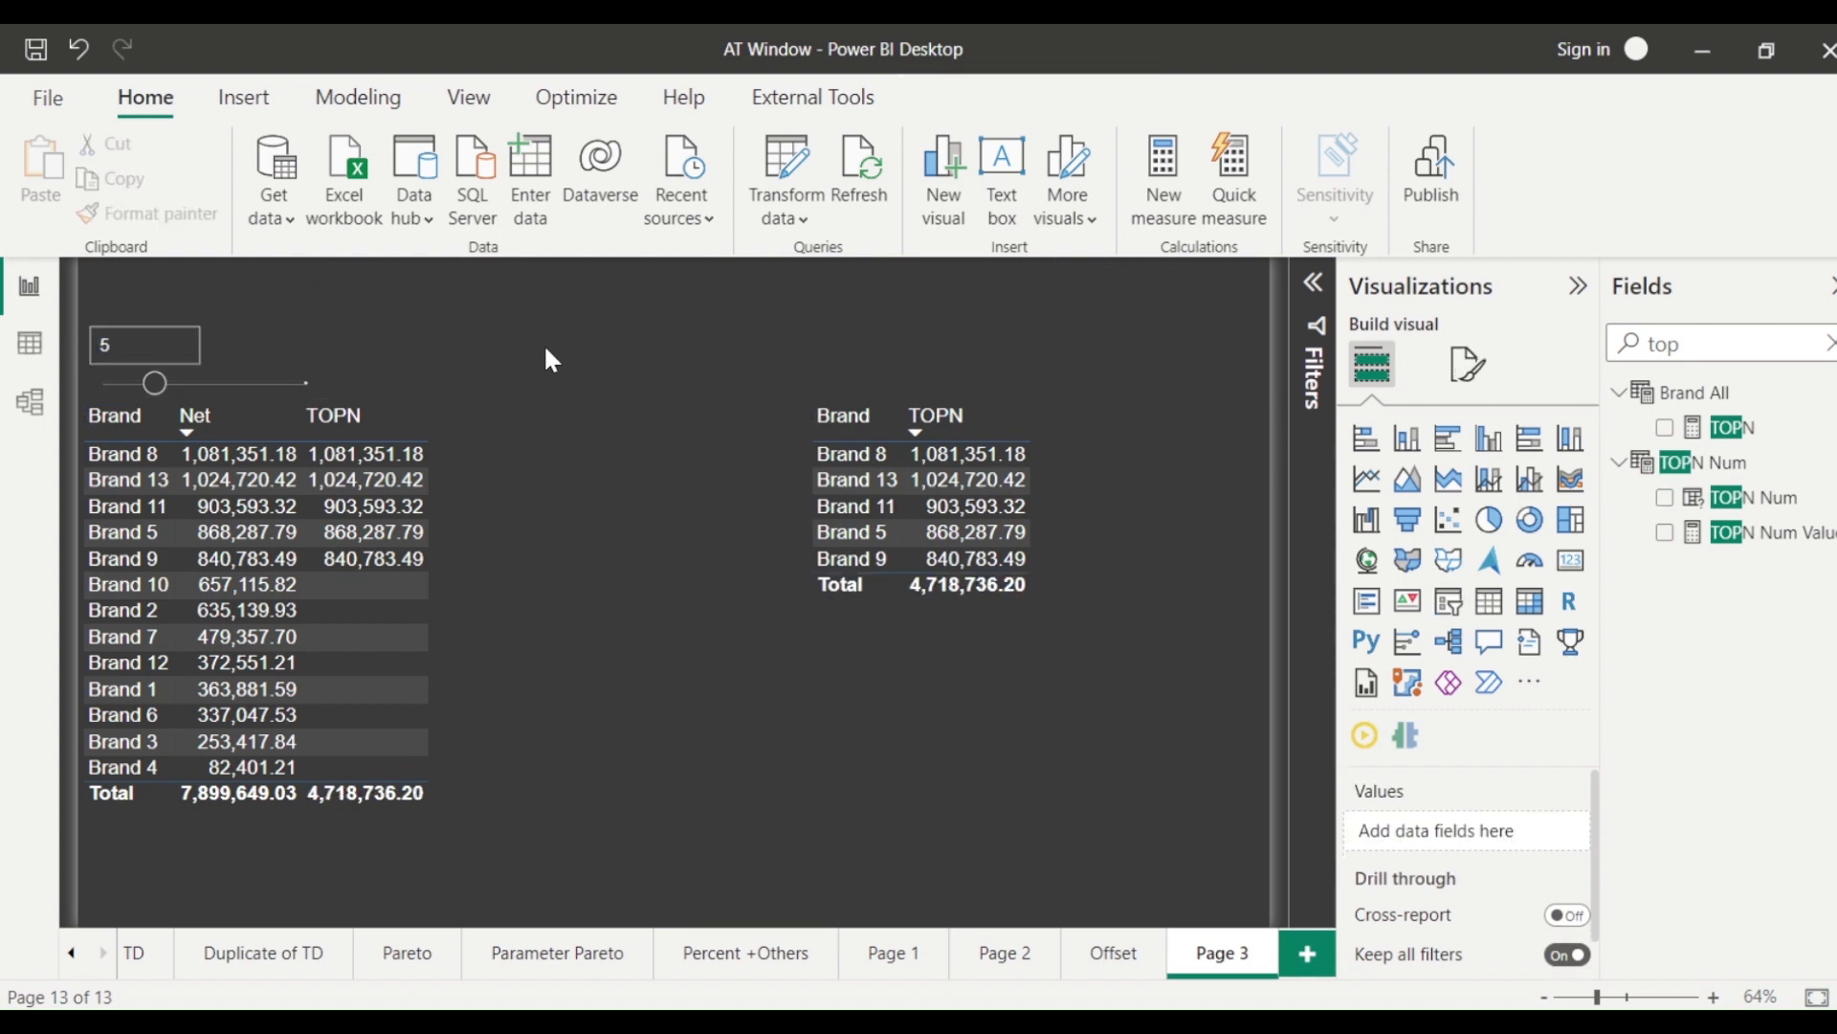
mouse_move(570, 407)
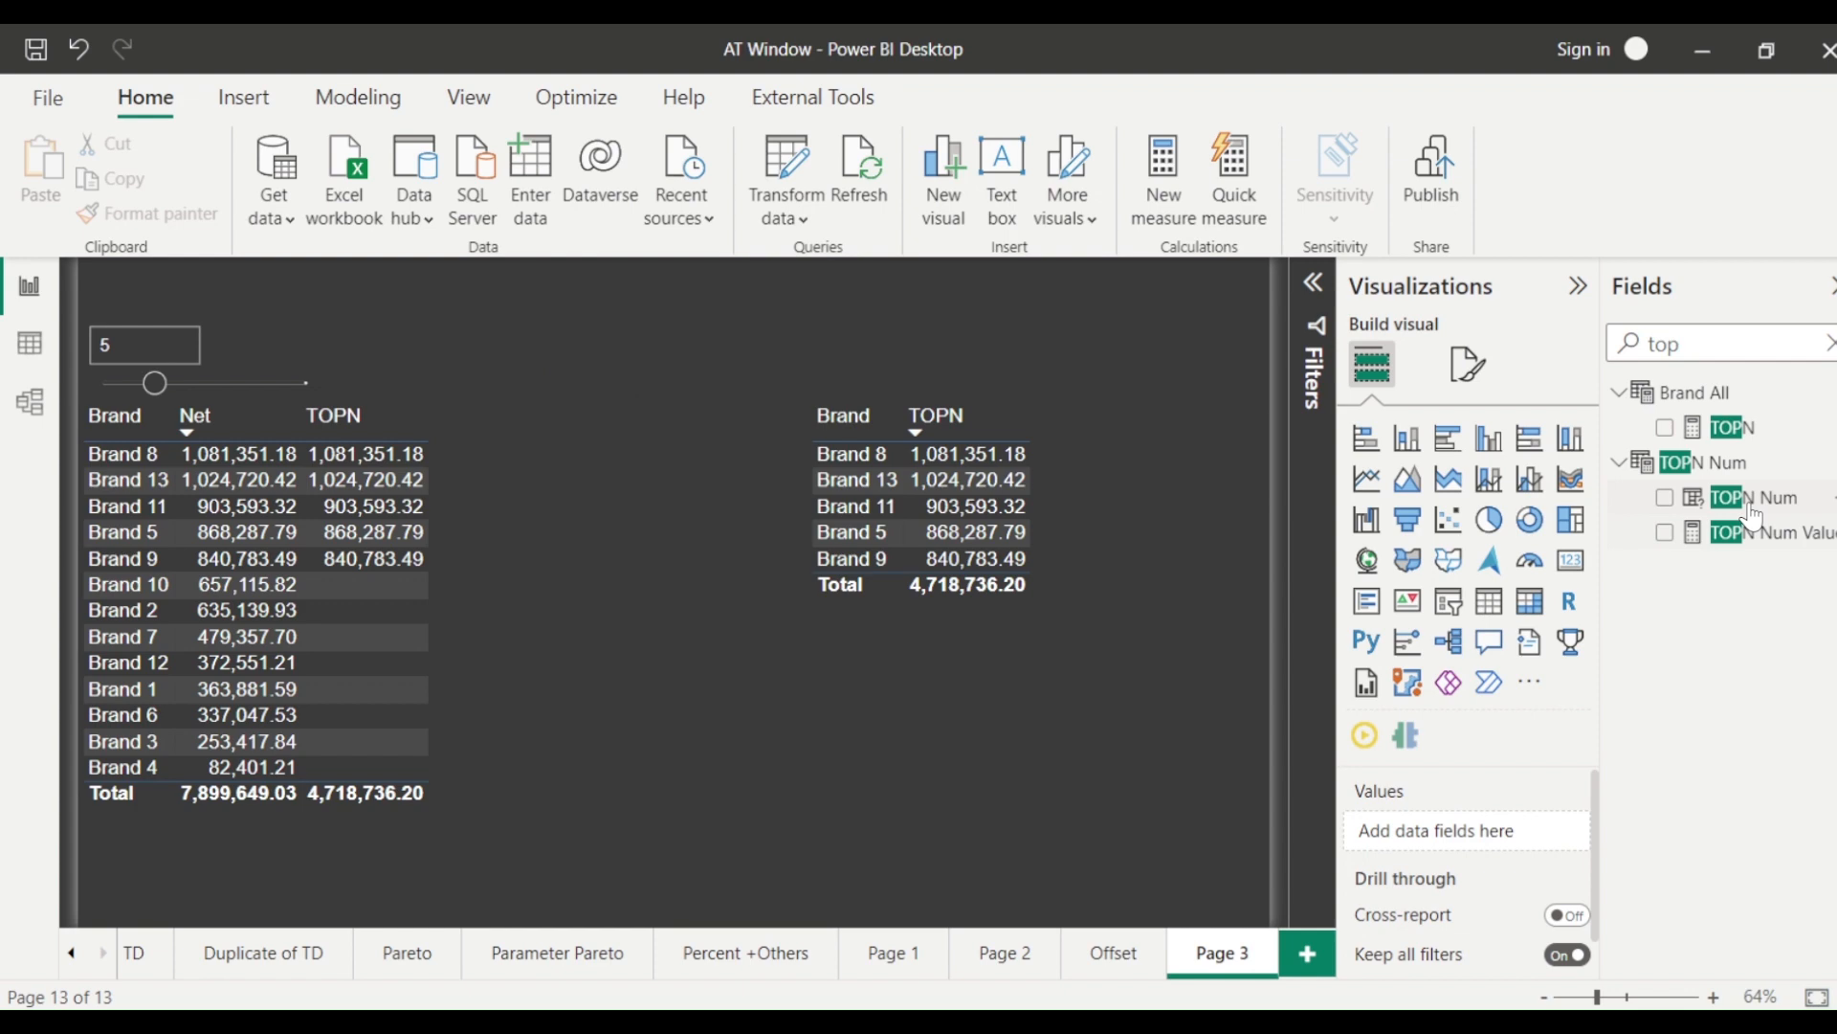
click(1733, 425)
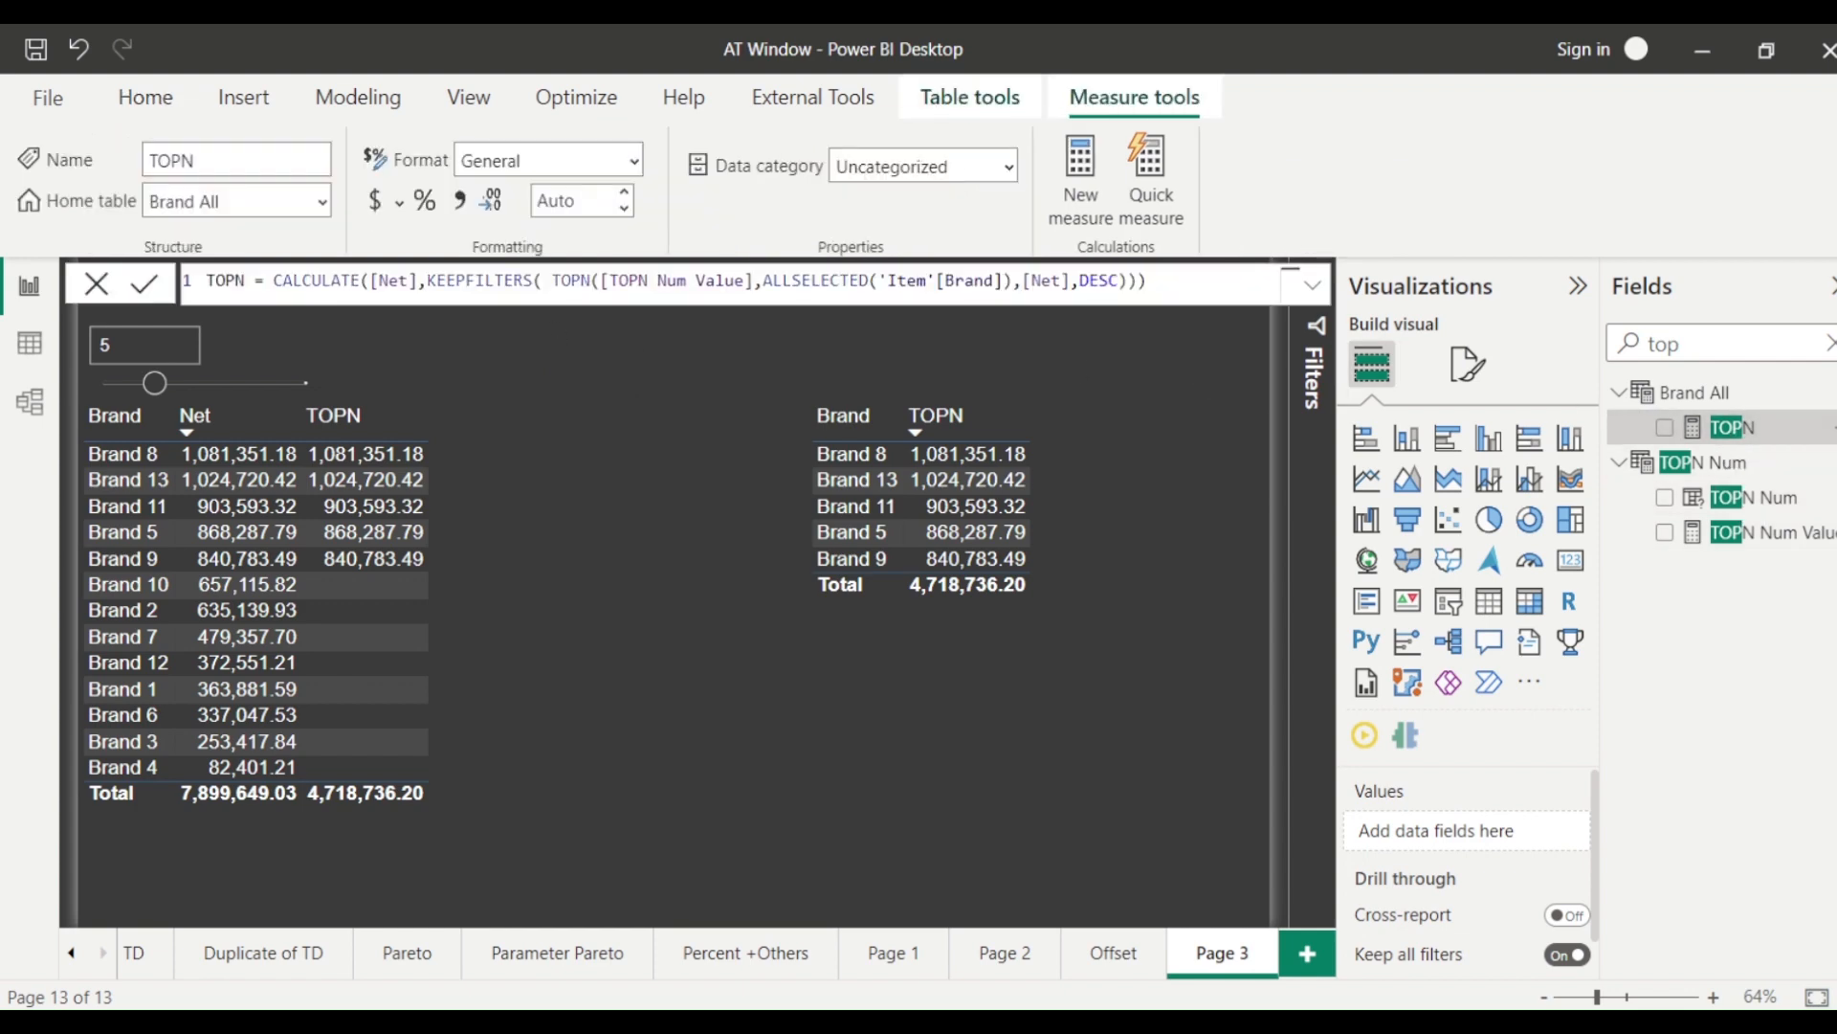
triple_click(674, 280)
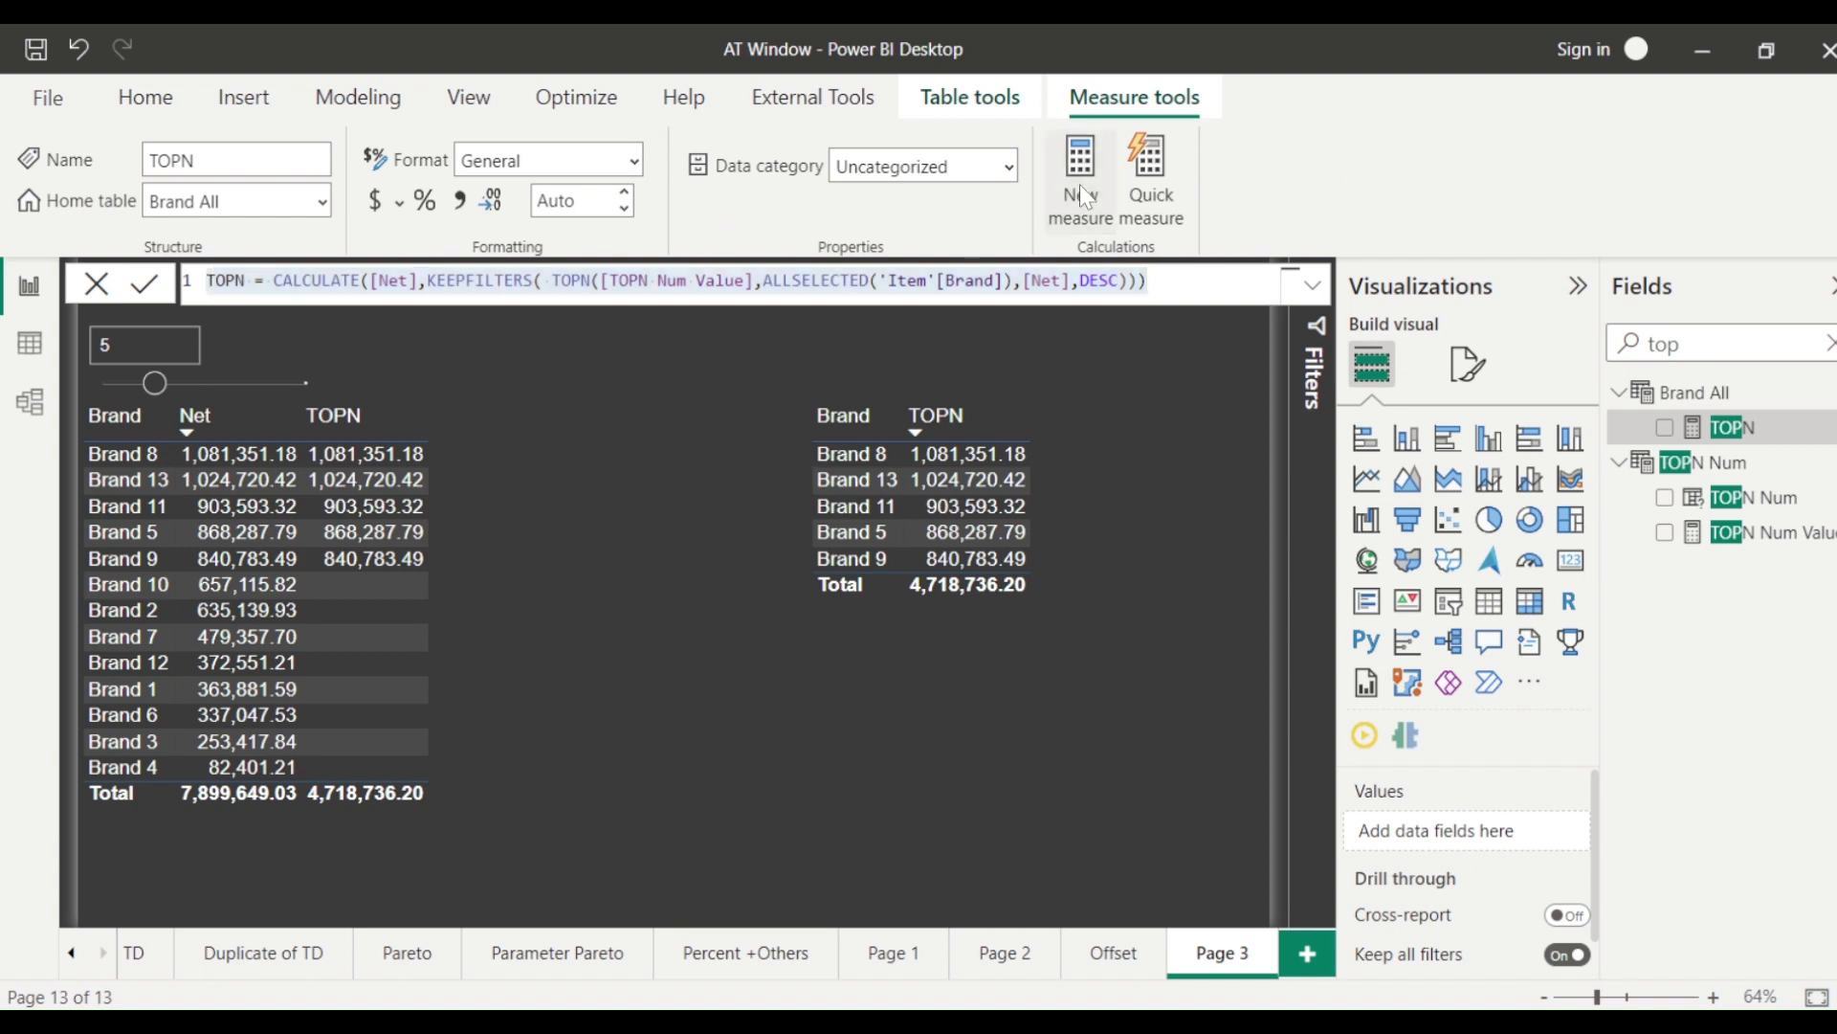
- Create the TOPN Net margin measure from the TOPN formula, returning Margin % instead of Net
click(1080, 182)
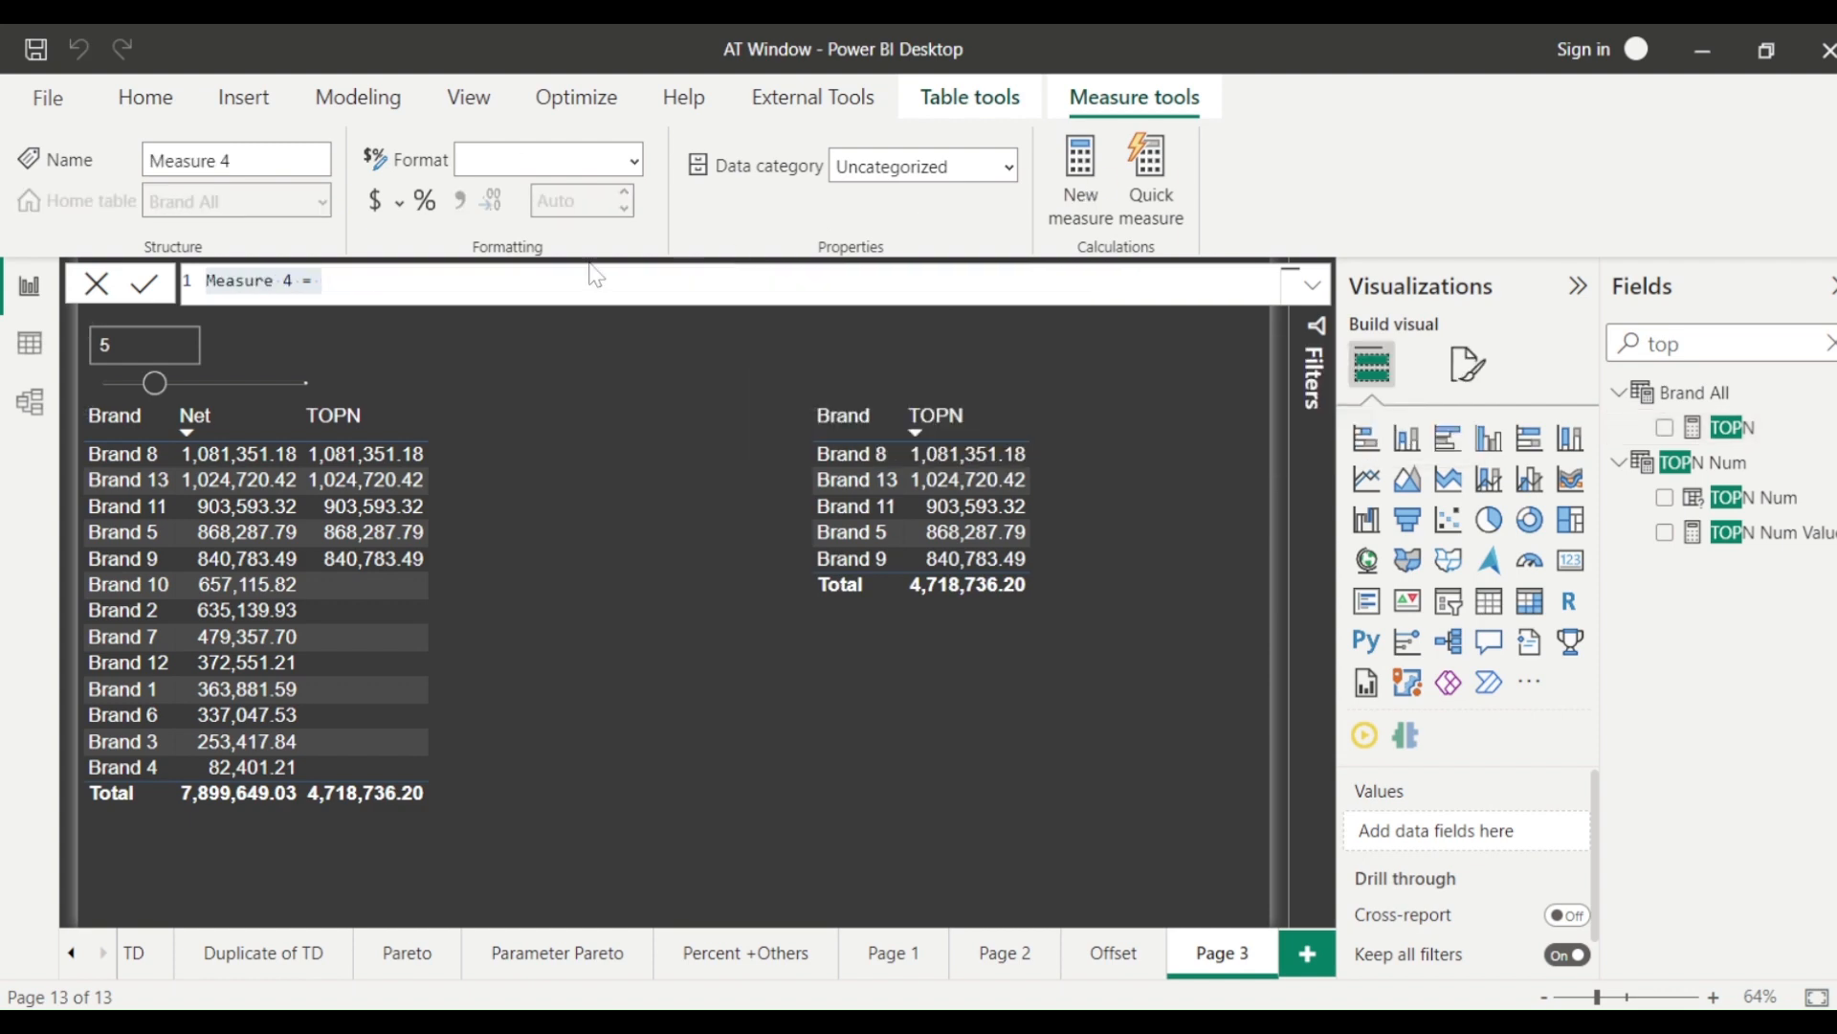
text(TOPN = CALCULATE([Net],KEEPFILTERS( TOPN([TOPN Num Value],ALLSELECTED('Item'[Brand]),[Net],DESC))))
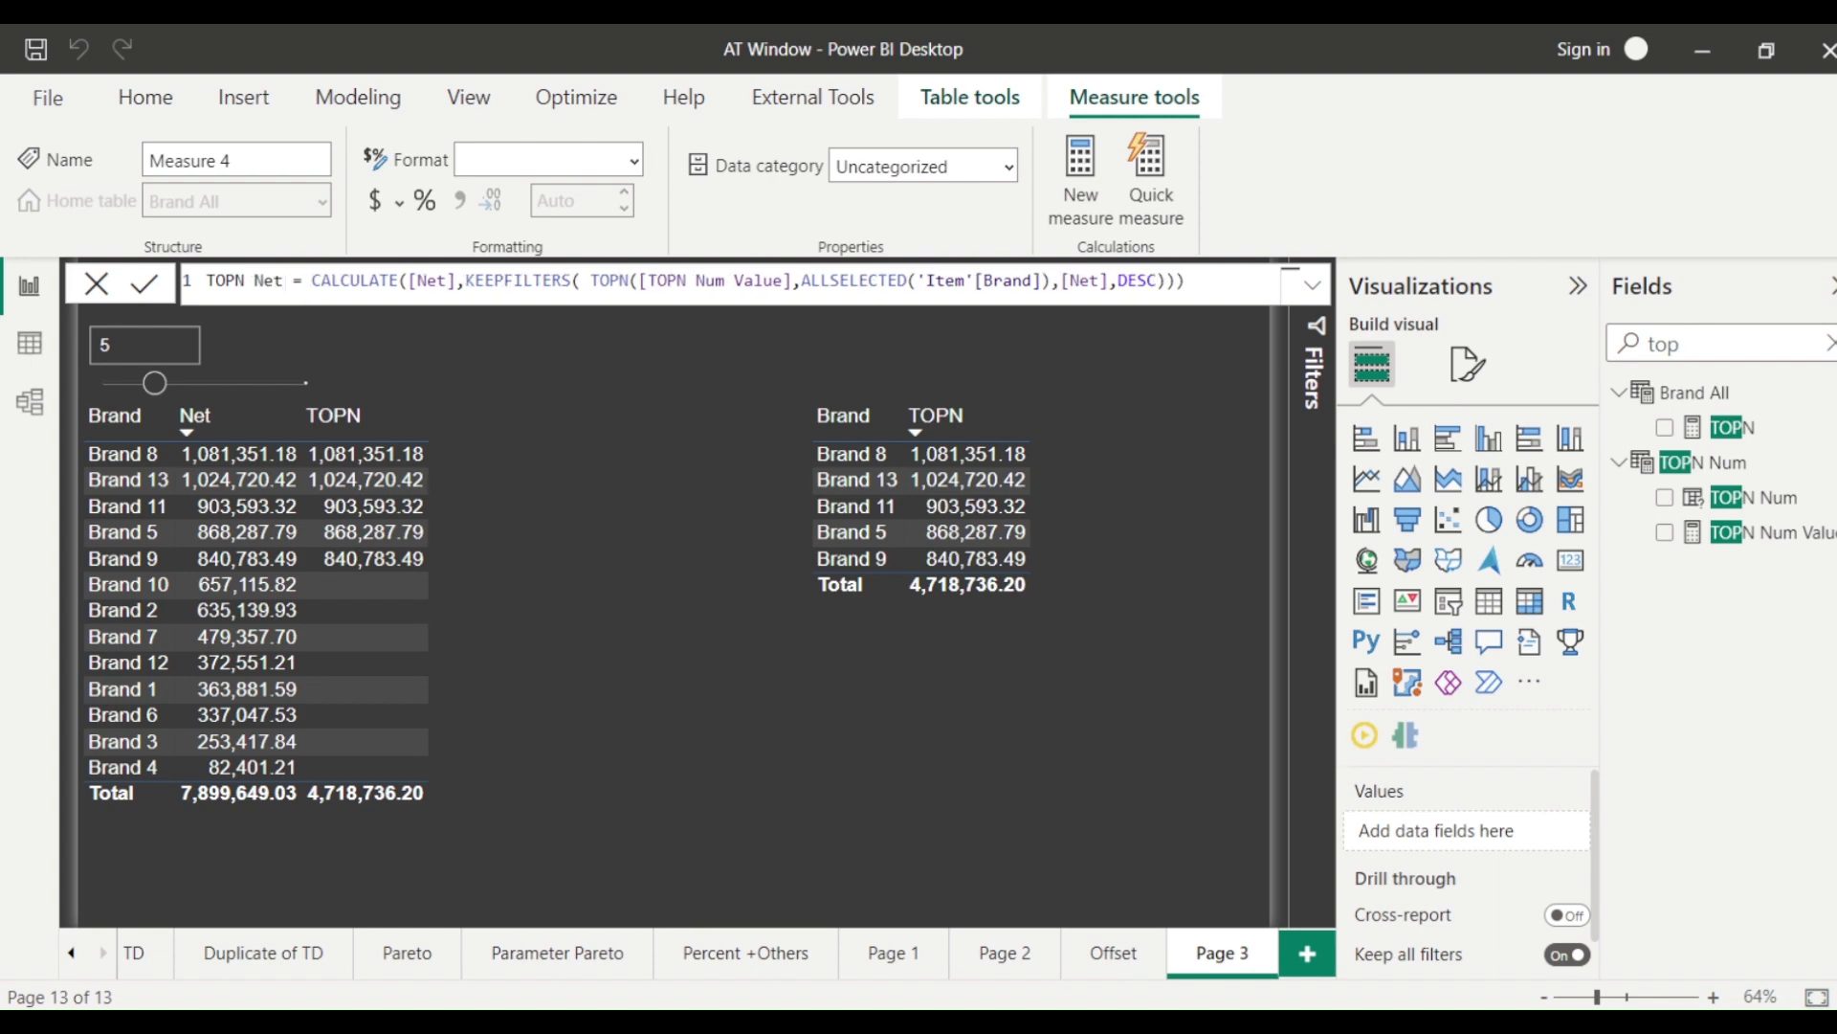
text(margin)
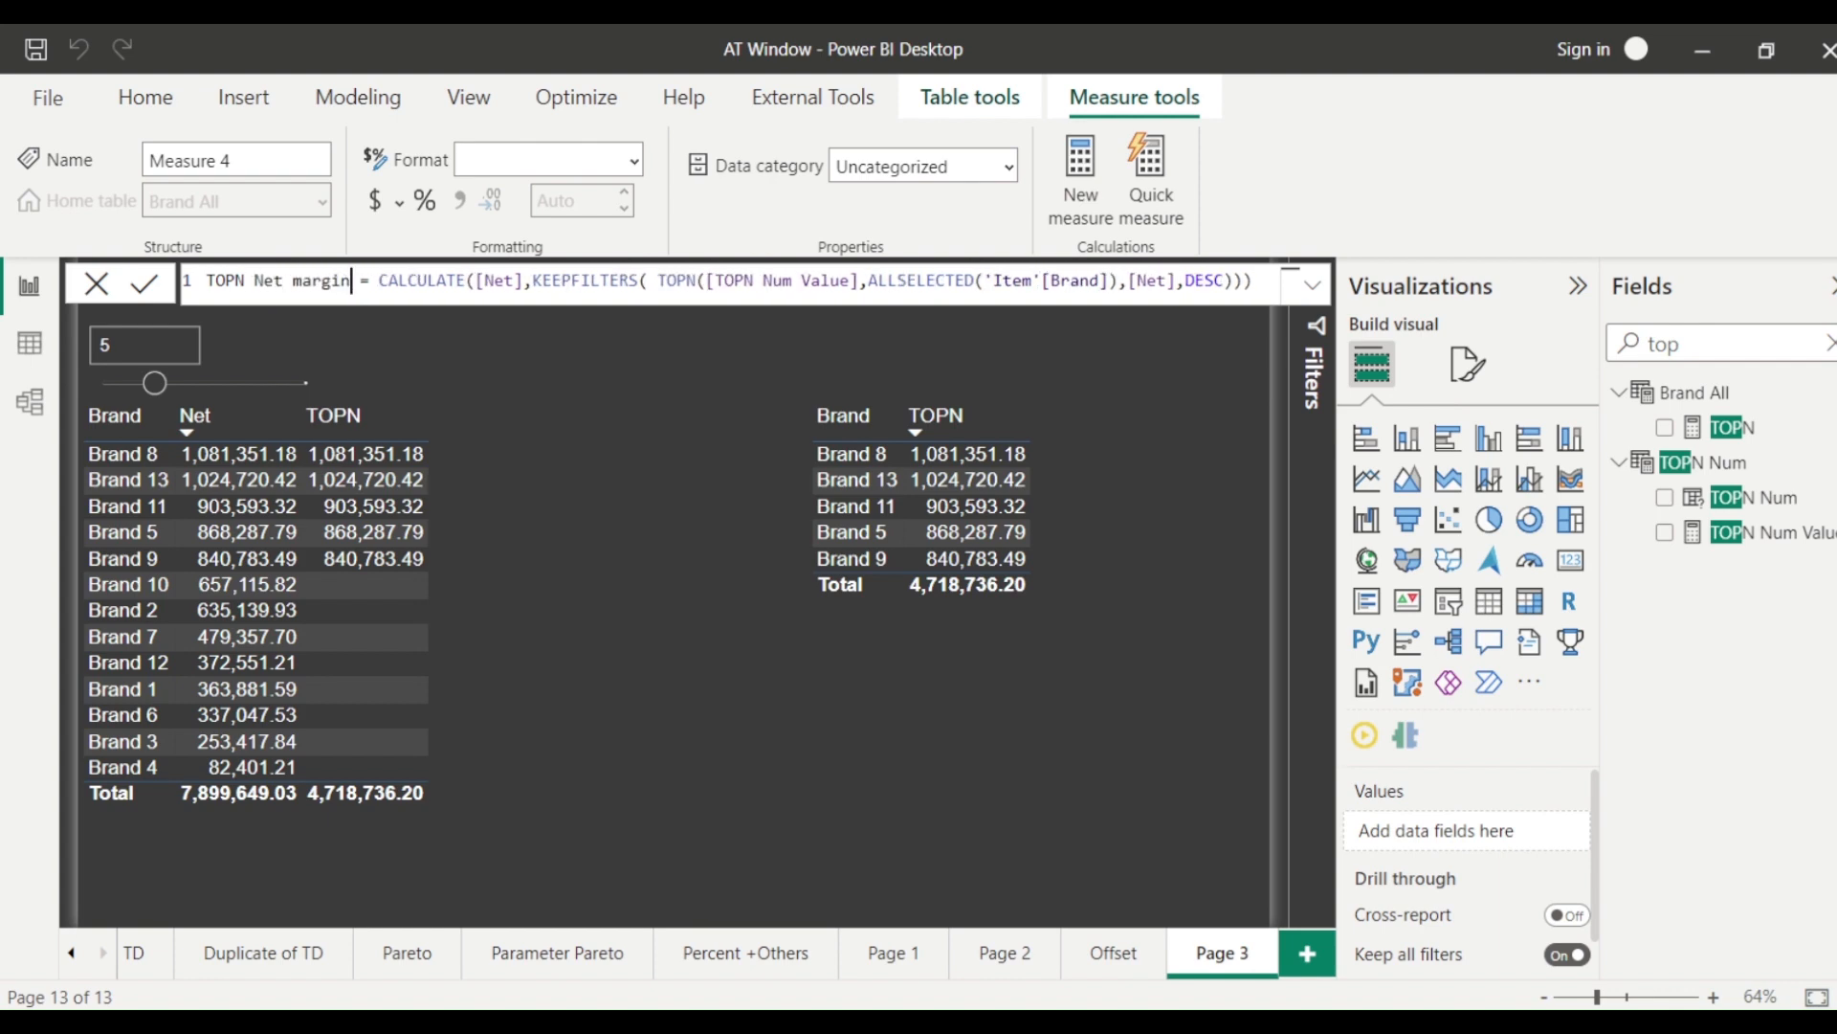
double_click(499, 282)
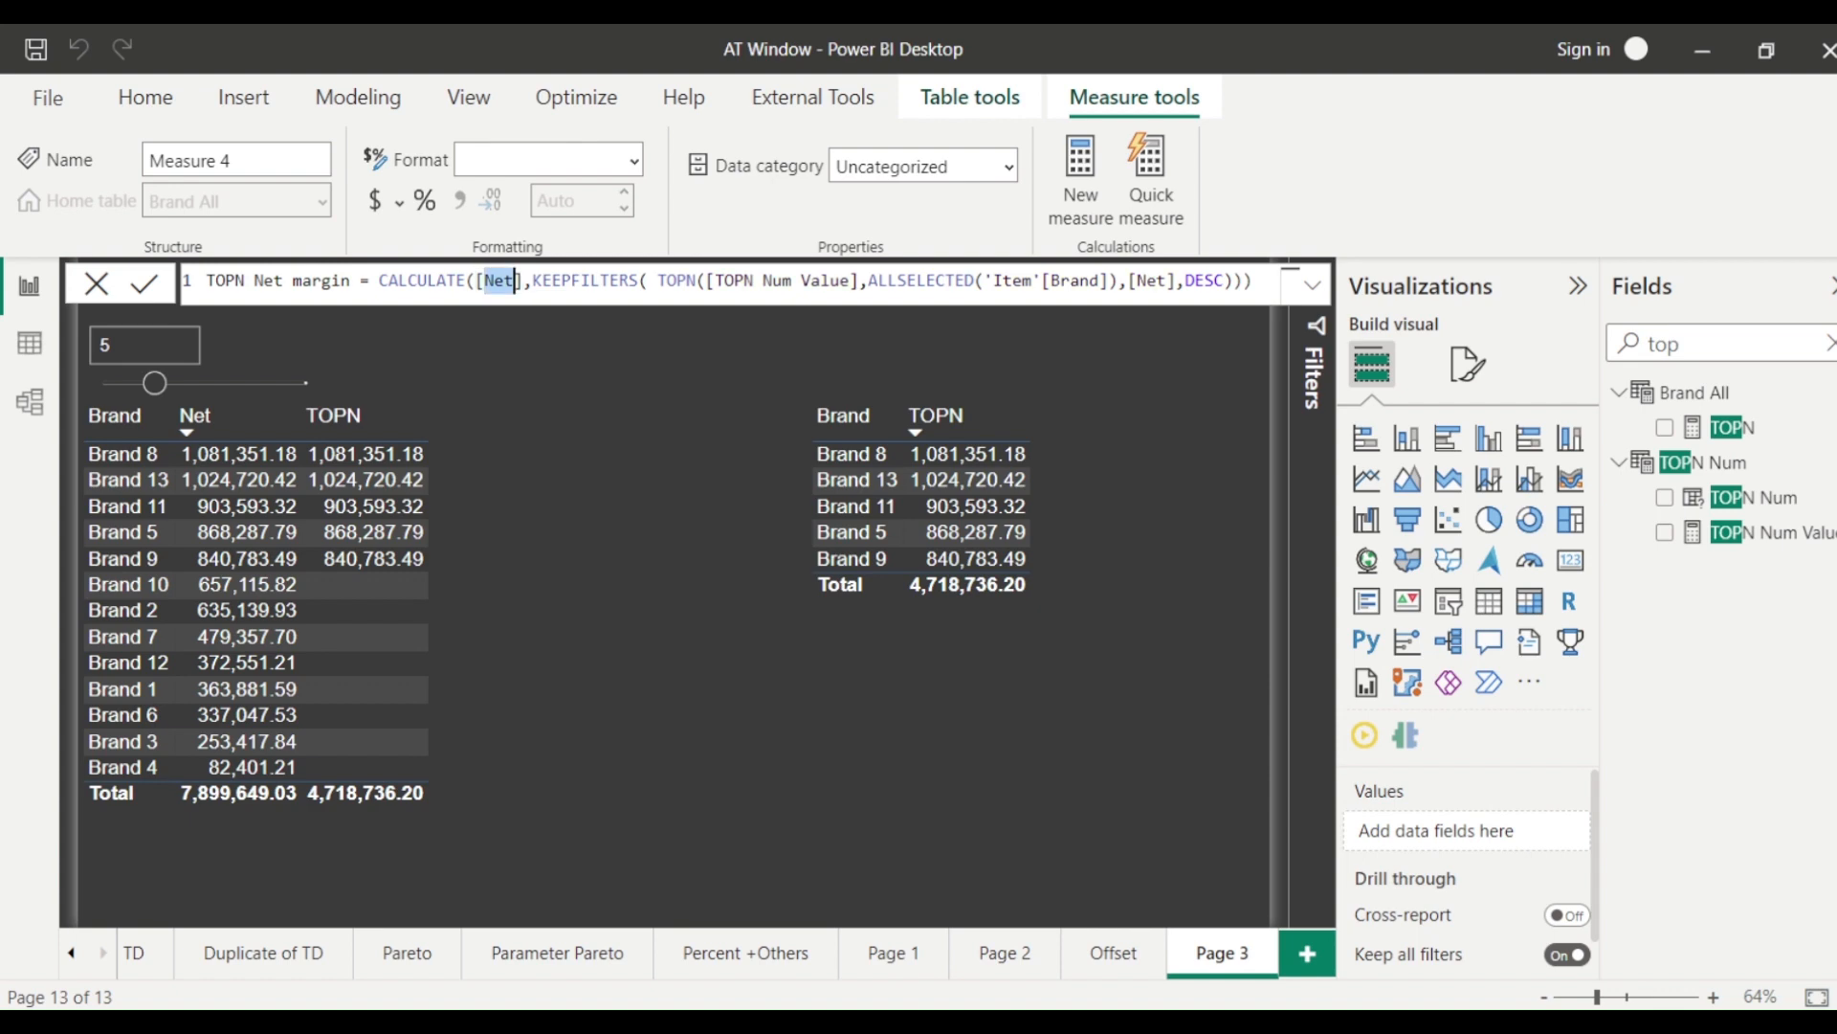
text(Margin %)
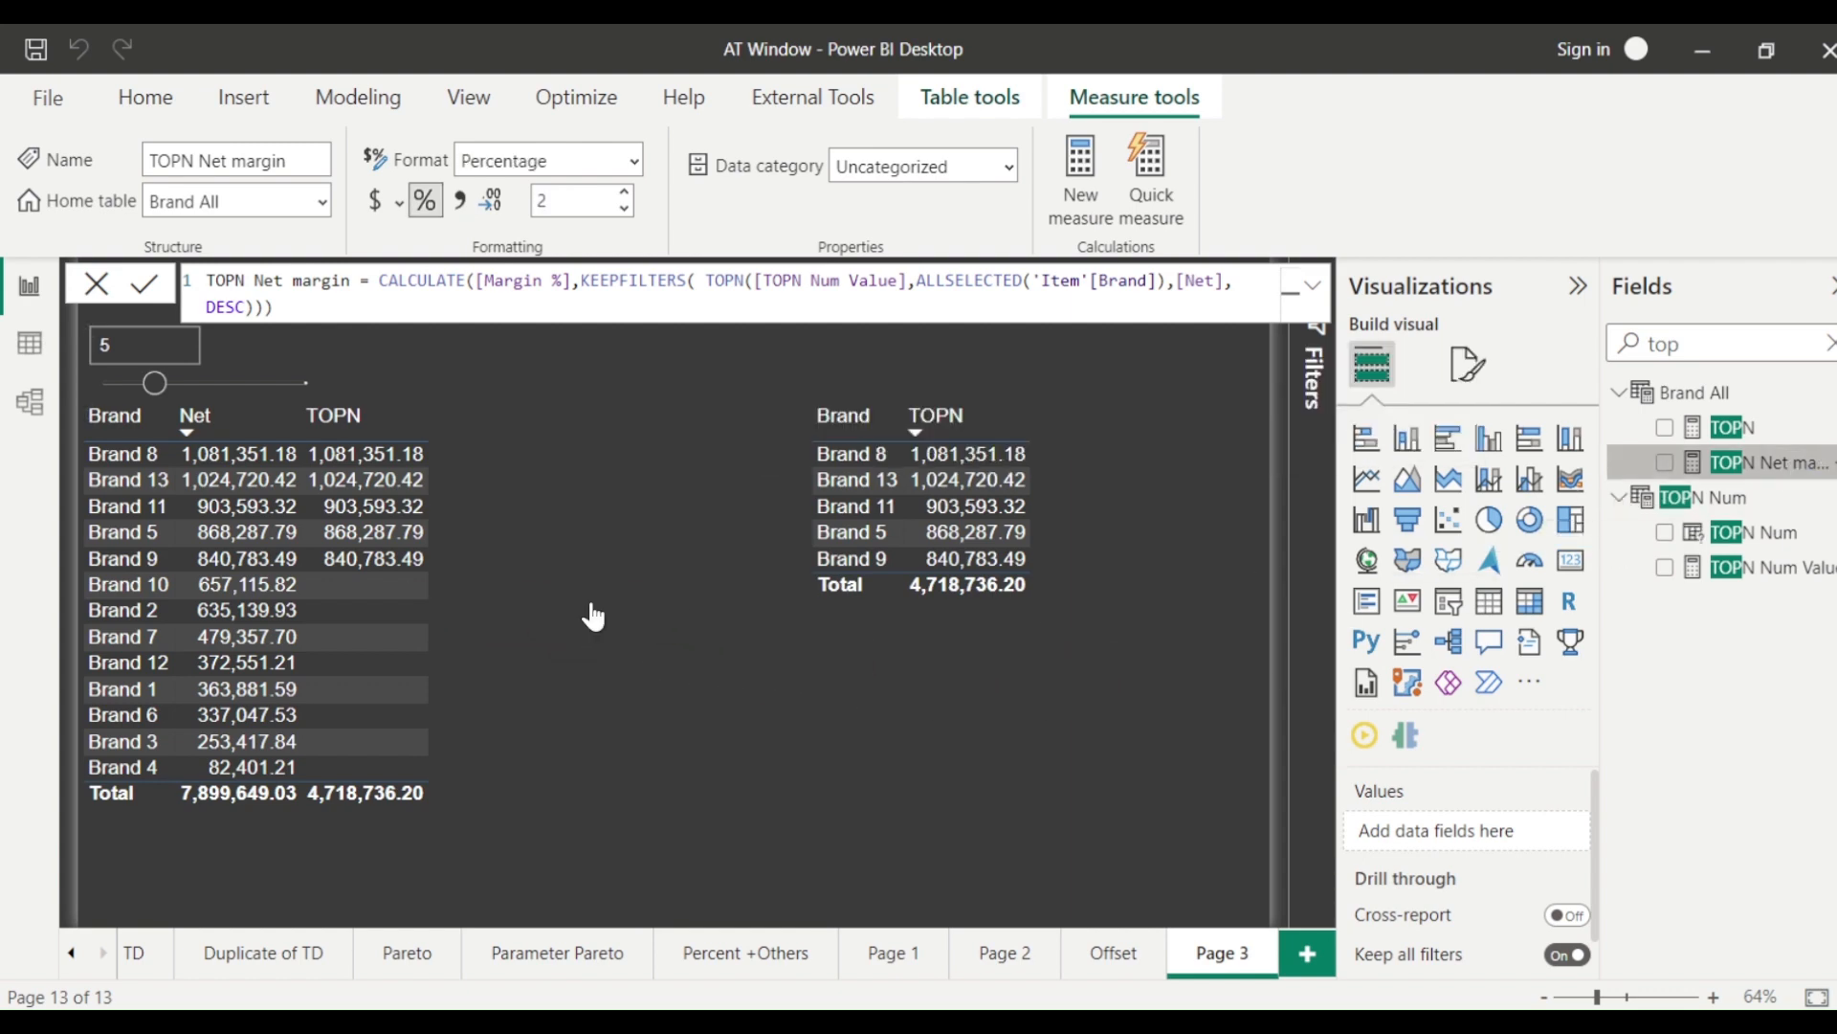
- Try Margin % as the ranking term, then restore [Net] as the ranking expression
click(1665, 462)
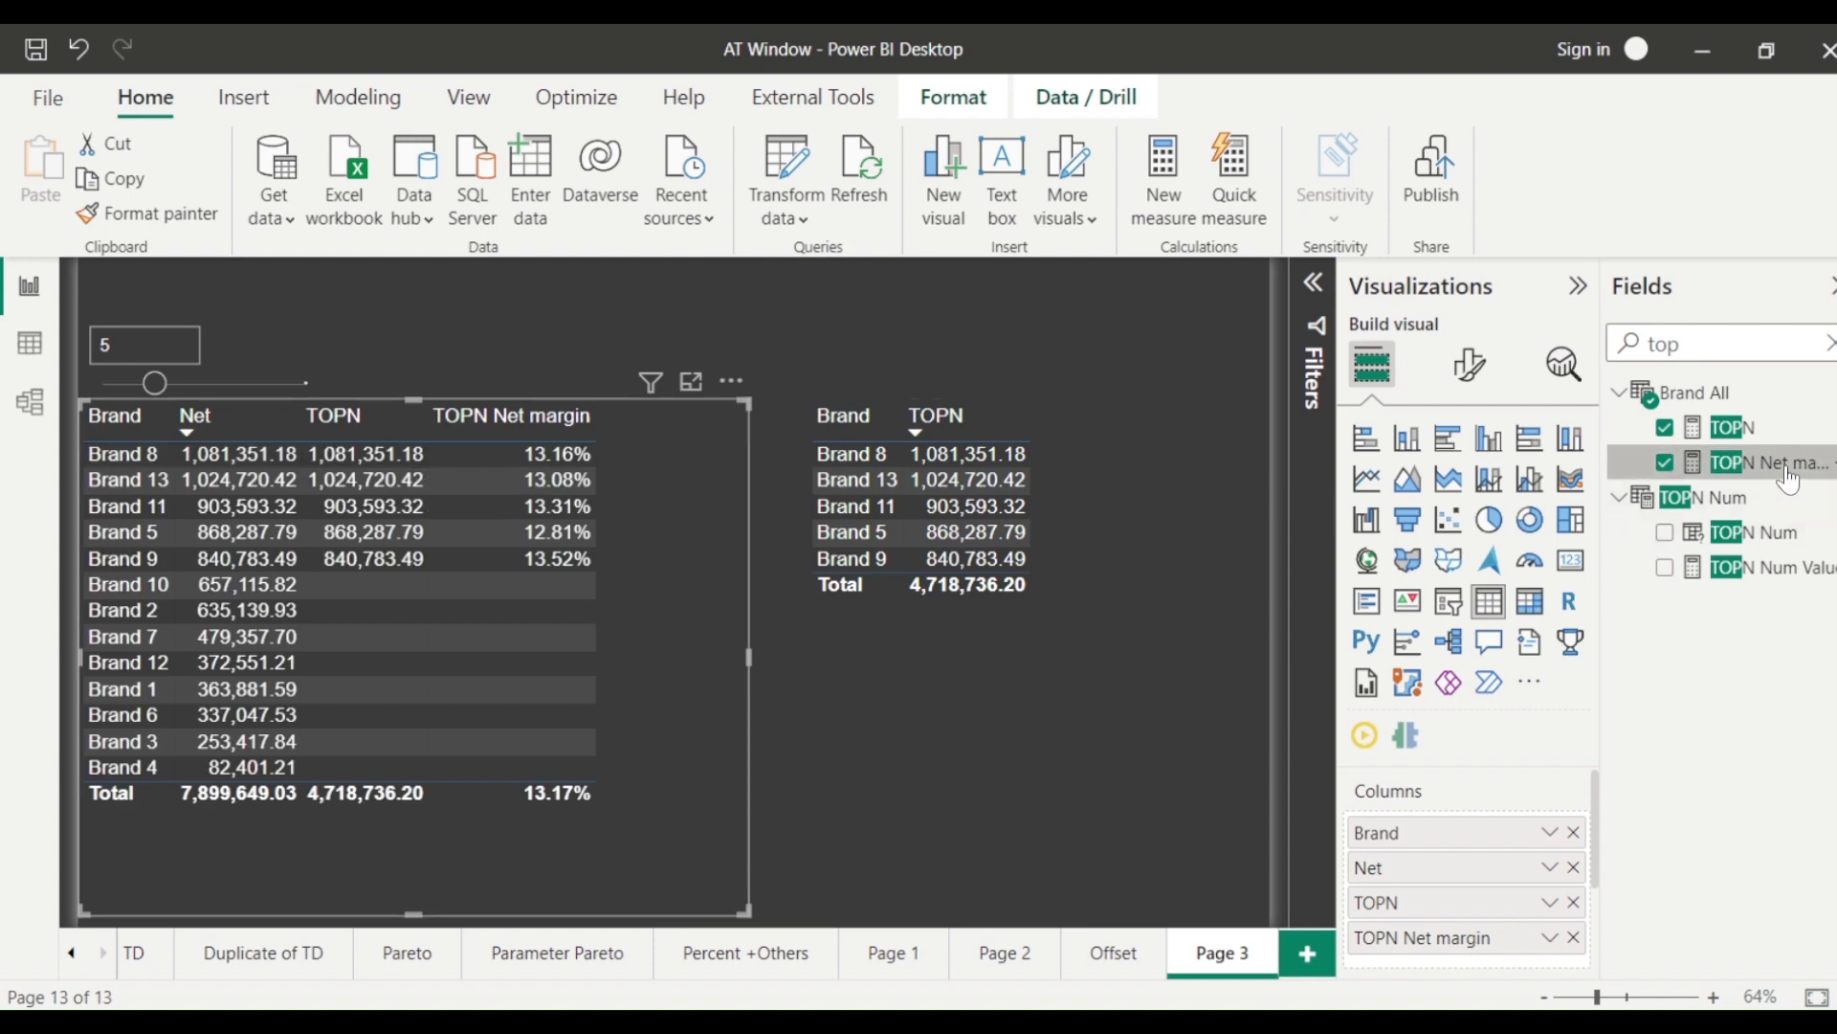
click(1732, 462)
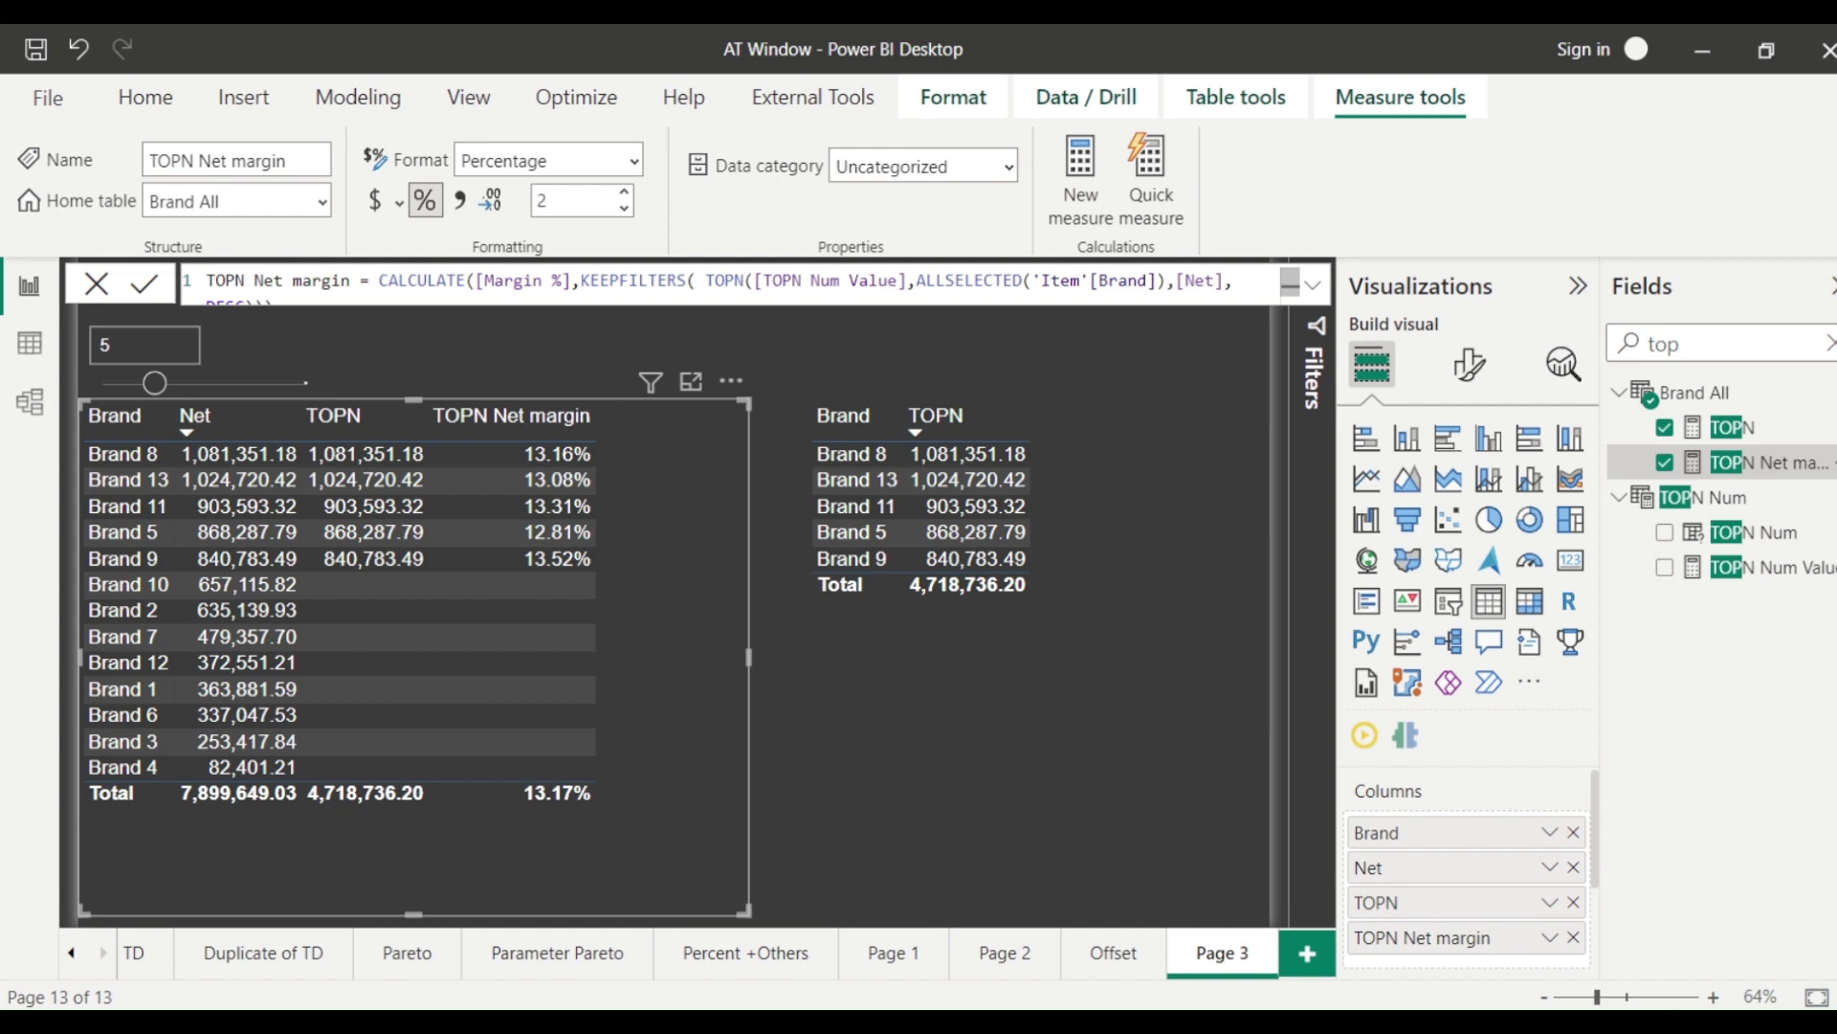
double_click(1199, 282)
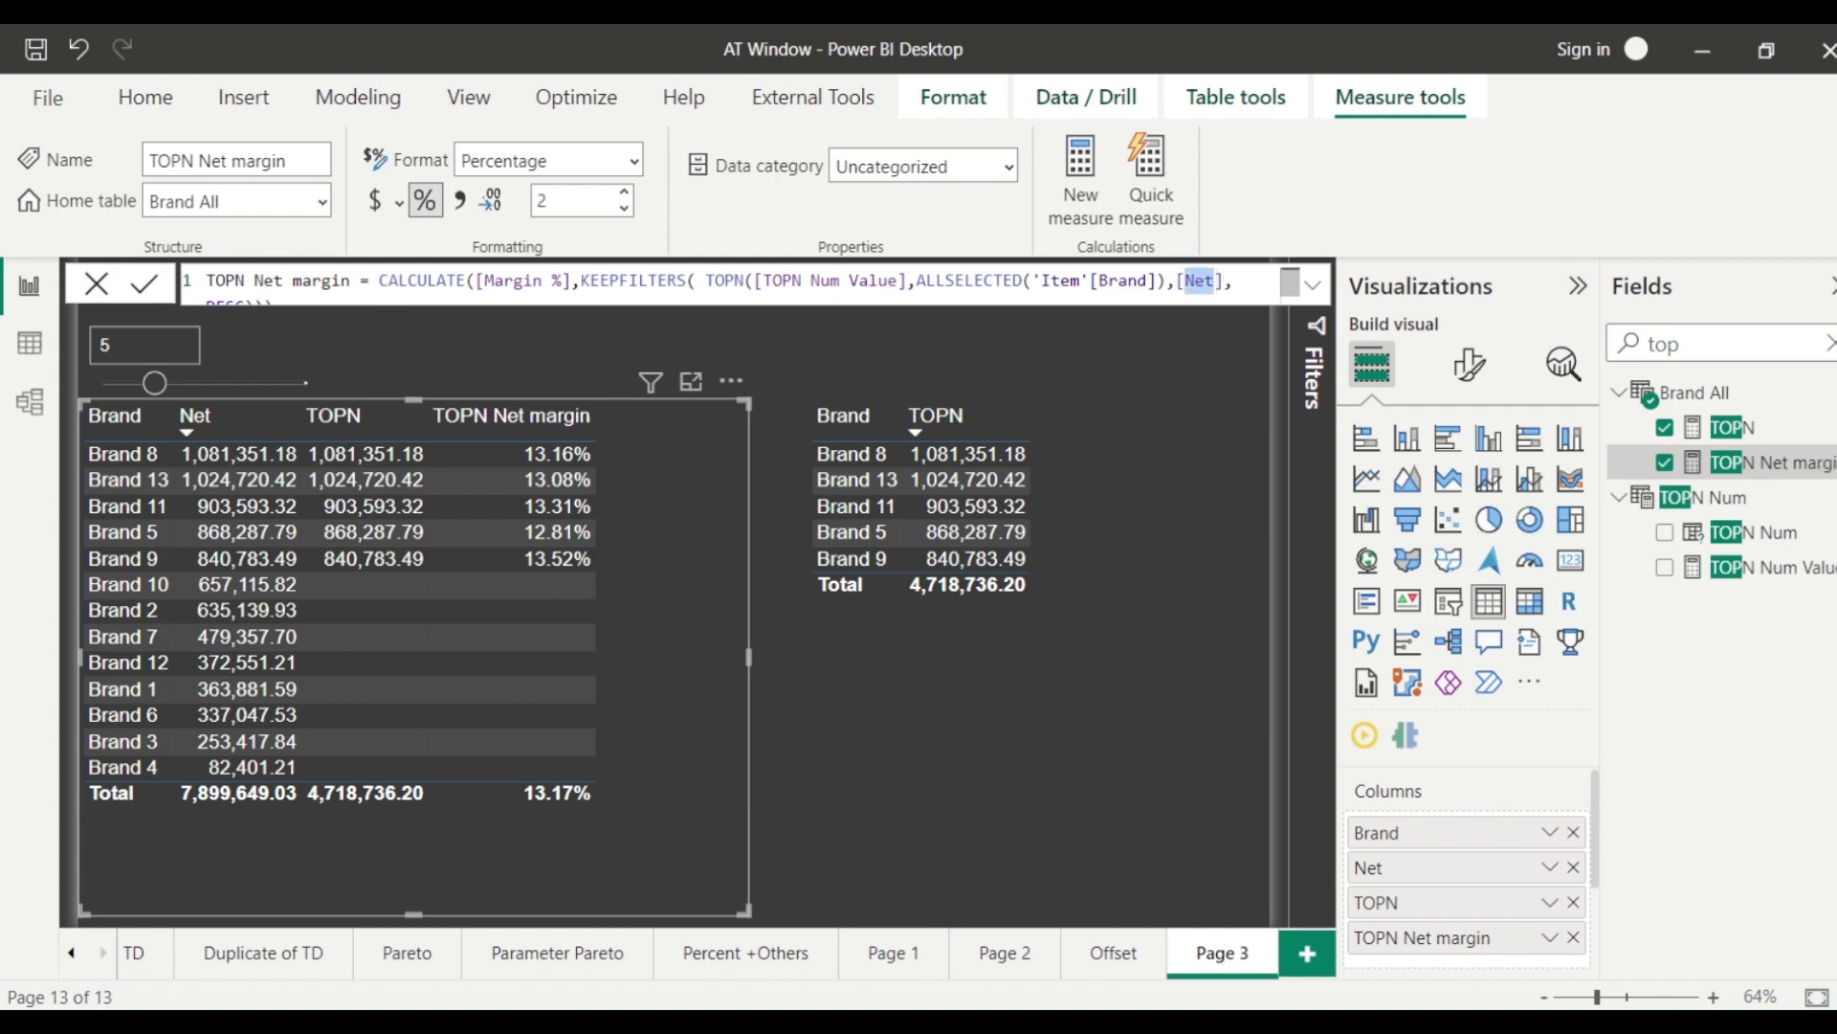
text(Margin %)
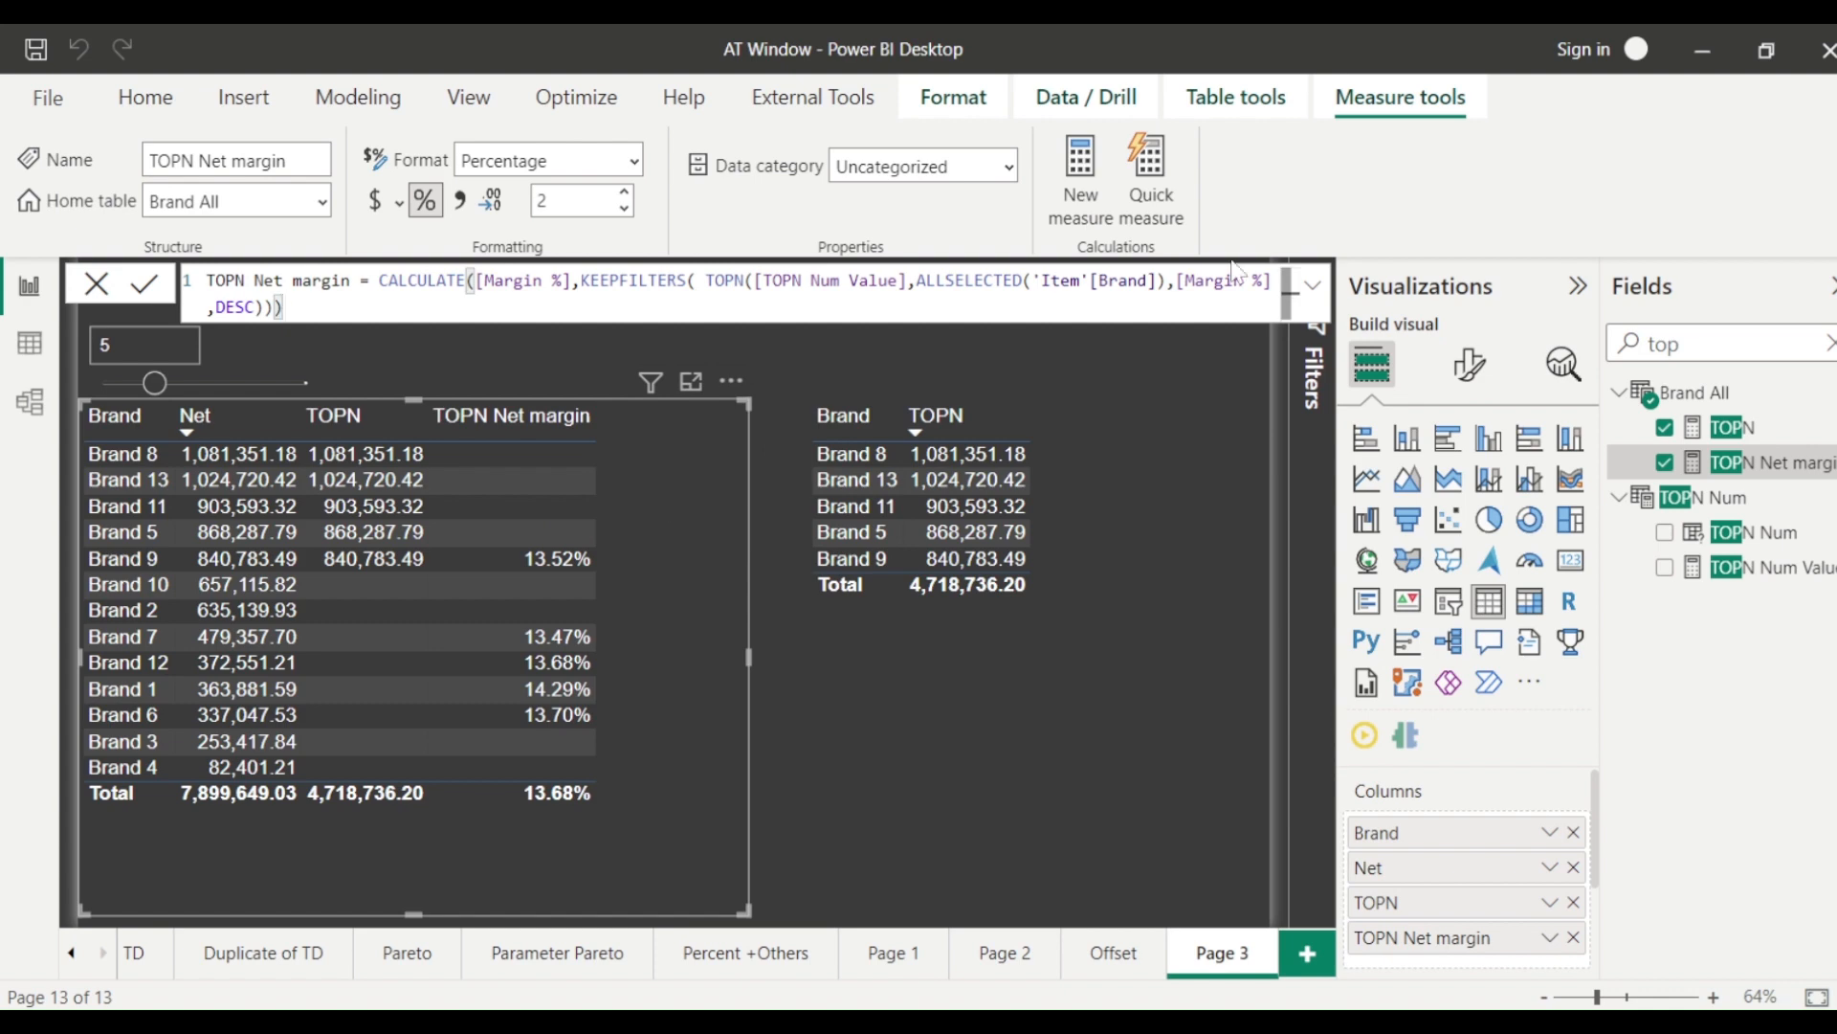
double_click(1223, 281)
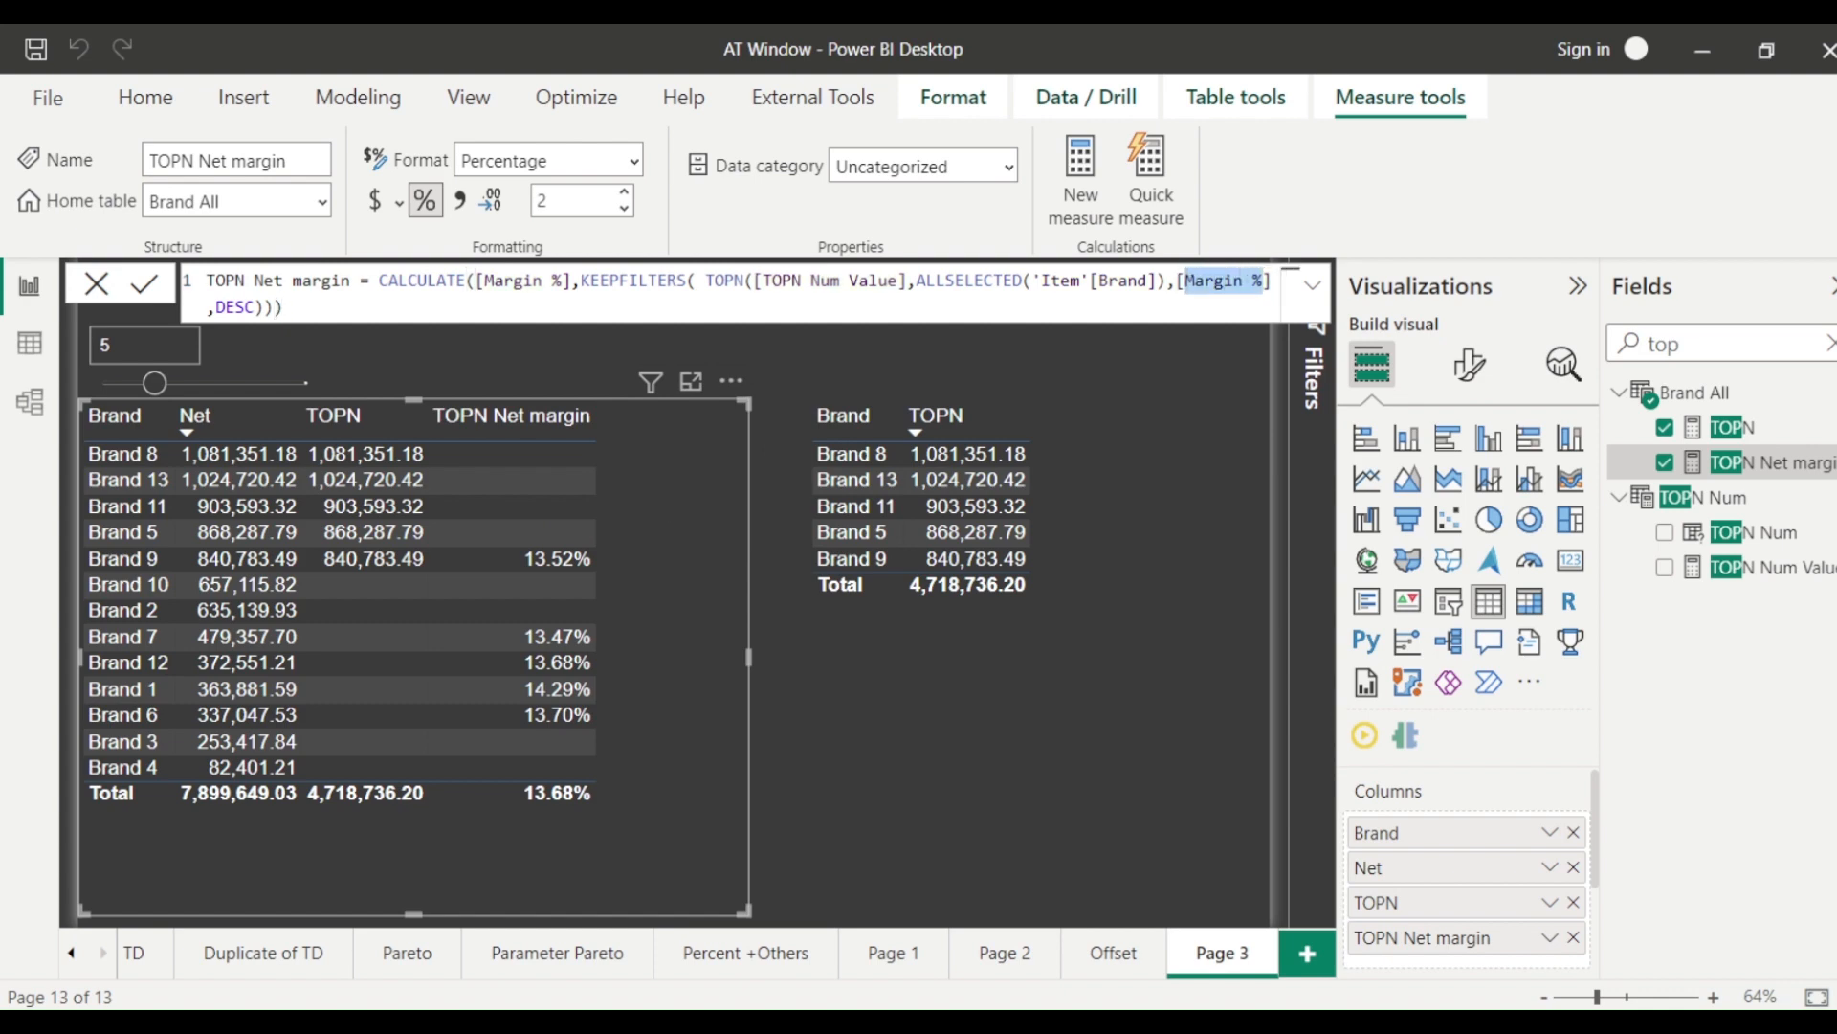
text(M)
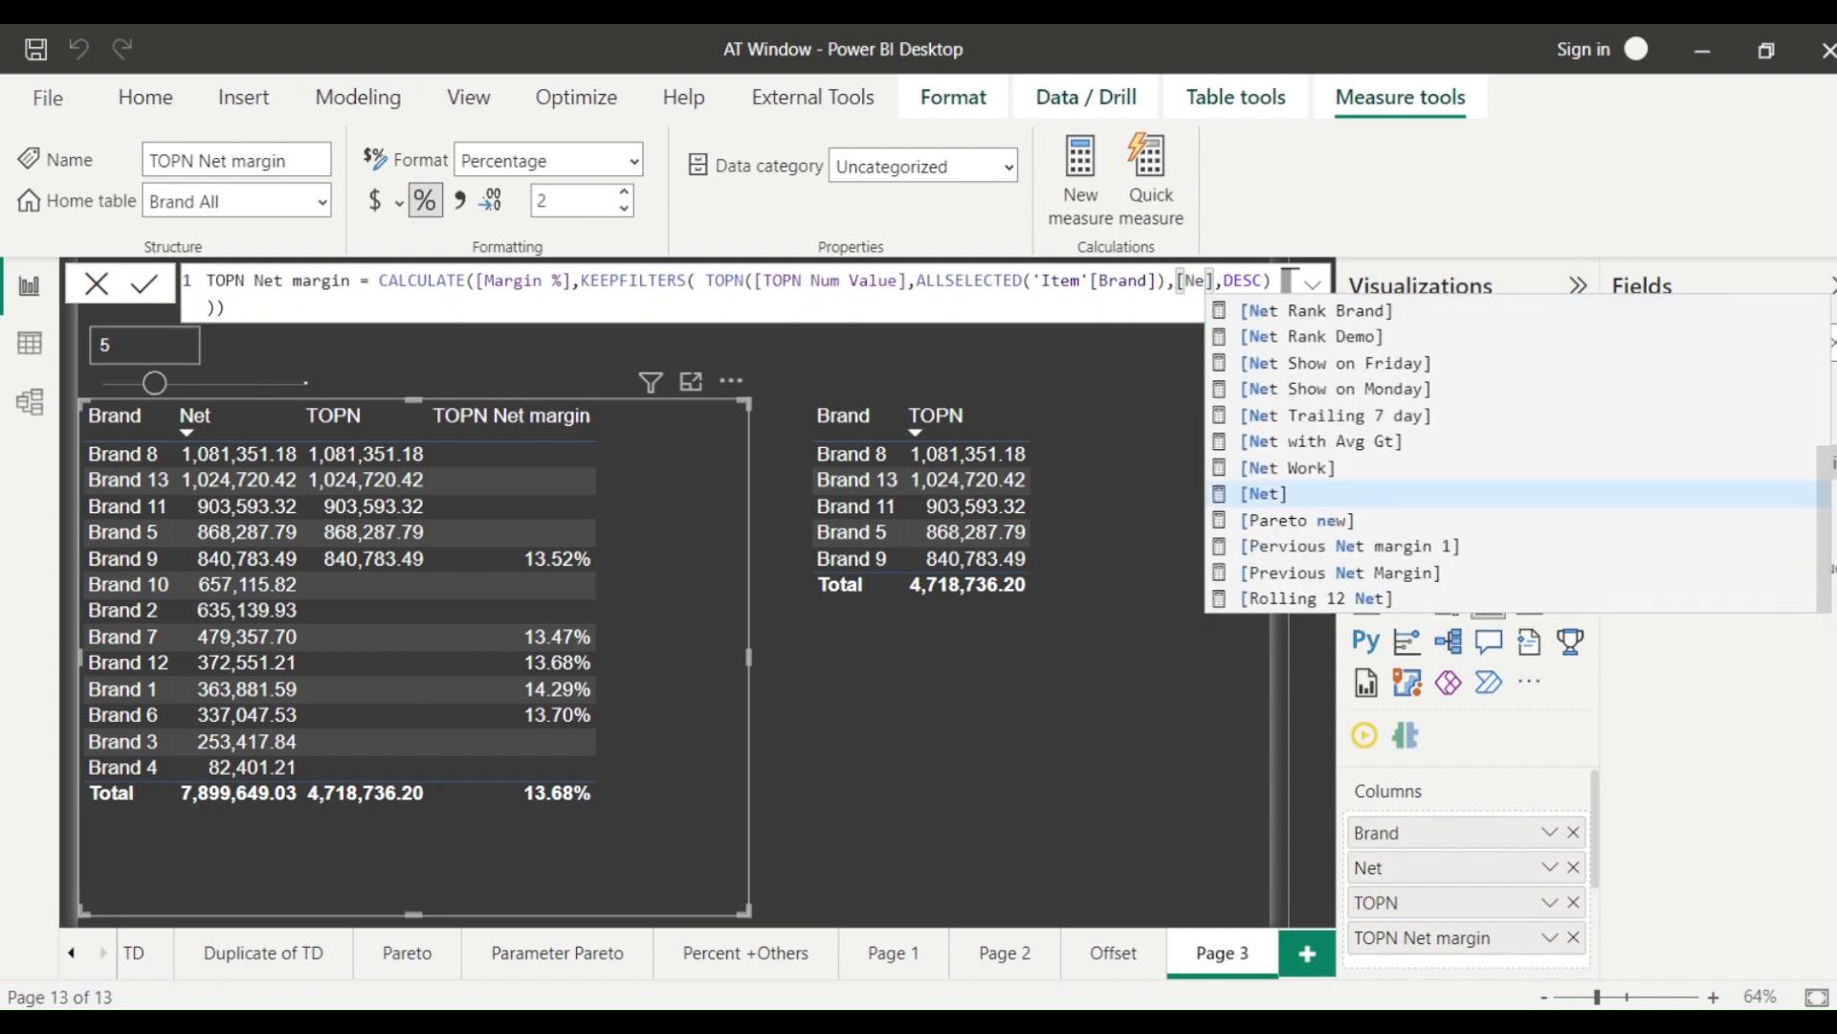
click(1263, 494)
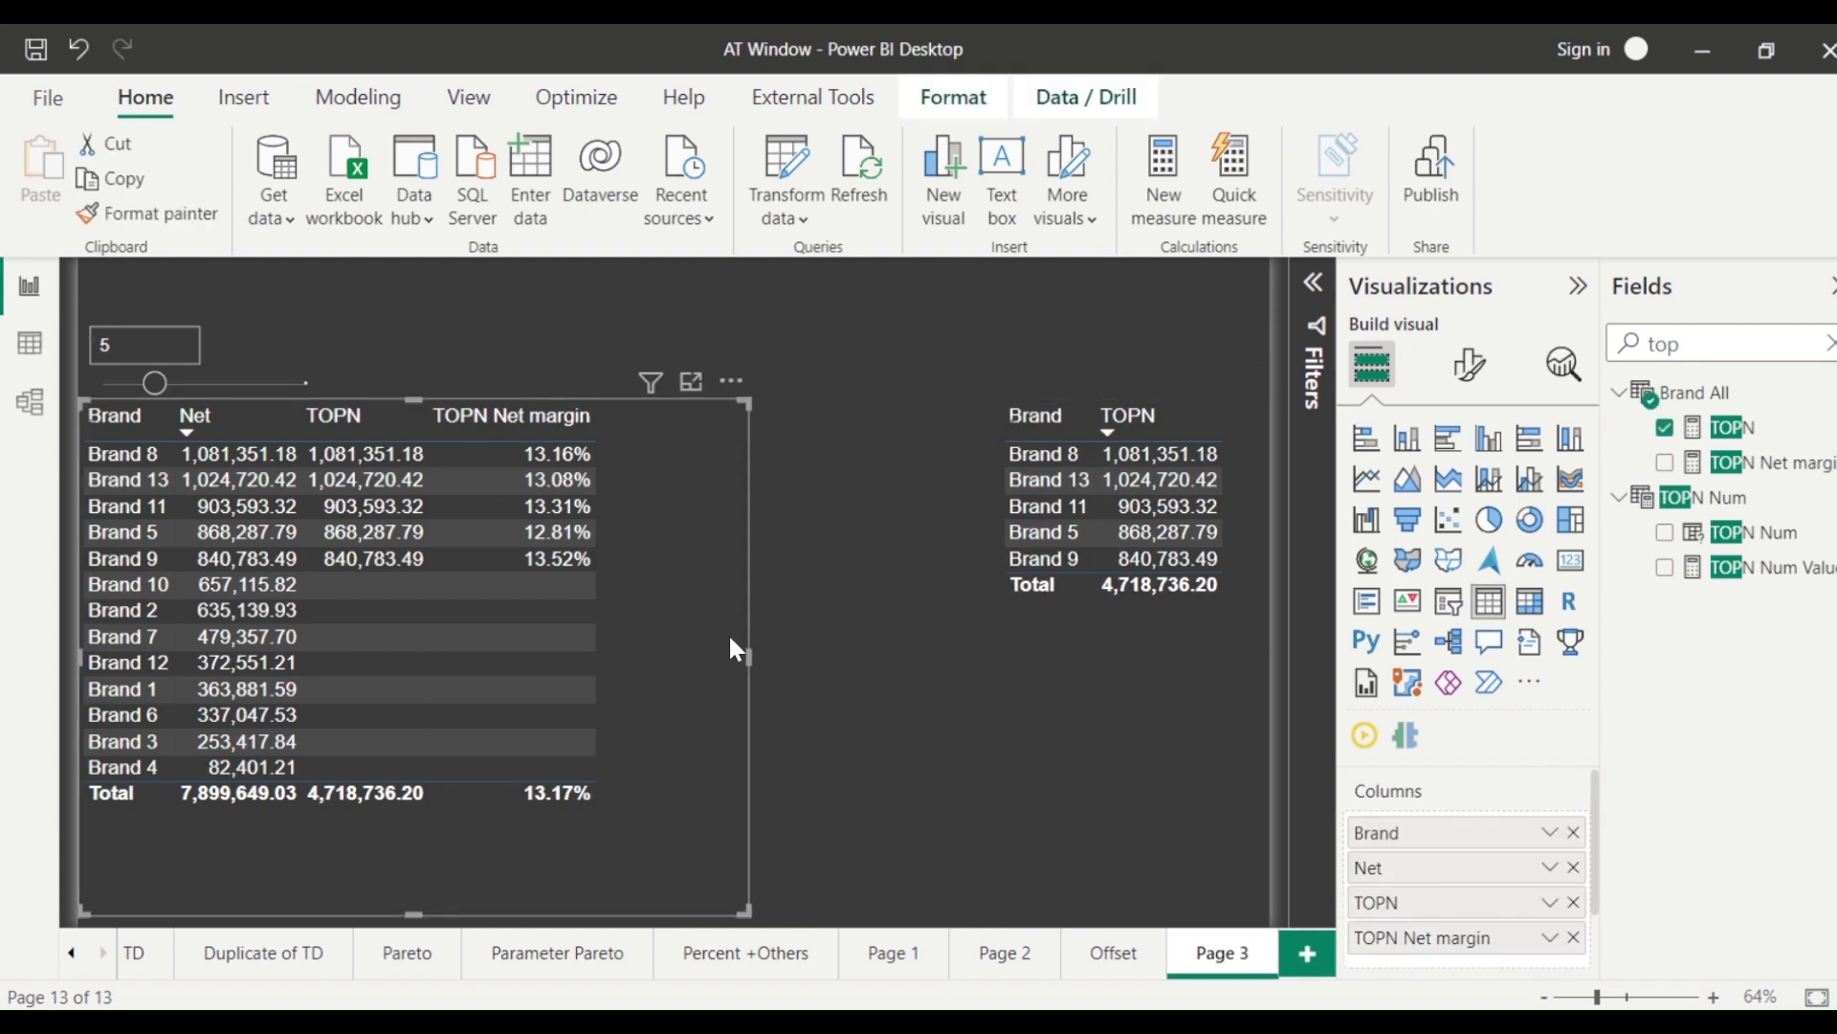
- Start the TOPN Window measure with CALCULATE([Net], WINDOW(1, ABS, 5, ABS, ...))
click(1665, 461)
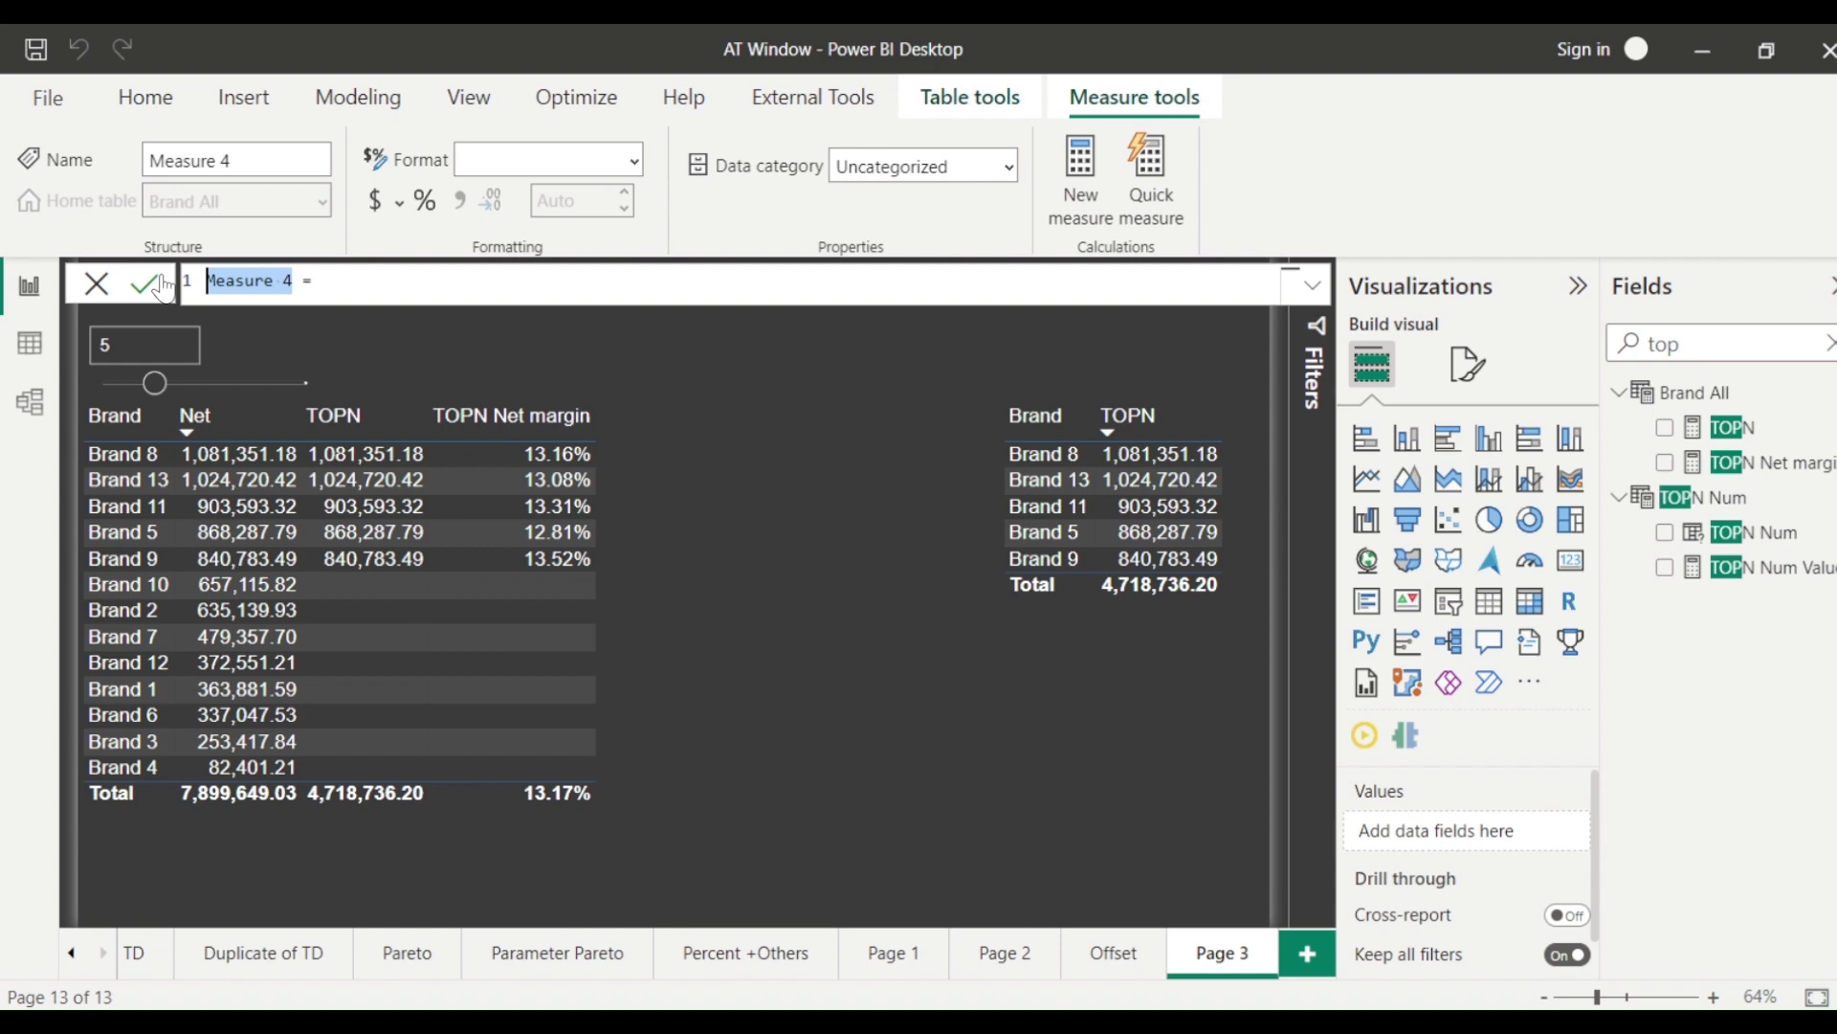
text(TOPN Window = CALCULATE([Net],)
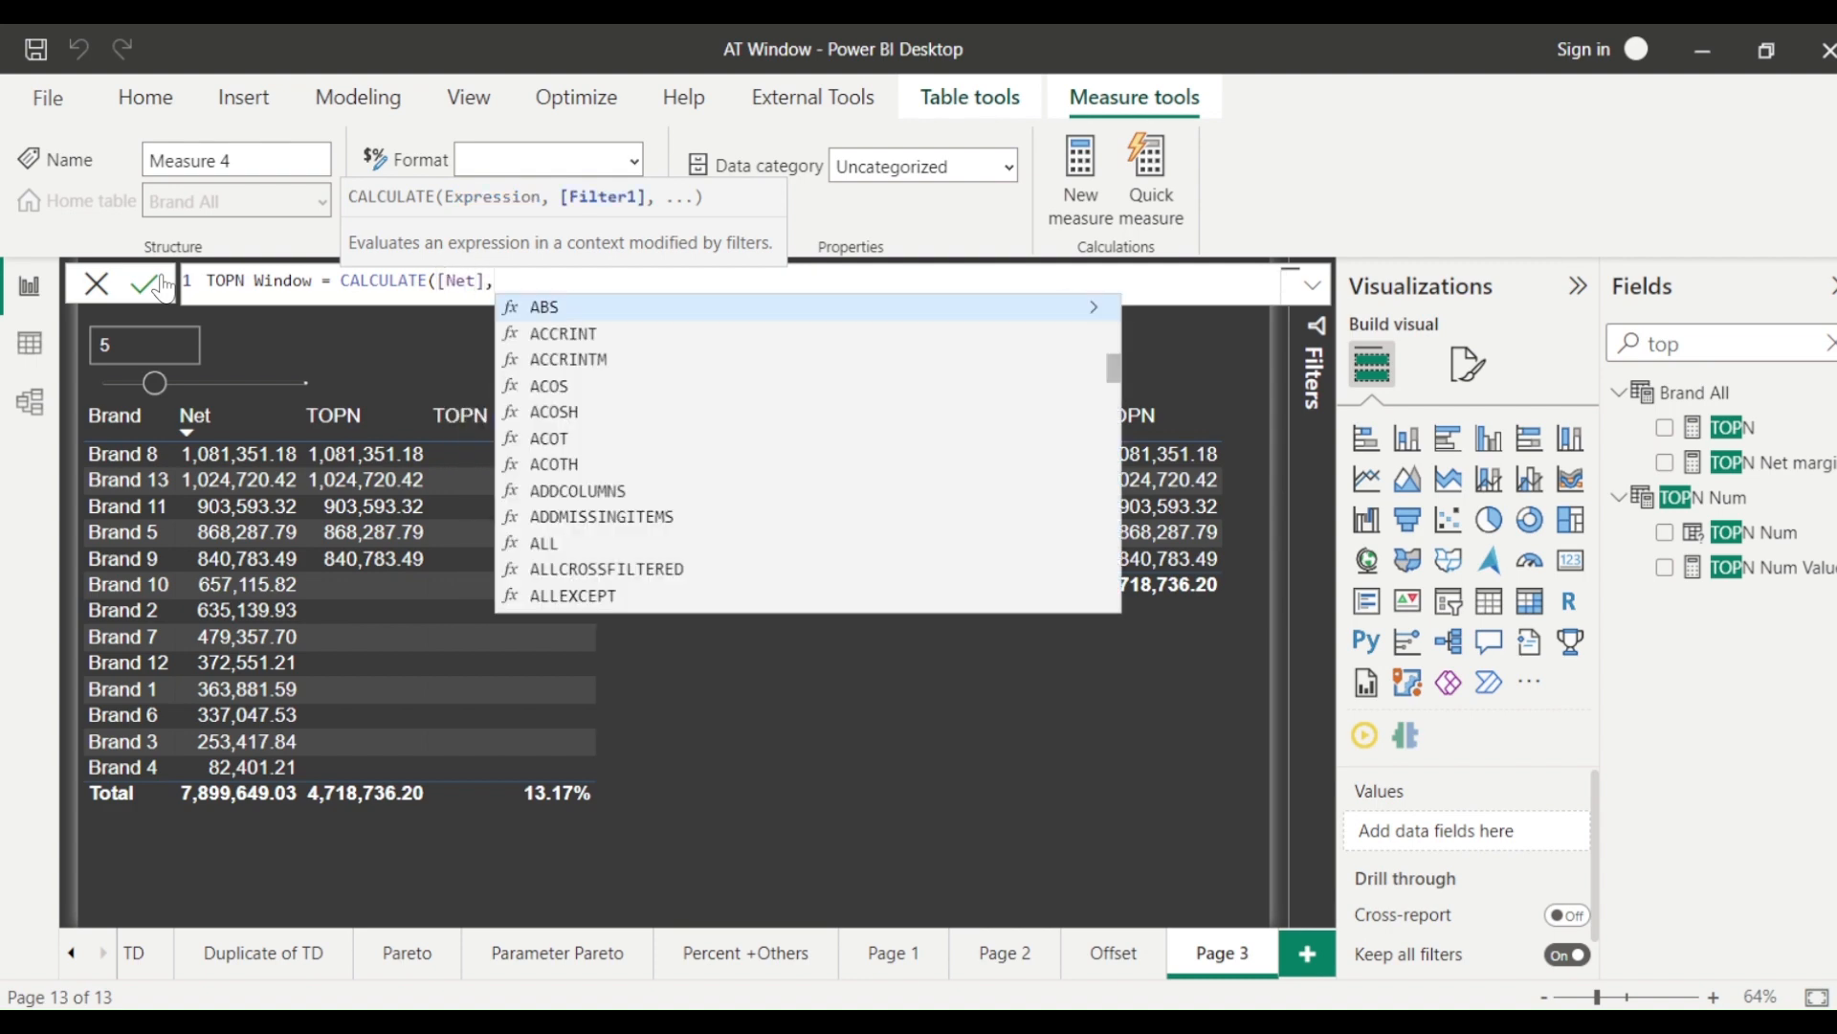
text(Win)
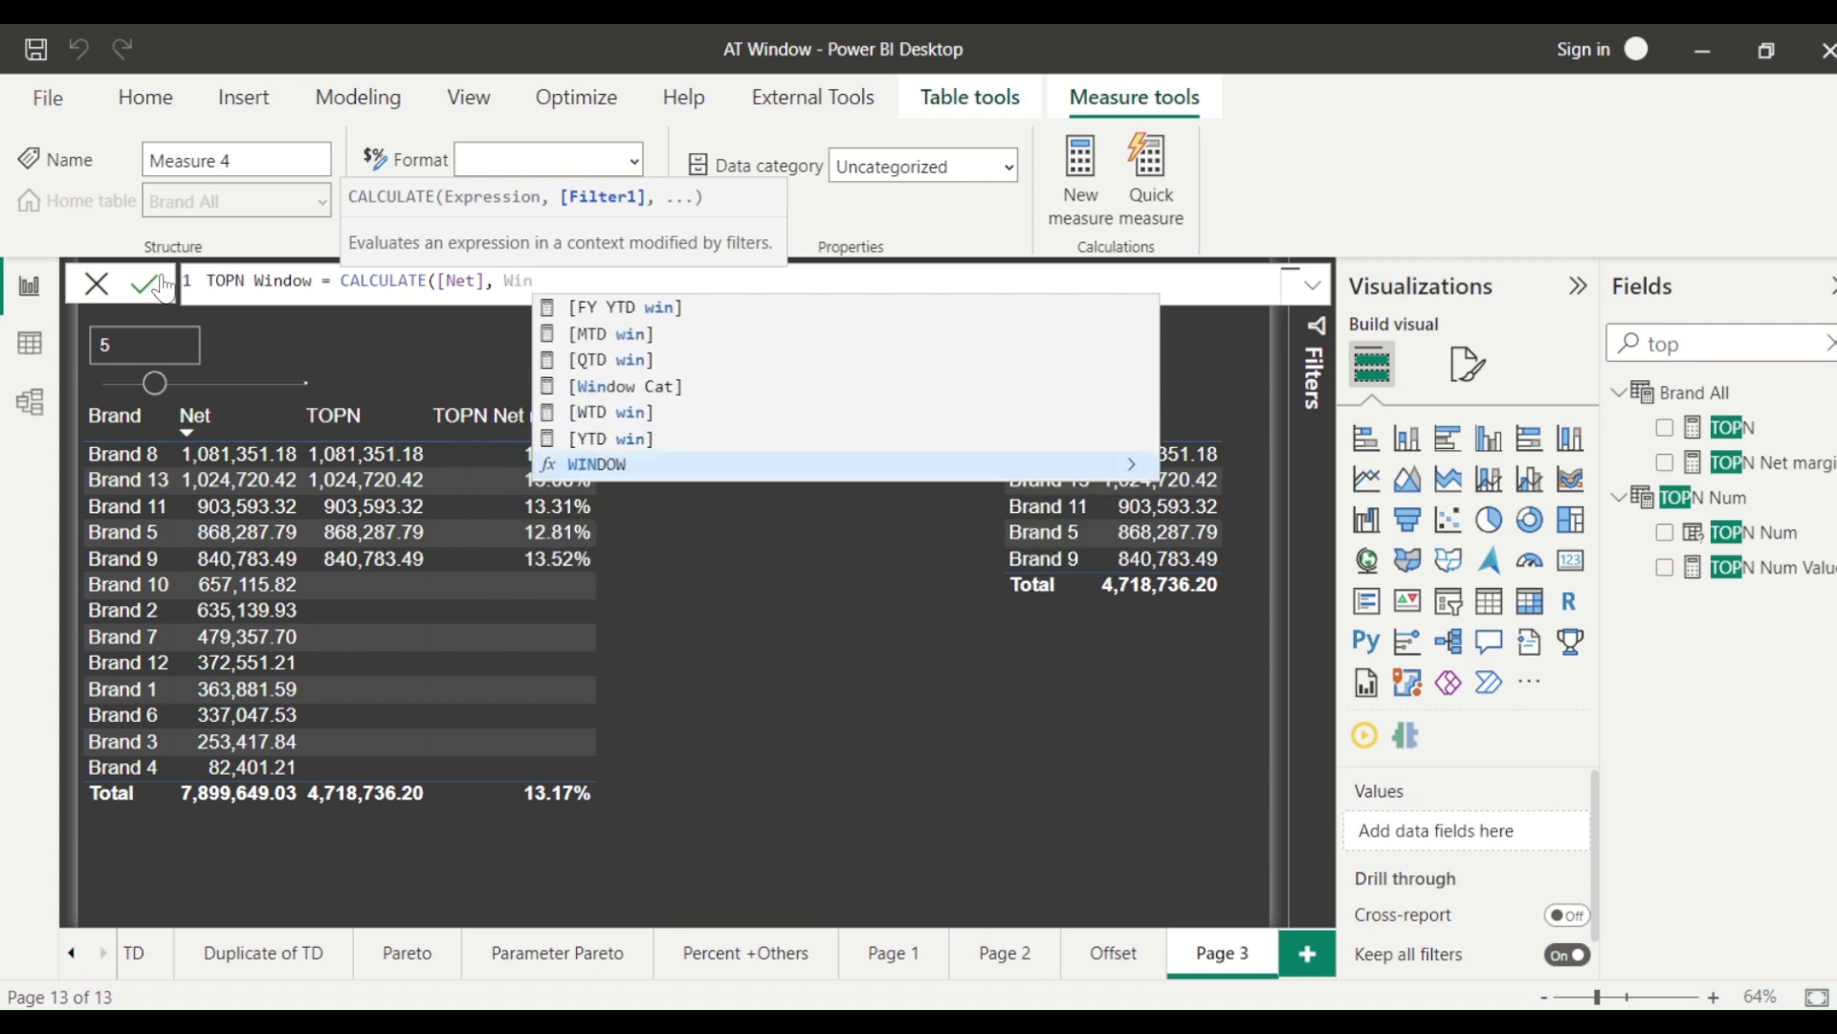
click(595, 464)
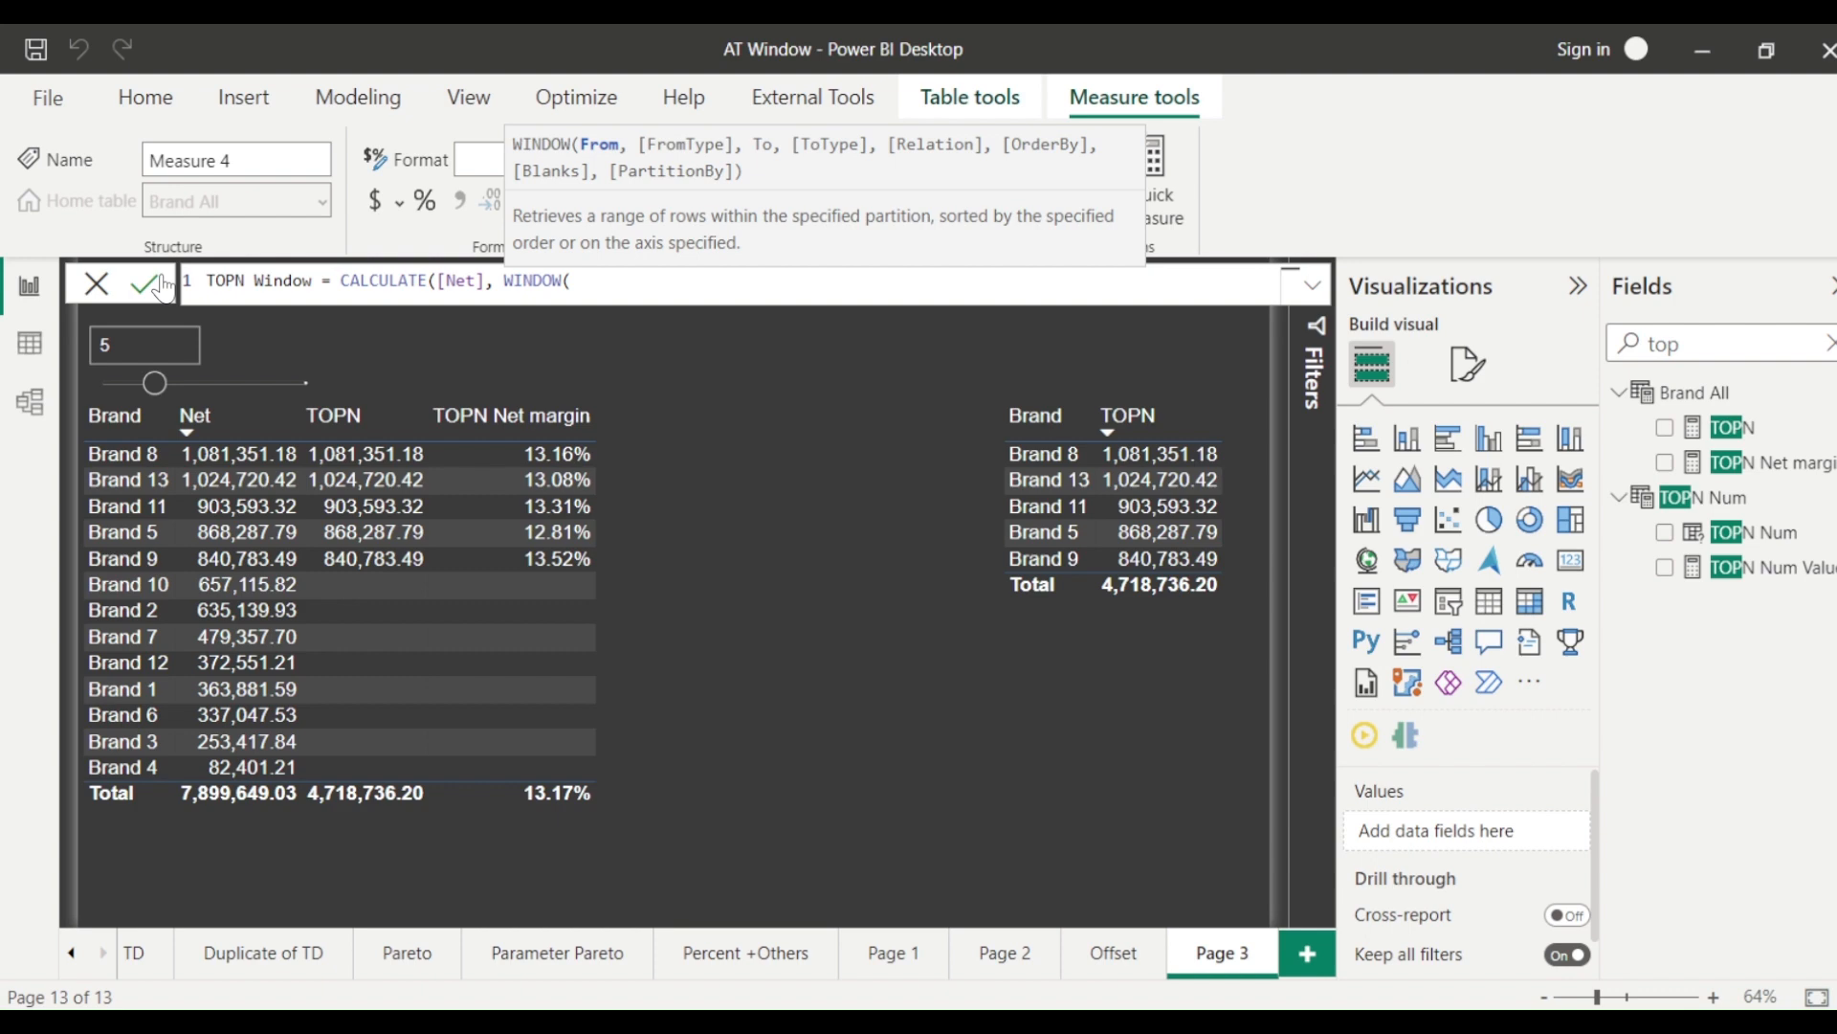
text(1,ABS)
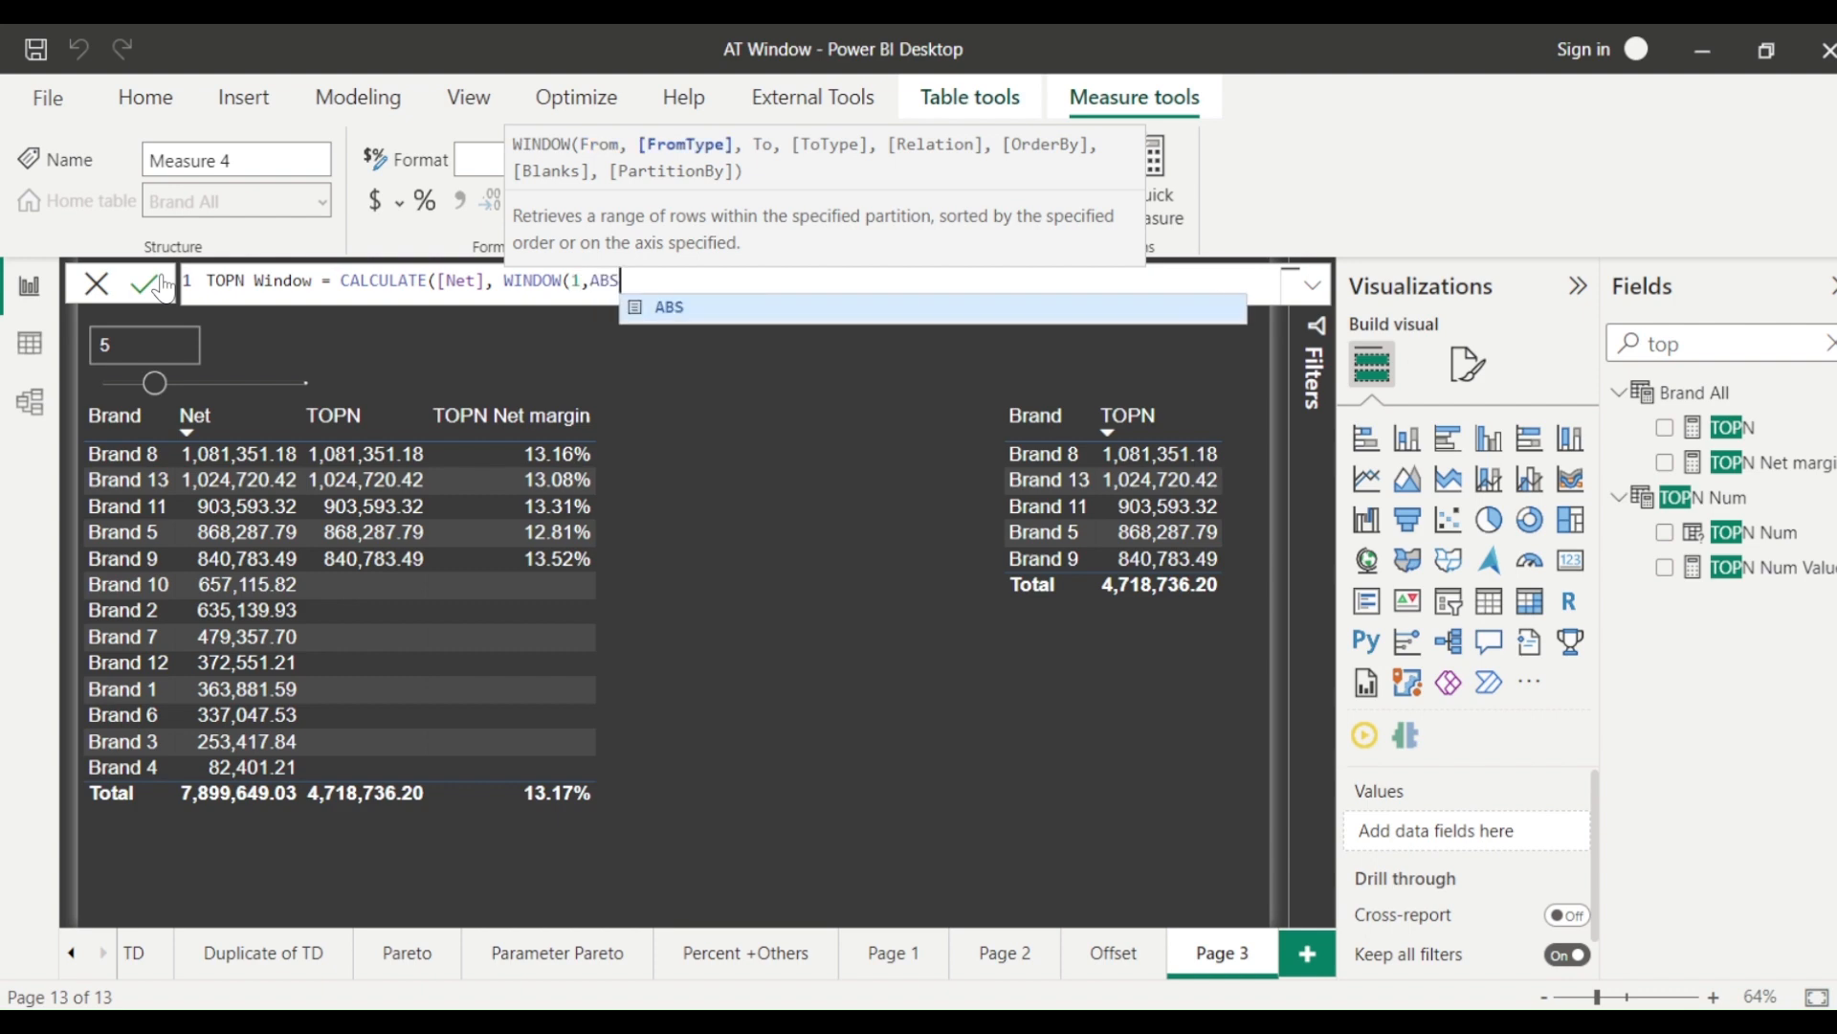
text(,)
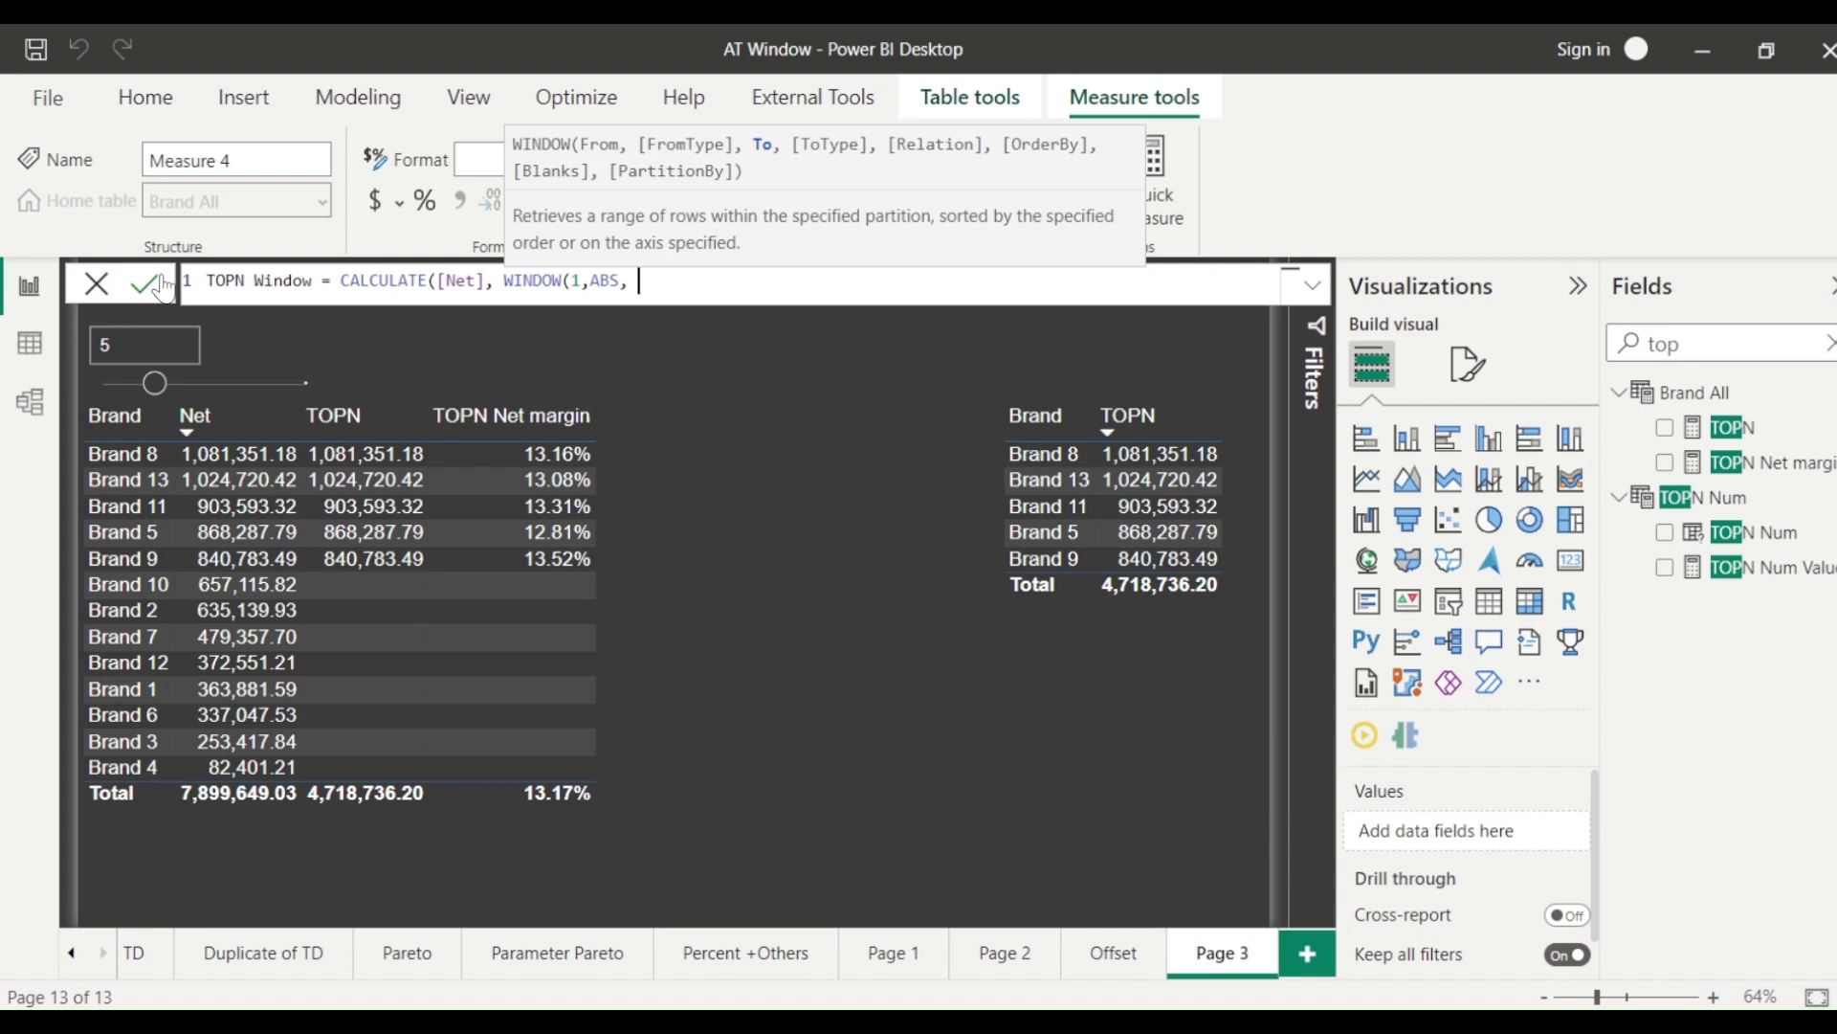
text(5,)
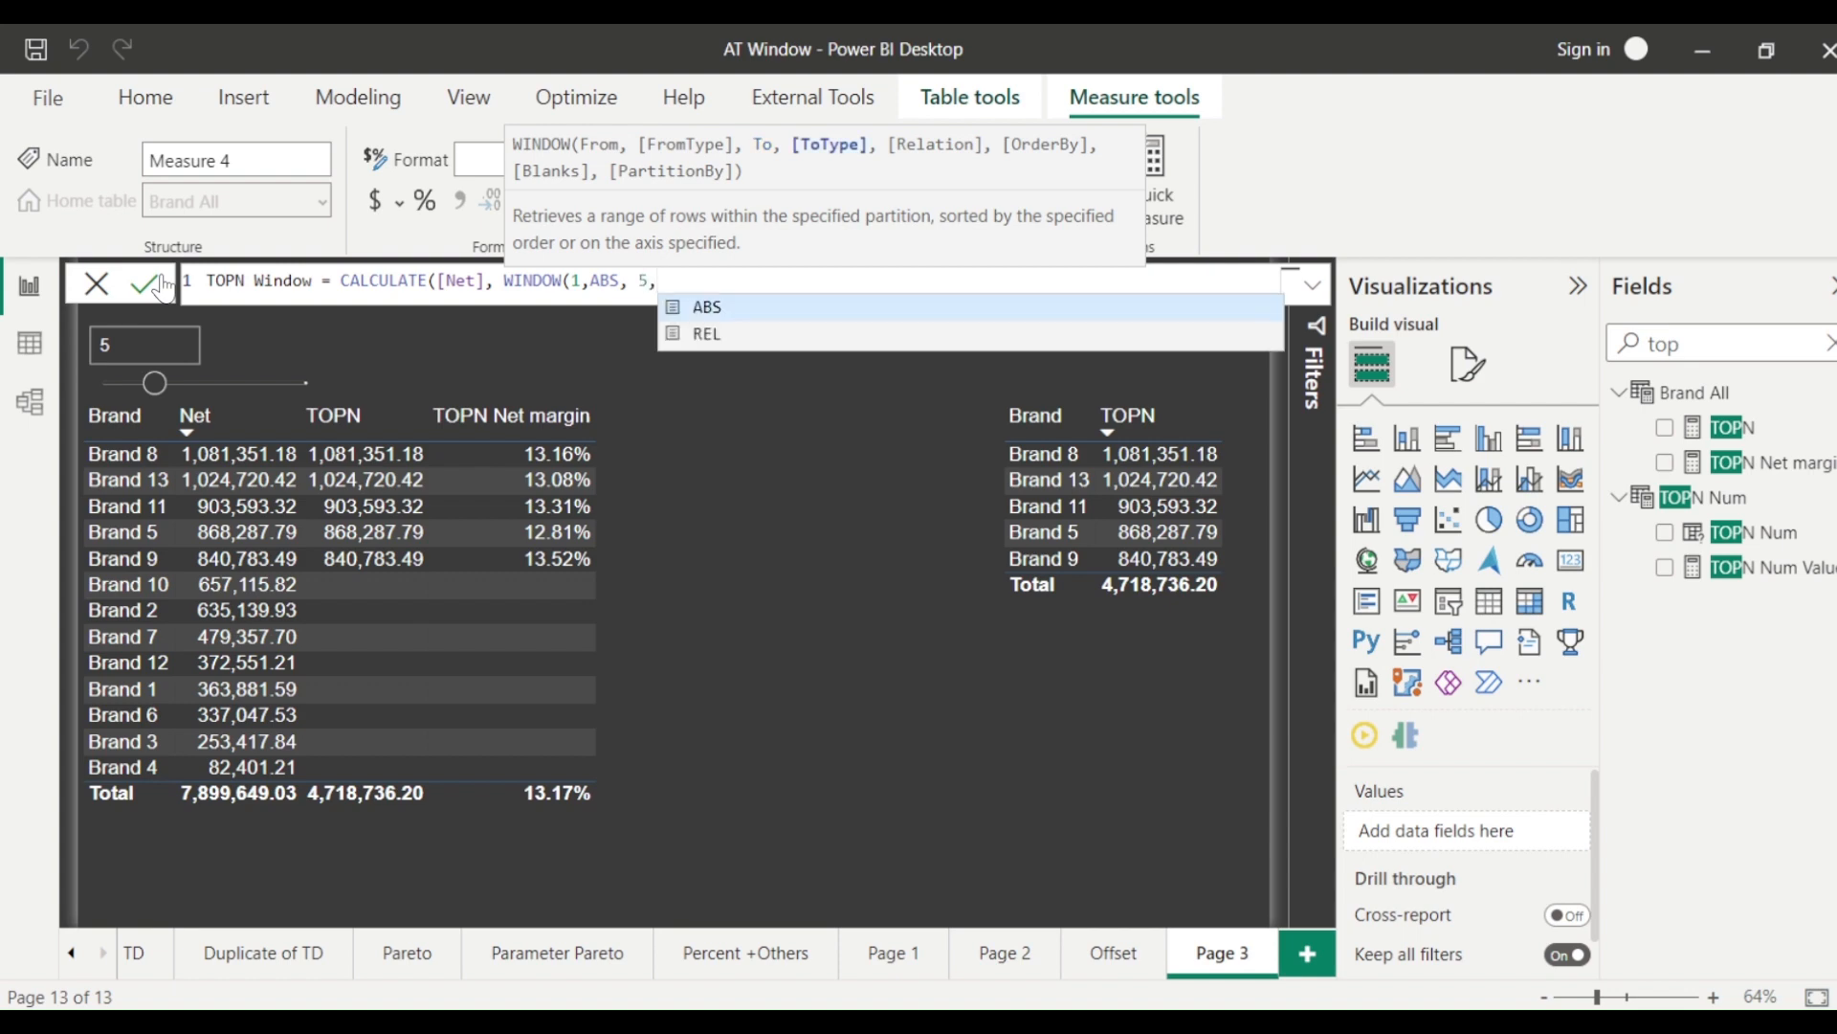
text(ABS,)
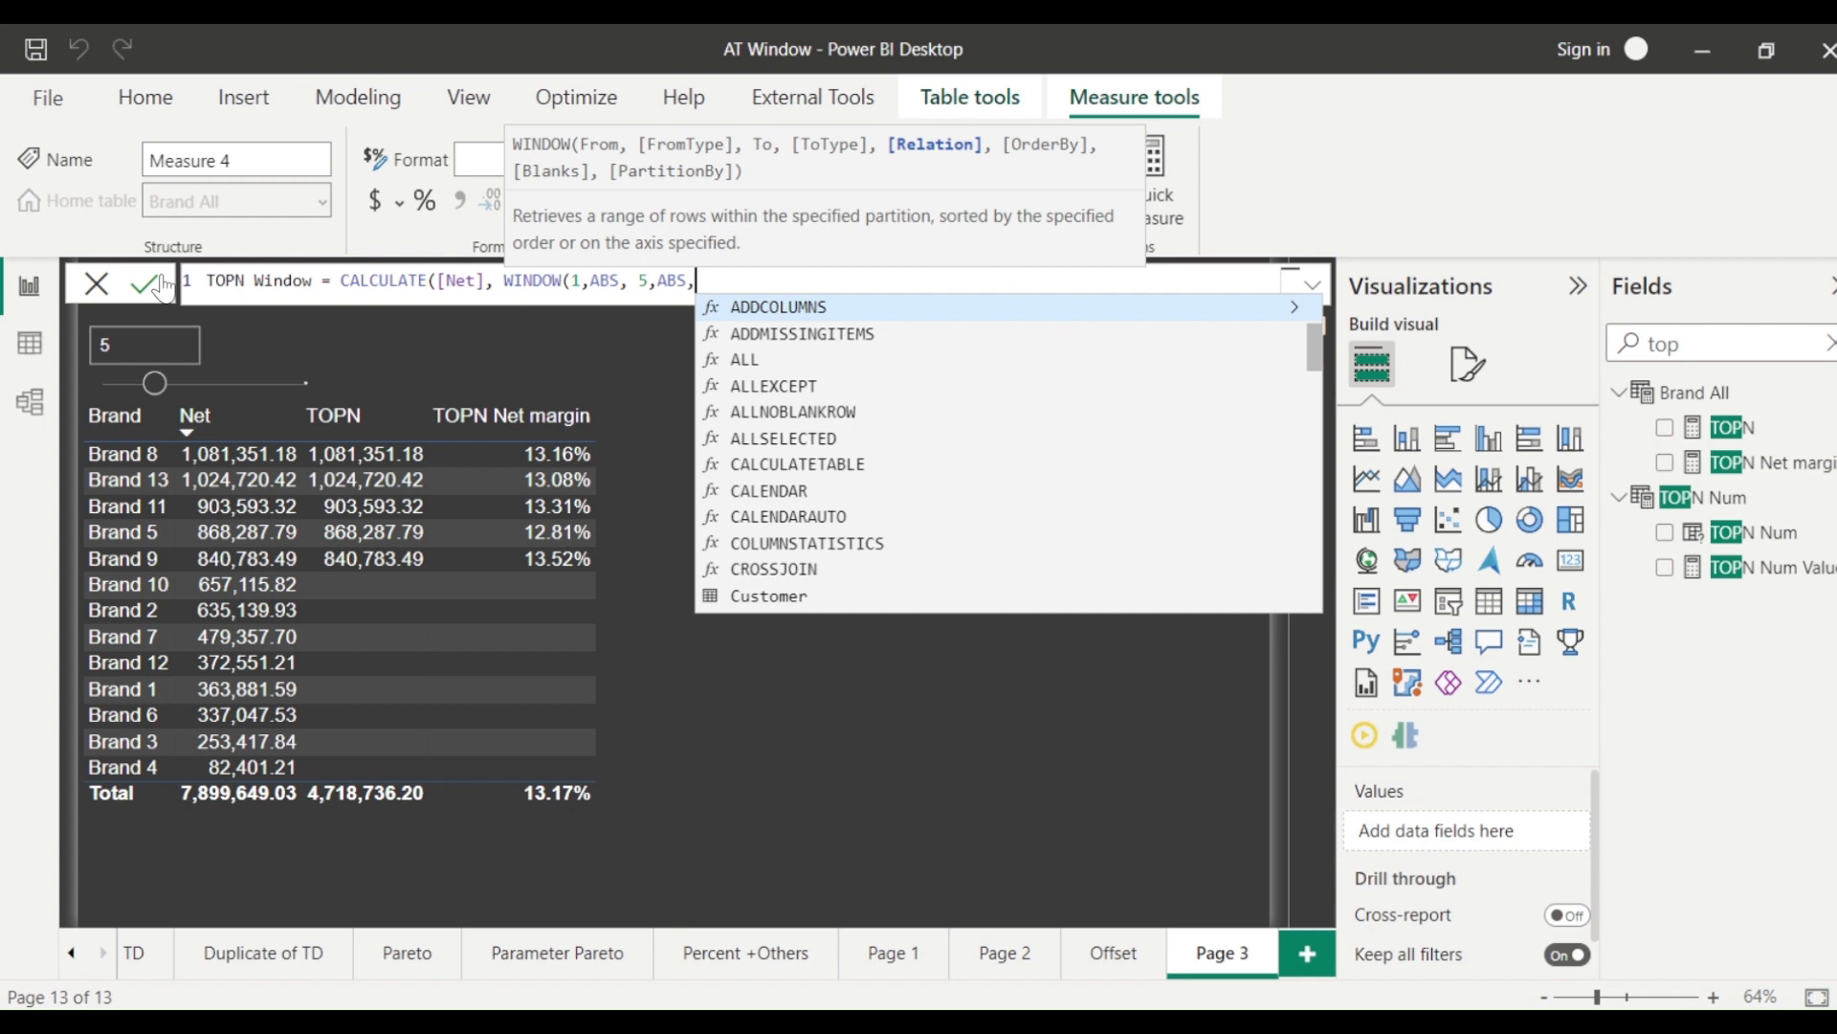
- Complete WINDOW with SUMMARIZE by Brand as "_net" and ORDERBY([_net], DESC)
text(su)
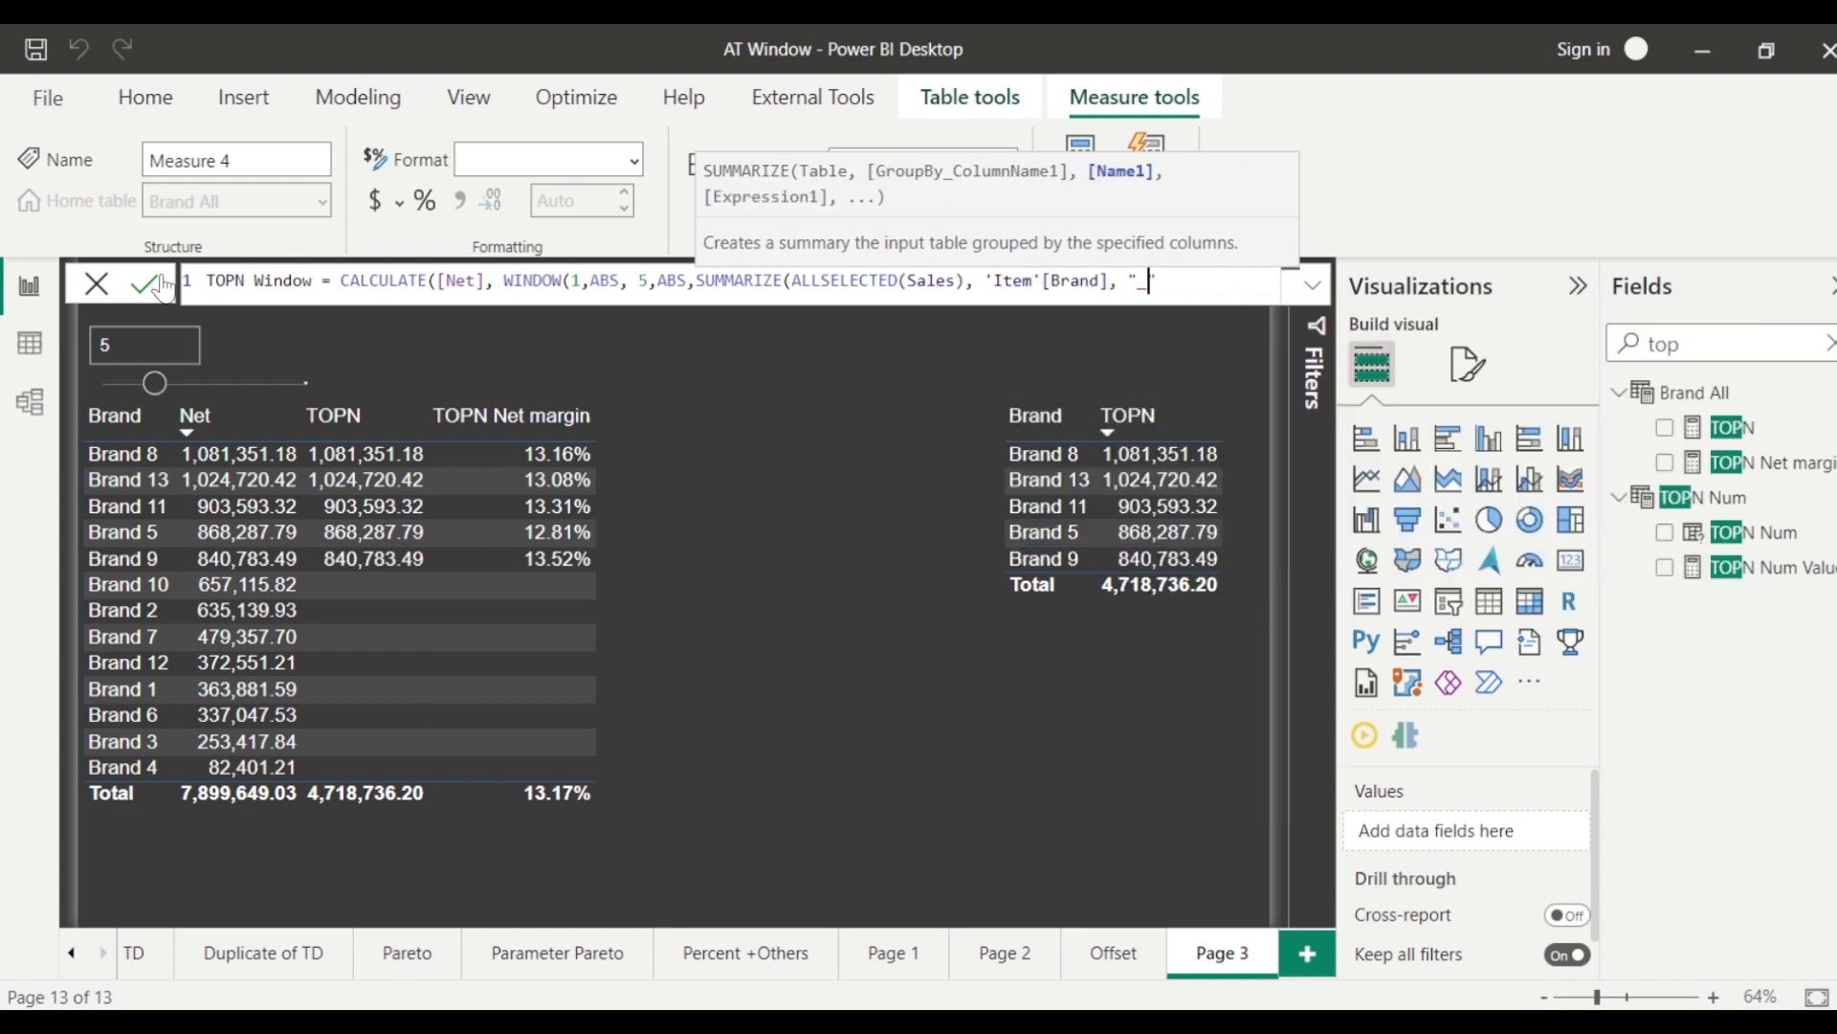
text(net",)
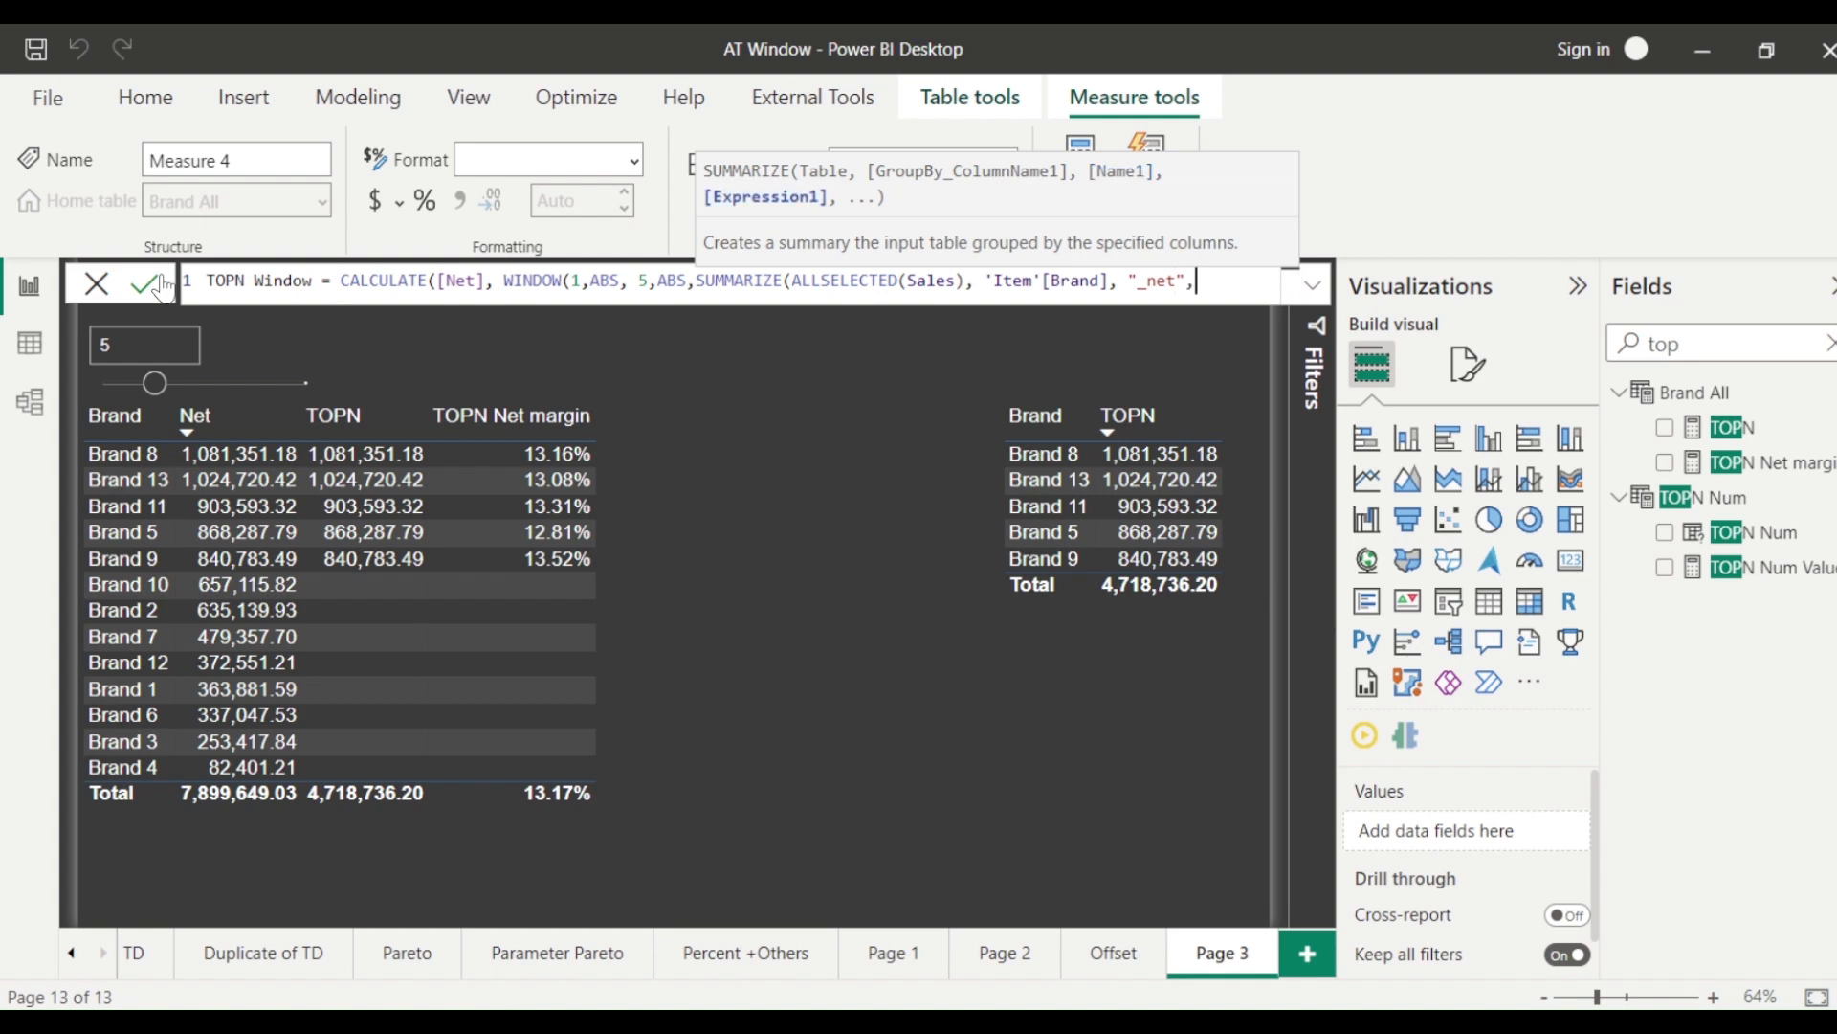
text([ne)
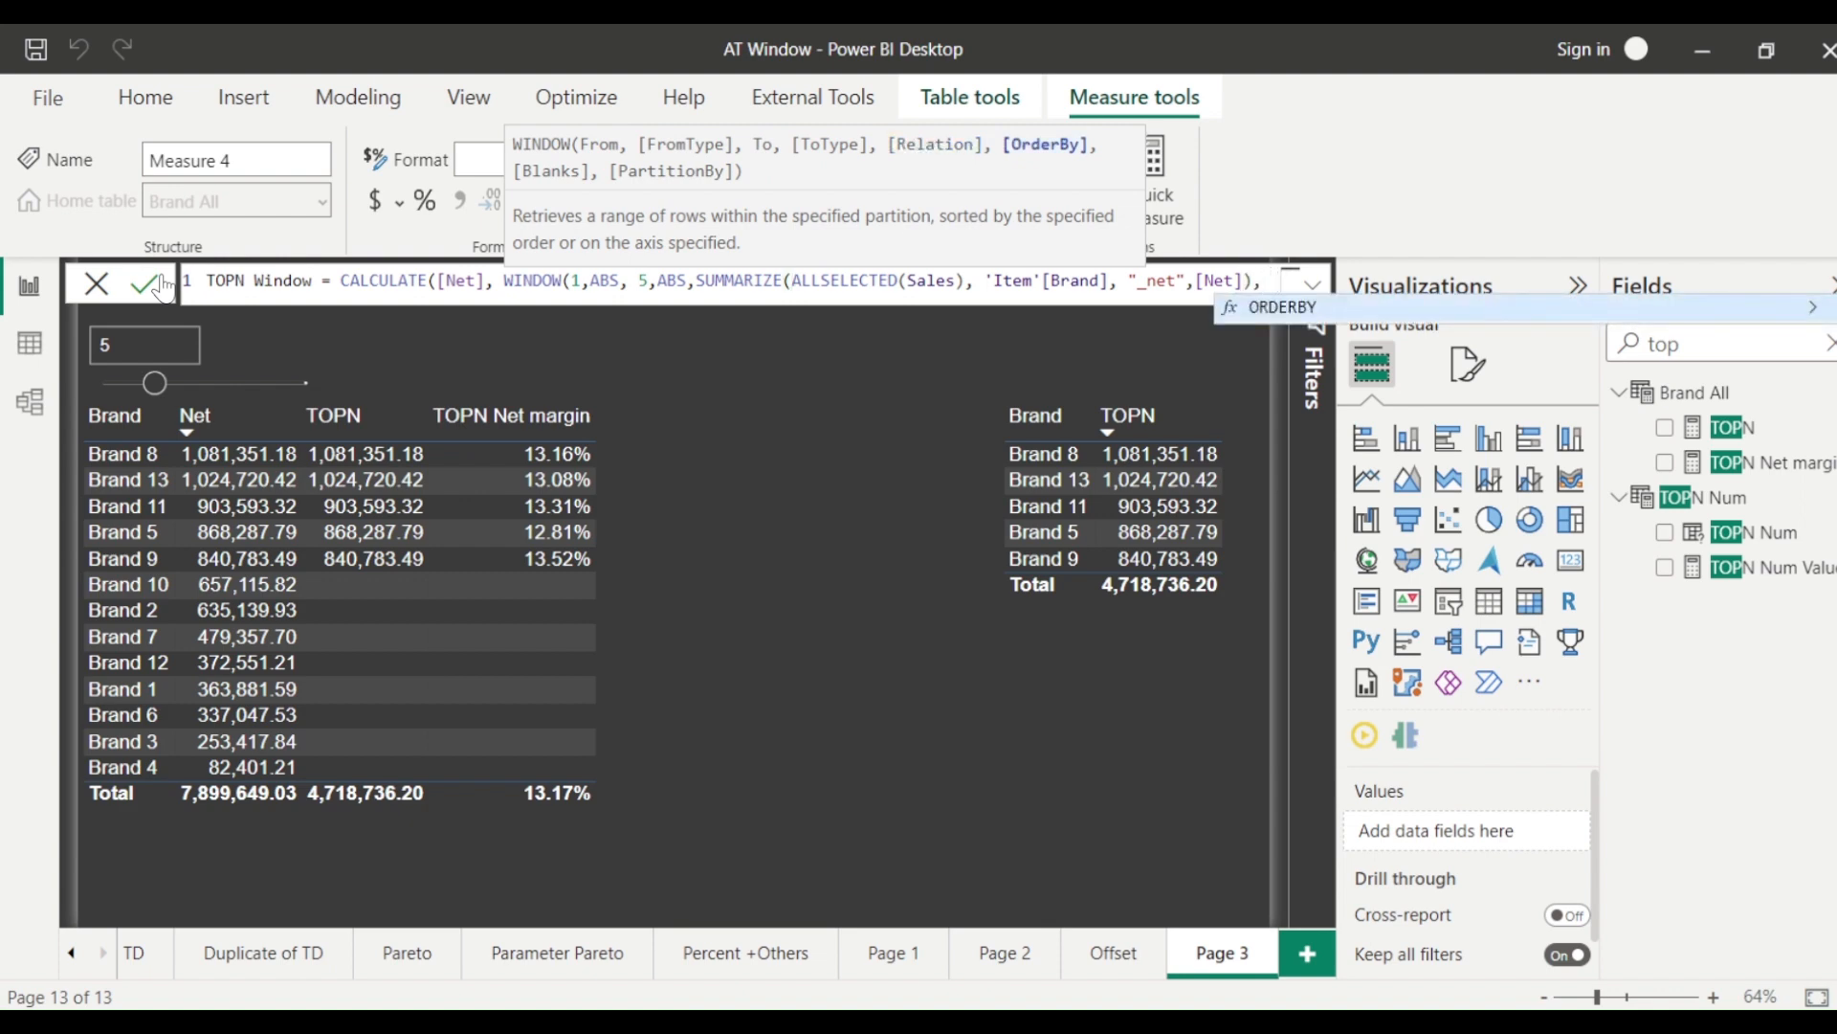
text(ORDERBY()
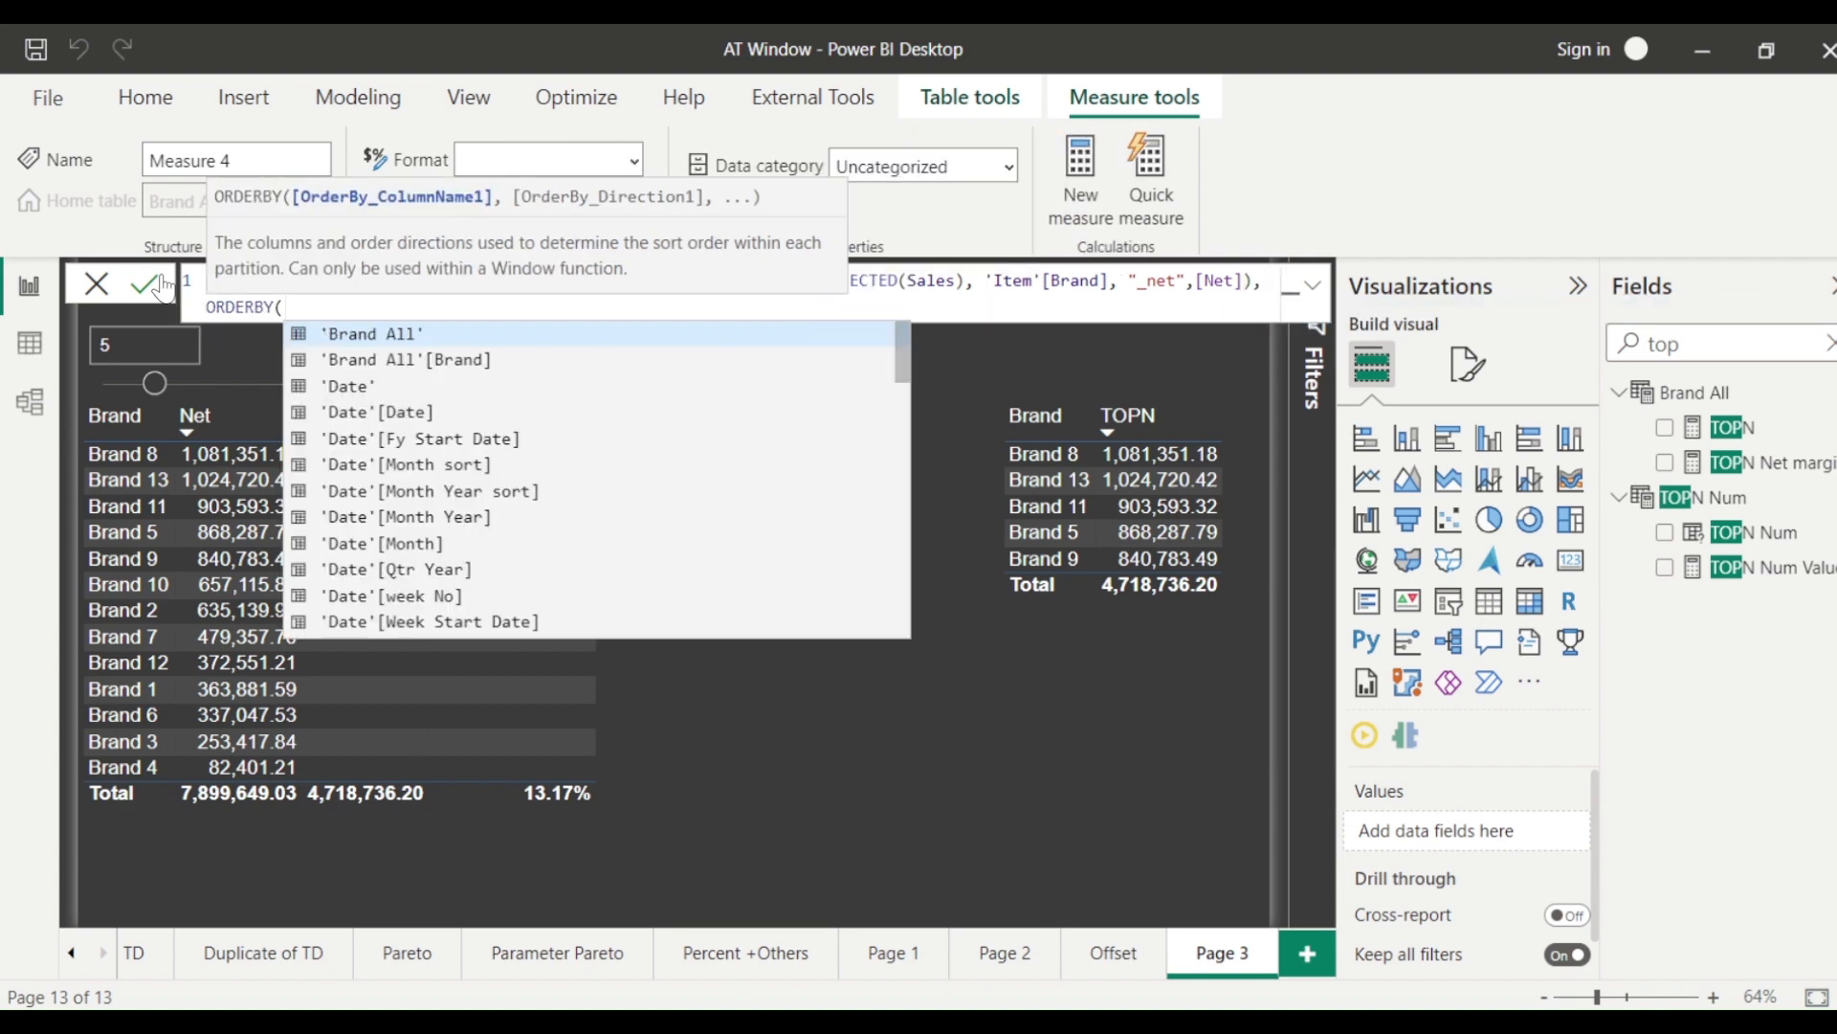
text([)
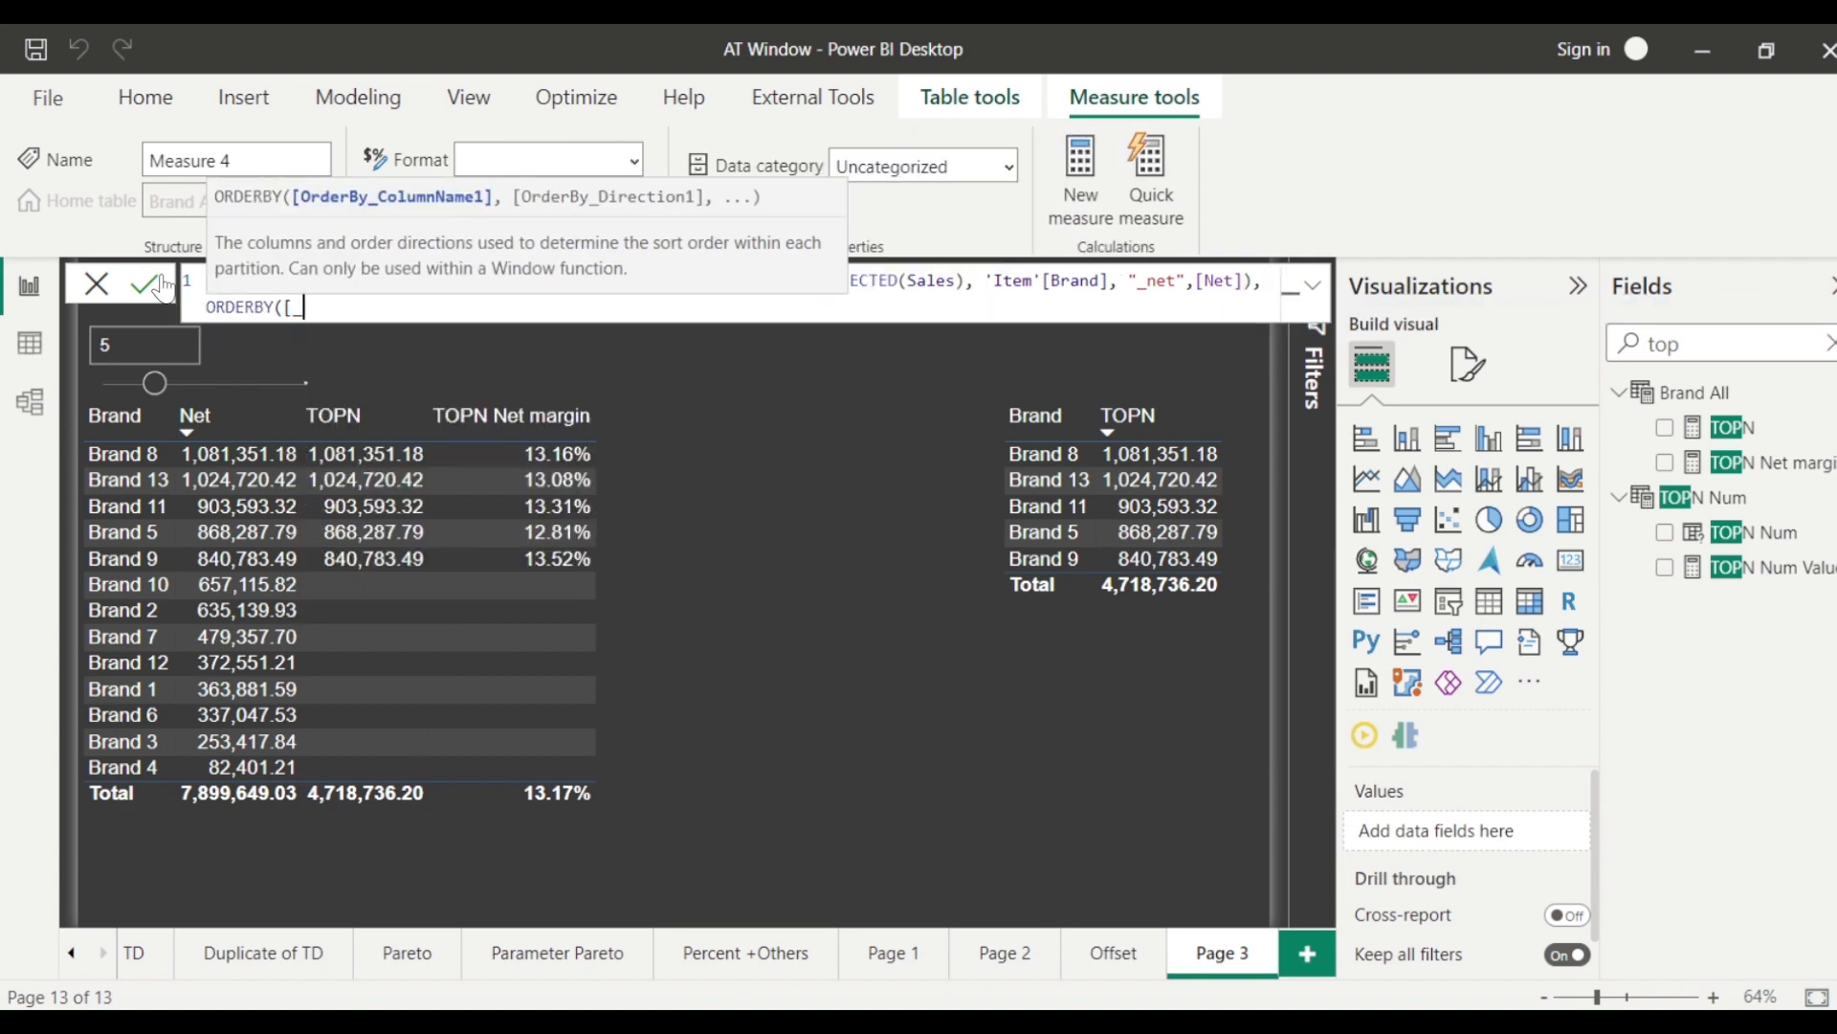
text(_net)
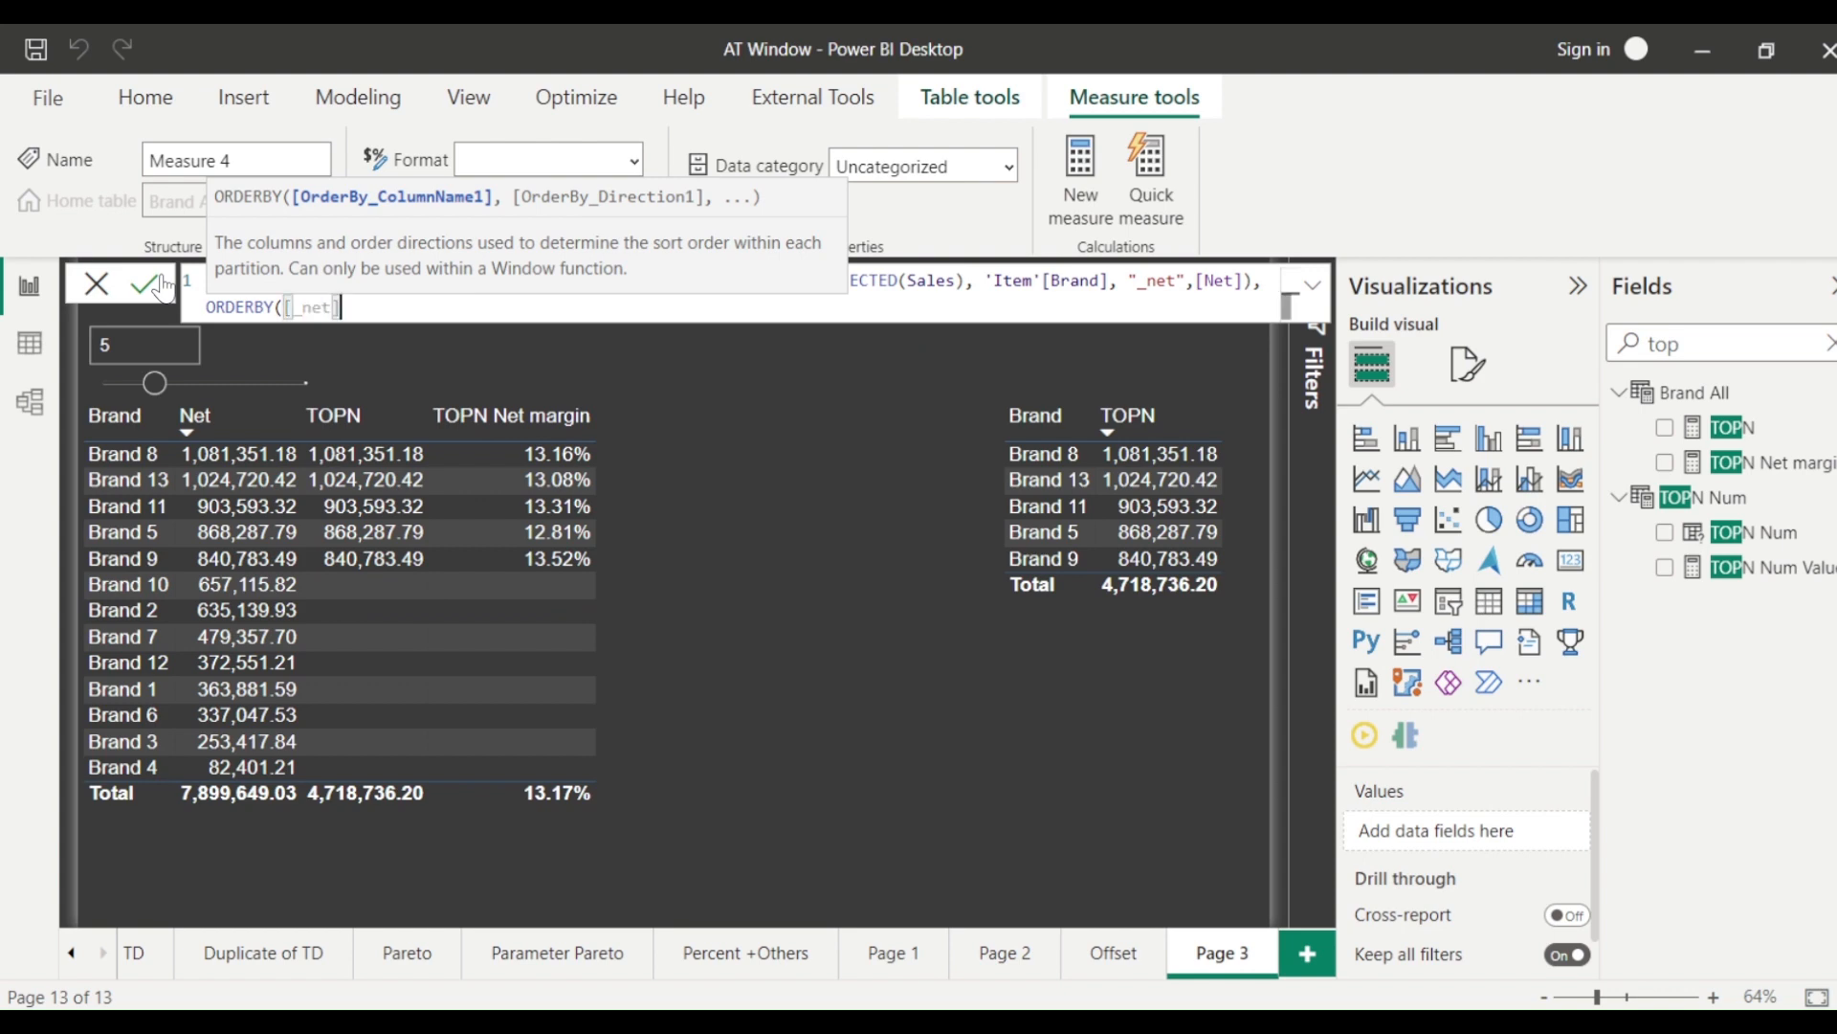
text(,DESC)))
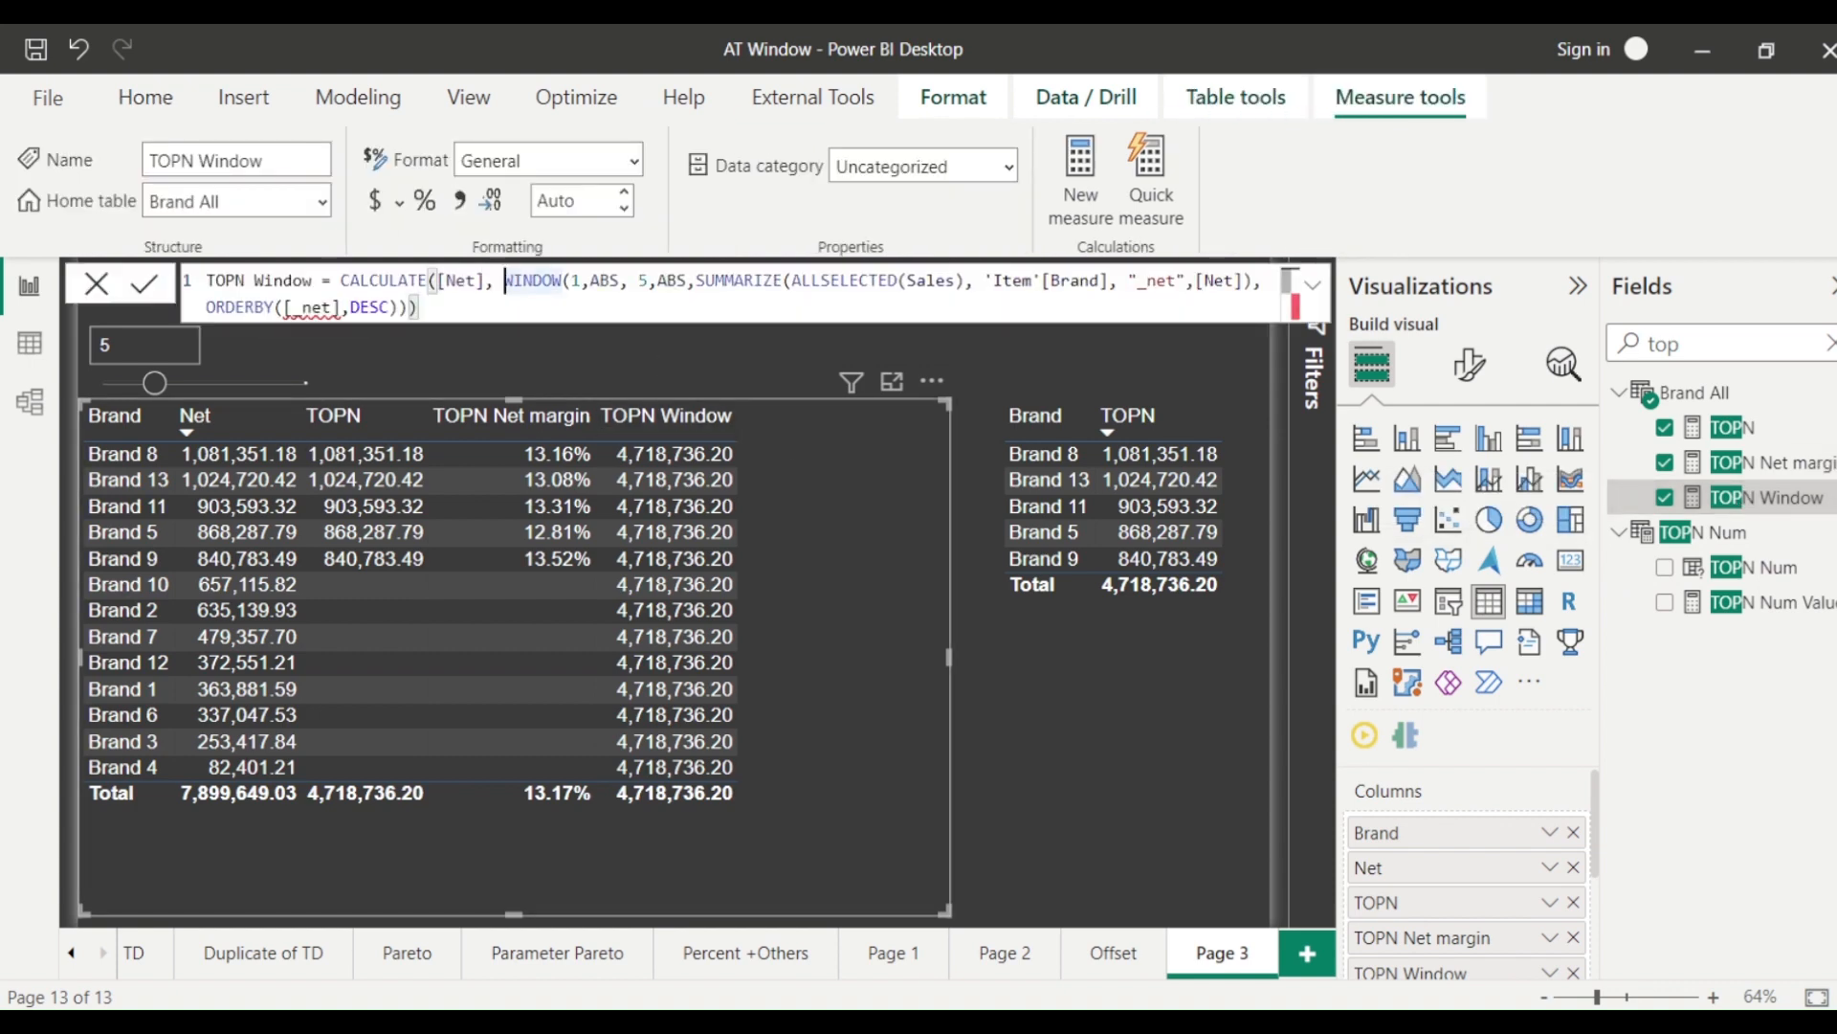
- Wrap the WINDOW filter in KEEPFILTERS and add TOPN Window to the right table
text(ke)
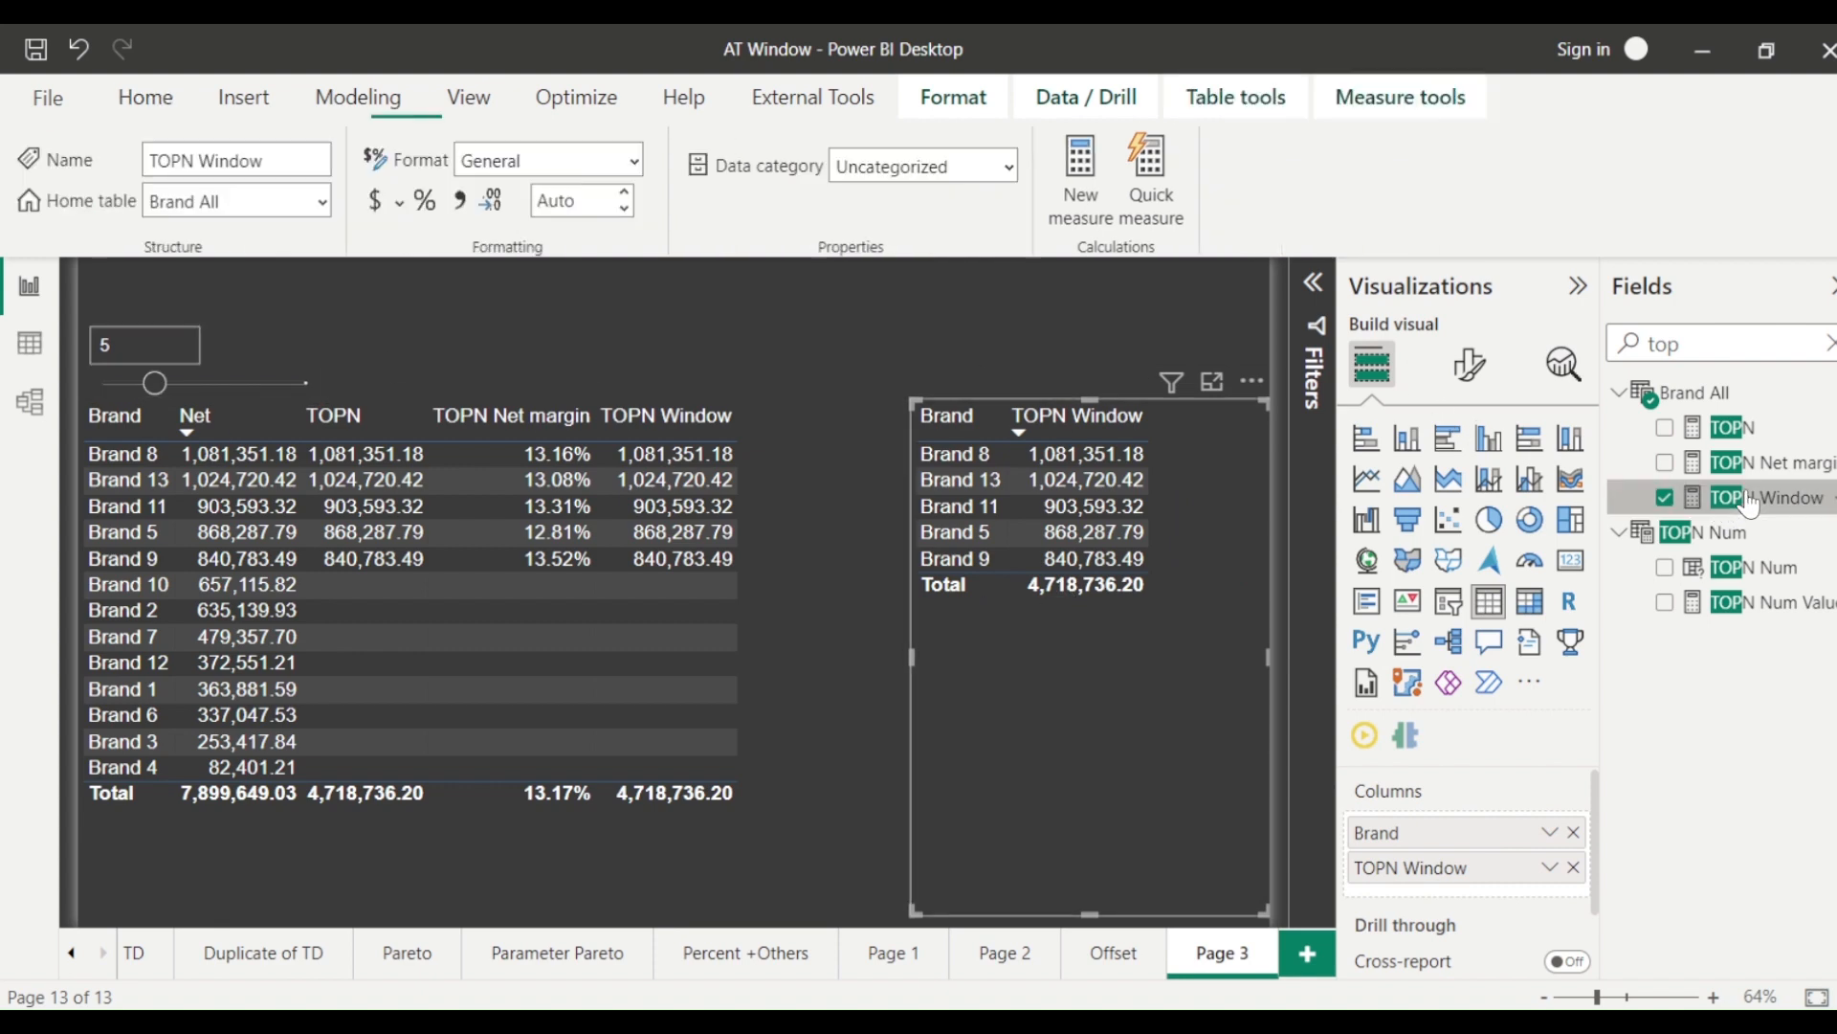
click(1771, 496)
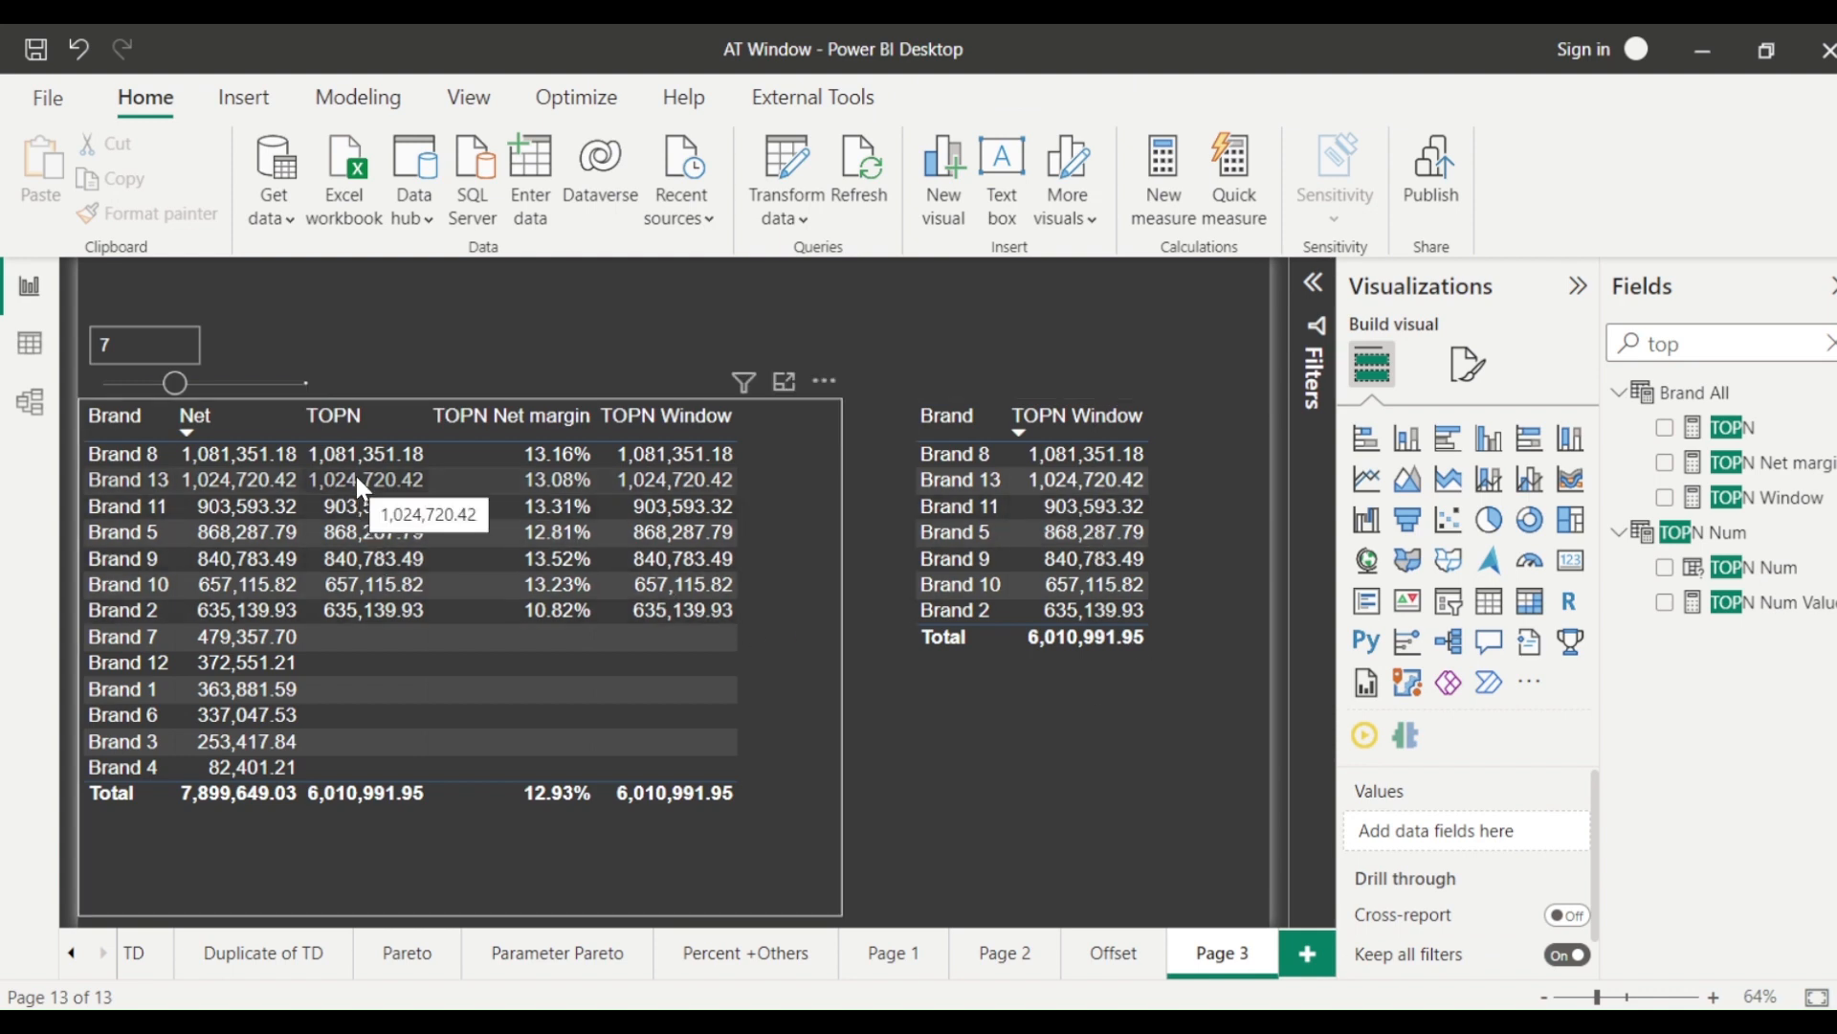
mouse_move(763, 534)
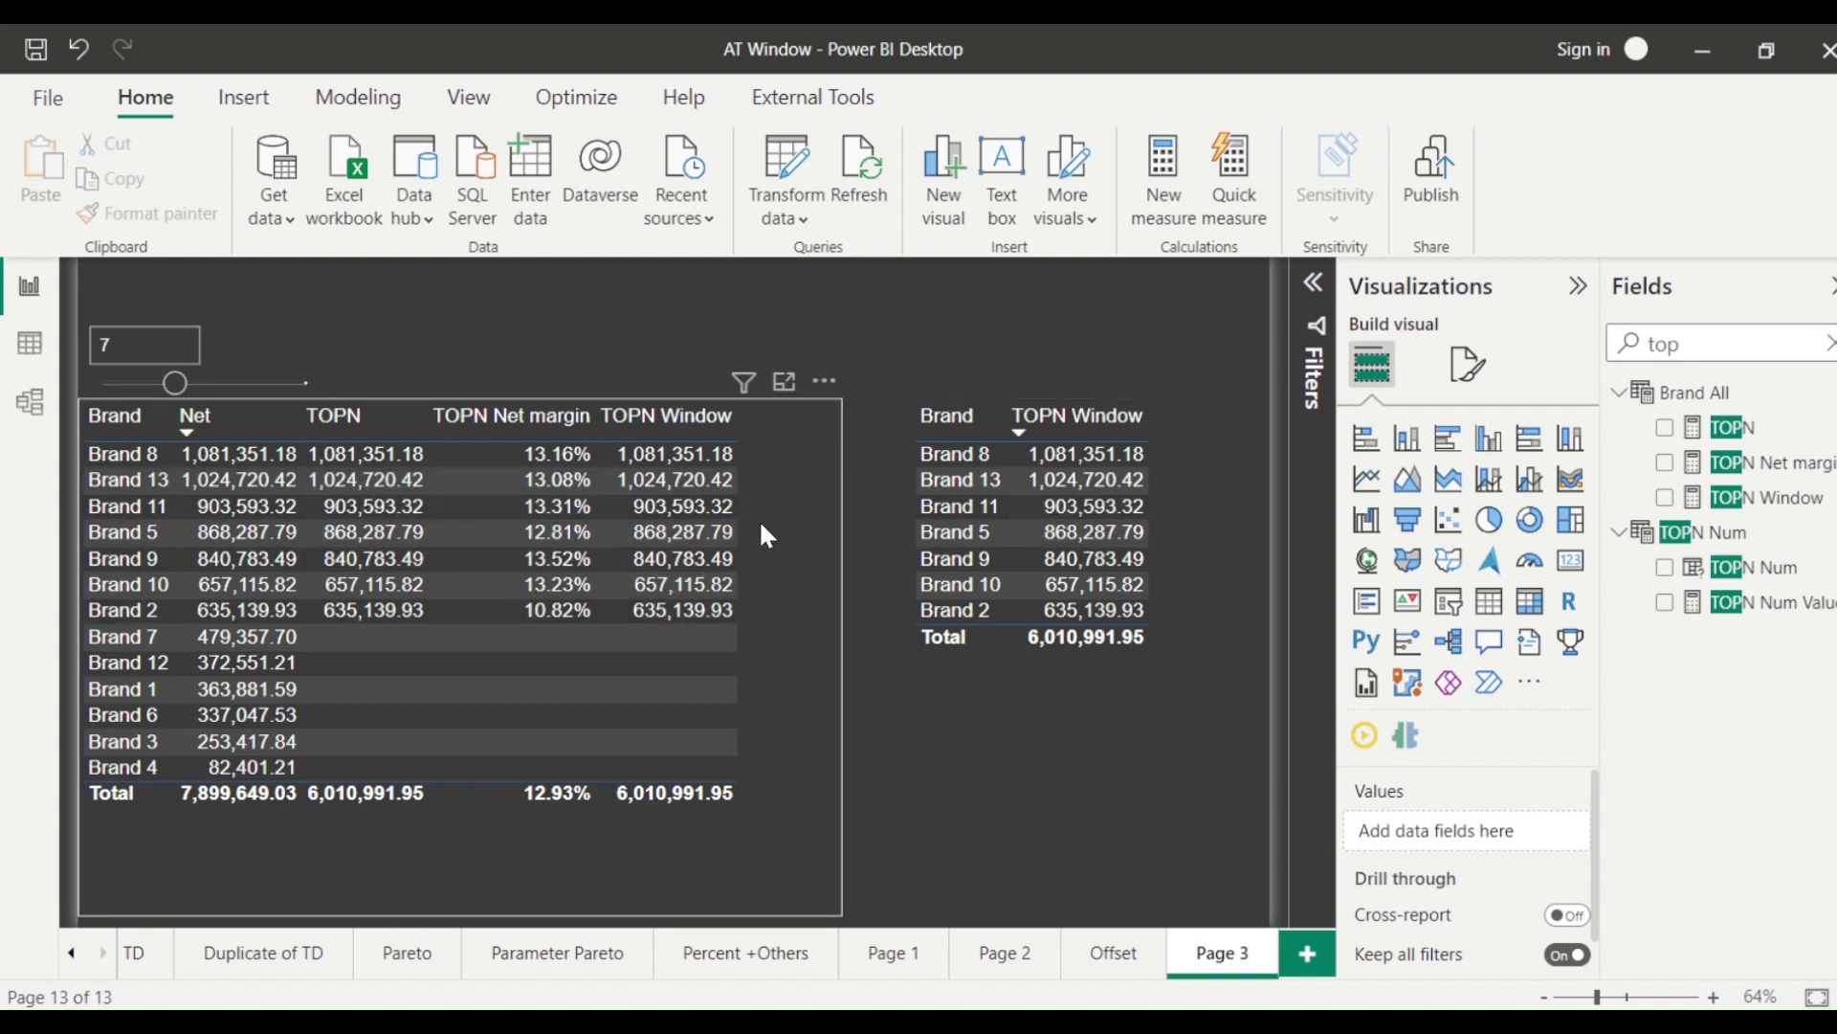